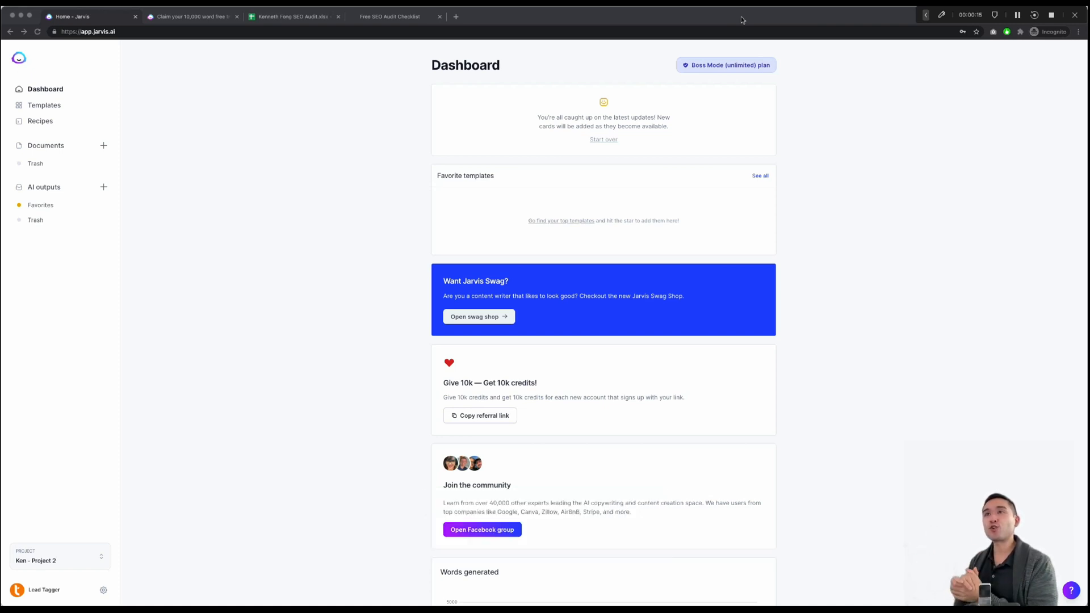
{"action": "mouse_move", "coordinate": [573, 86]}
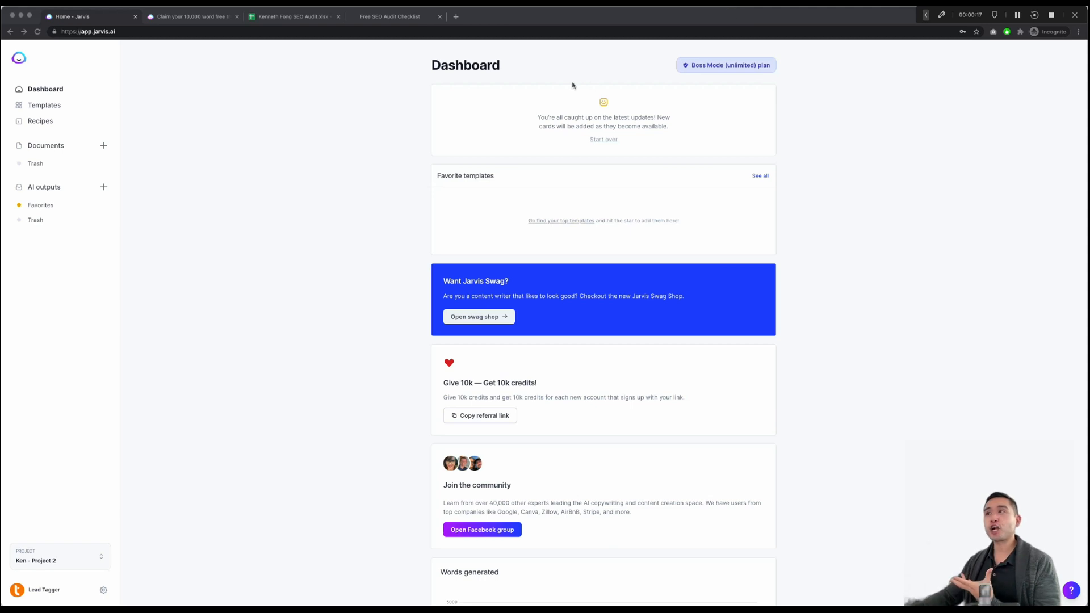
{"action": "mouse_move", "coordinate": [479, 106]}
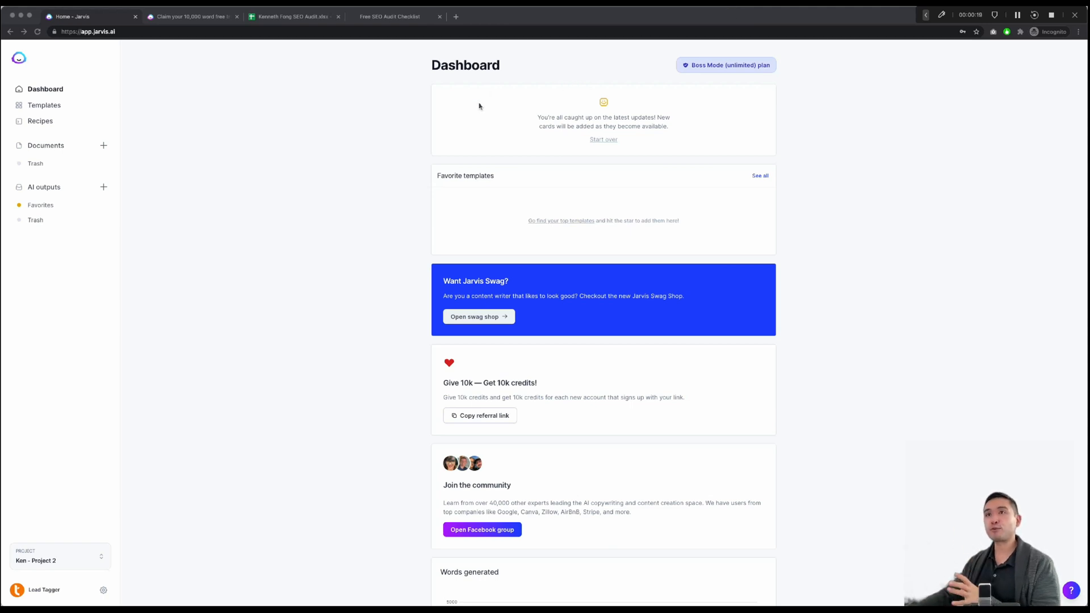
{"action": "mouse_move", "coordinate": [55, 122]}
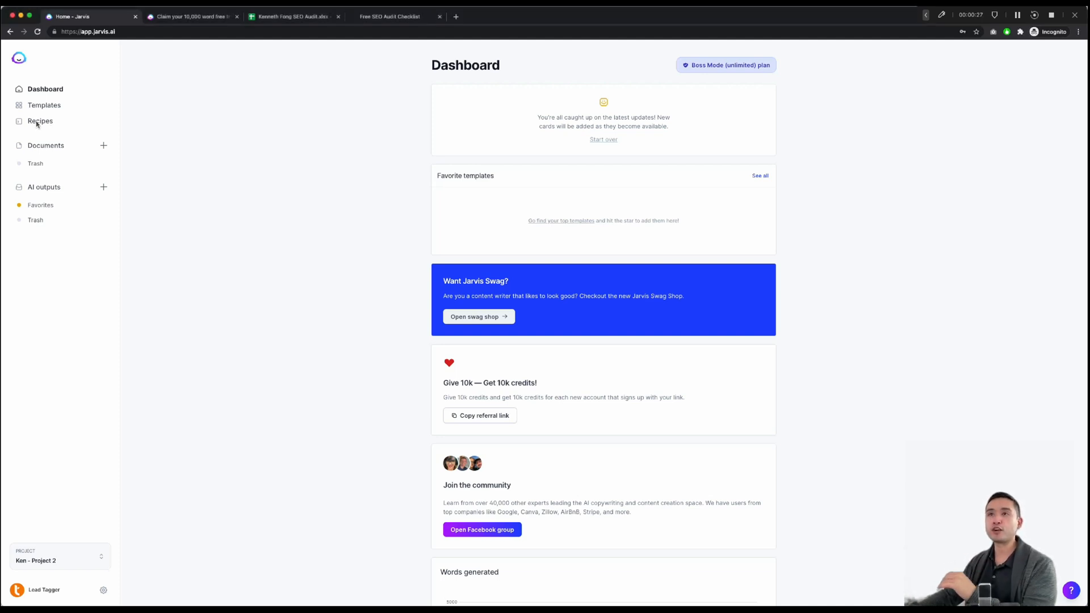
Step: Open the Recipes page from the Jarvis left sidebar
{"action": "left_click", "coordinate": [39, 120]}
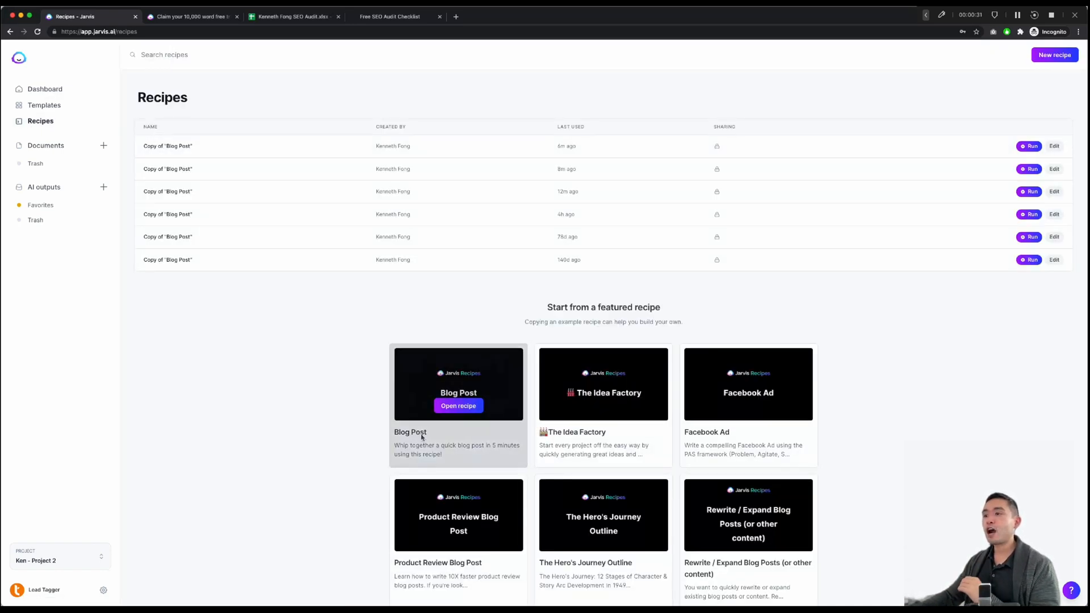
Step: Open the featured Blog Post recipe card to view its commands
{"action": "left_click", "coordinate": [458, 406]}
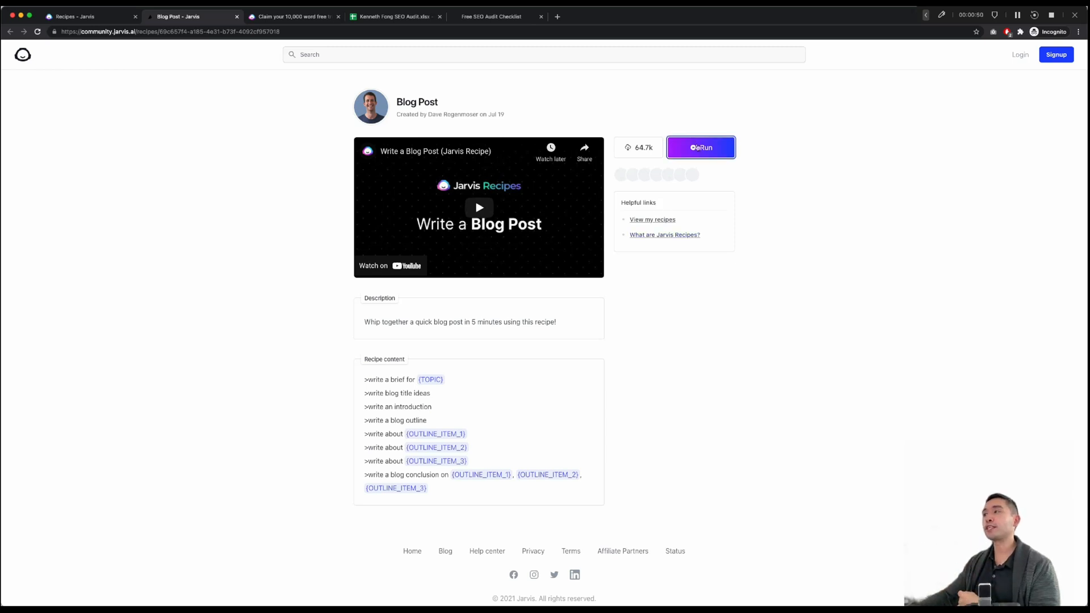
Step: Run the Blog Post recipe into a new document, then view the free-trial offer page
{"action": "left_click", "coordinate": [700, 146]}
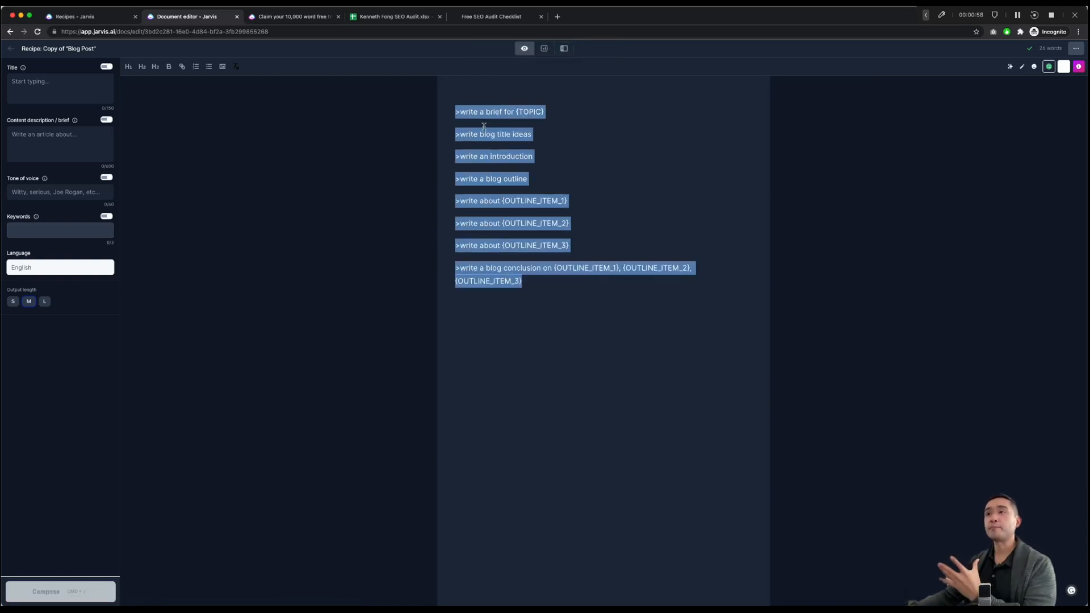
{"action": "left_click", "coordinate": [472, 144]}
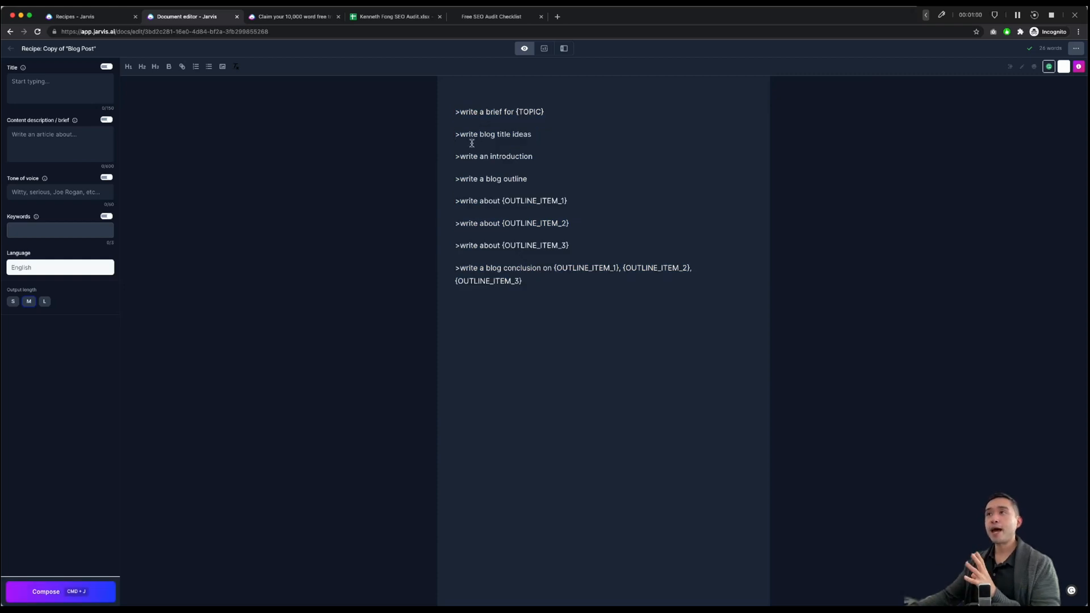
{"action": "mouse_move", "coordinate": [239, 41]}
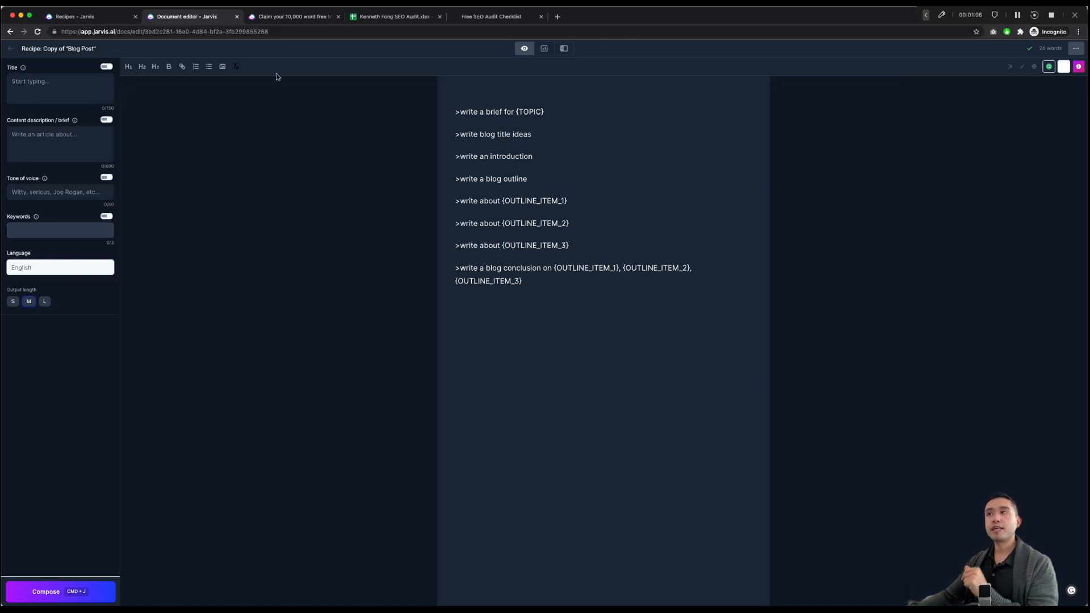
{"action": "mouse_move", "coordinate": [273, 77]}
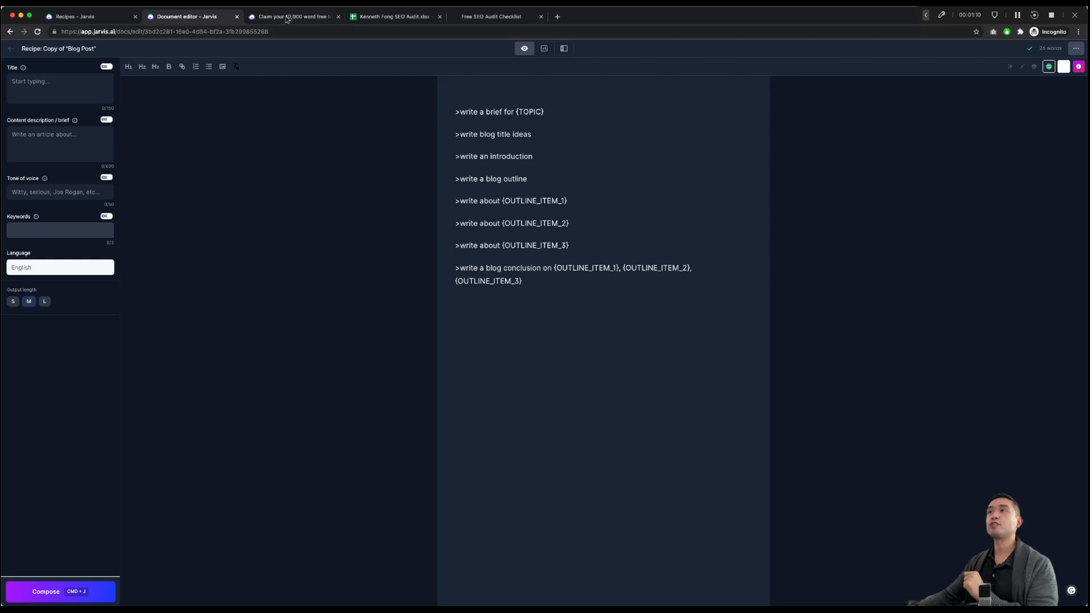
{"action": "left_click", "coordinate": [292, 16]}
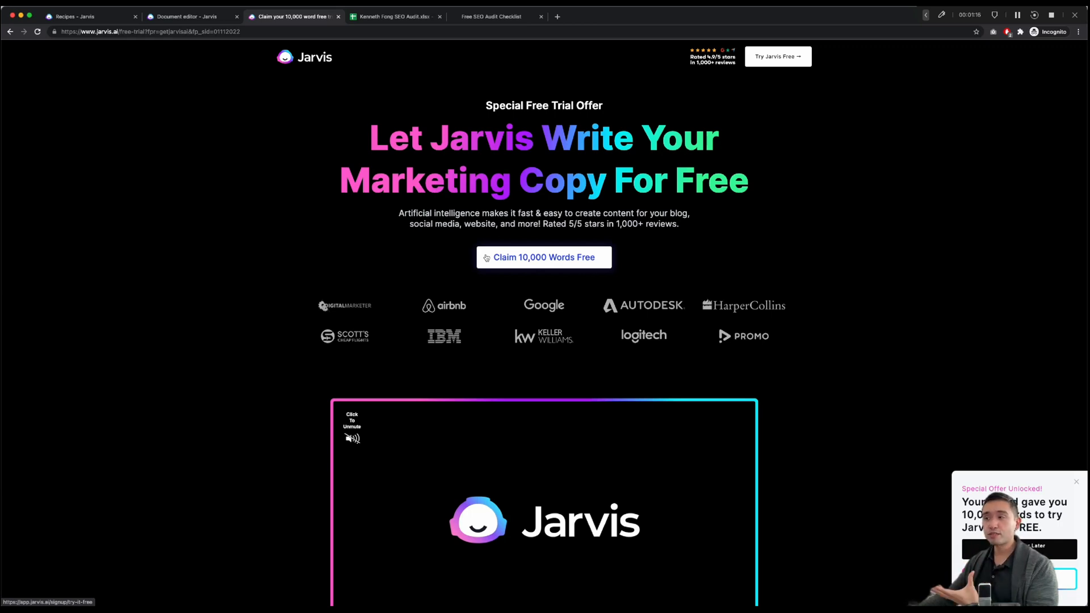
{"action": "mouse_move", "coordinate": [459, 259]}
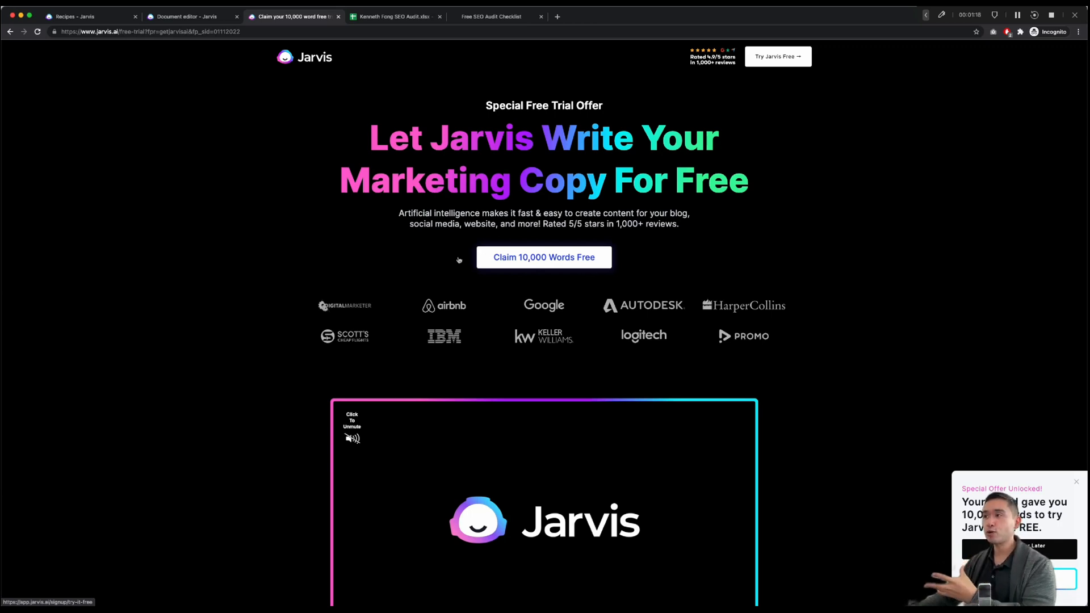
{"action": "mouse_move", "coordinate": [444, 265]}
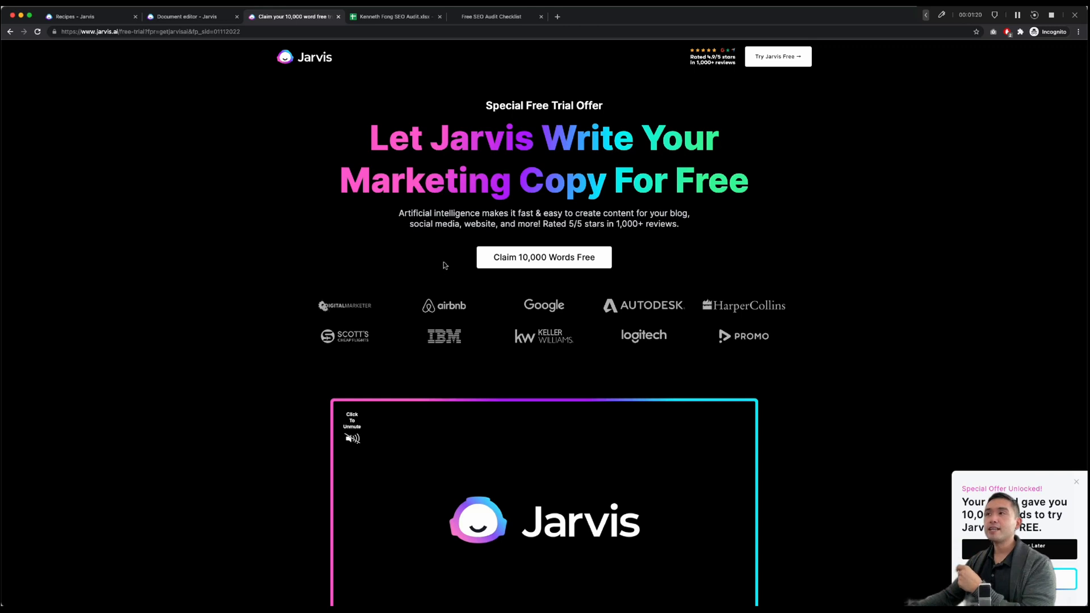
{"action": "mouse_move", "coordinate": [464, 254]}
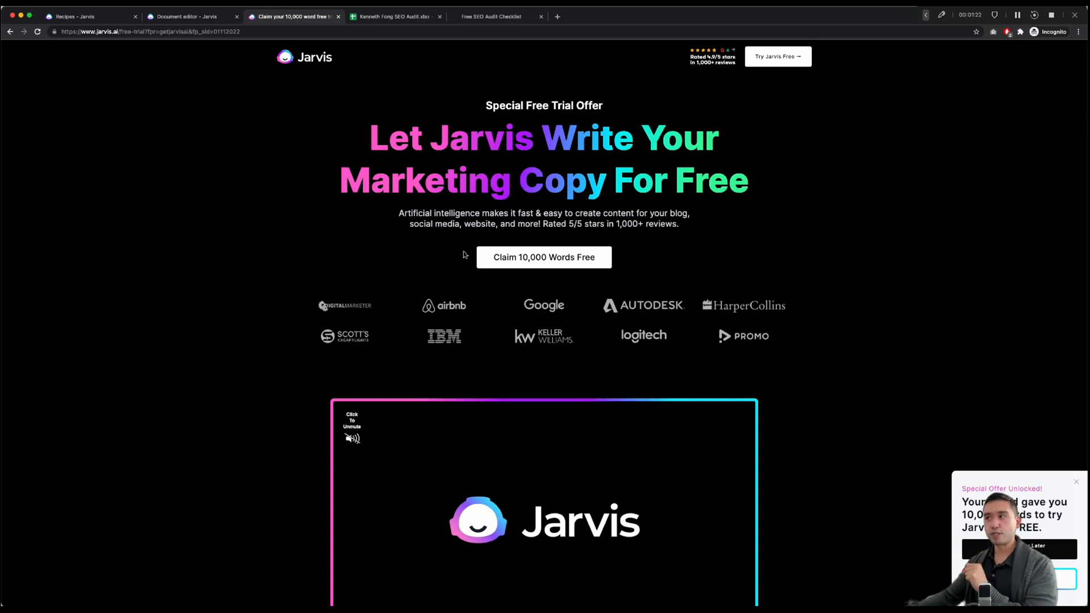
{"action": "mouse_move", "coordinate": [350, 104]}
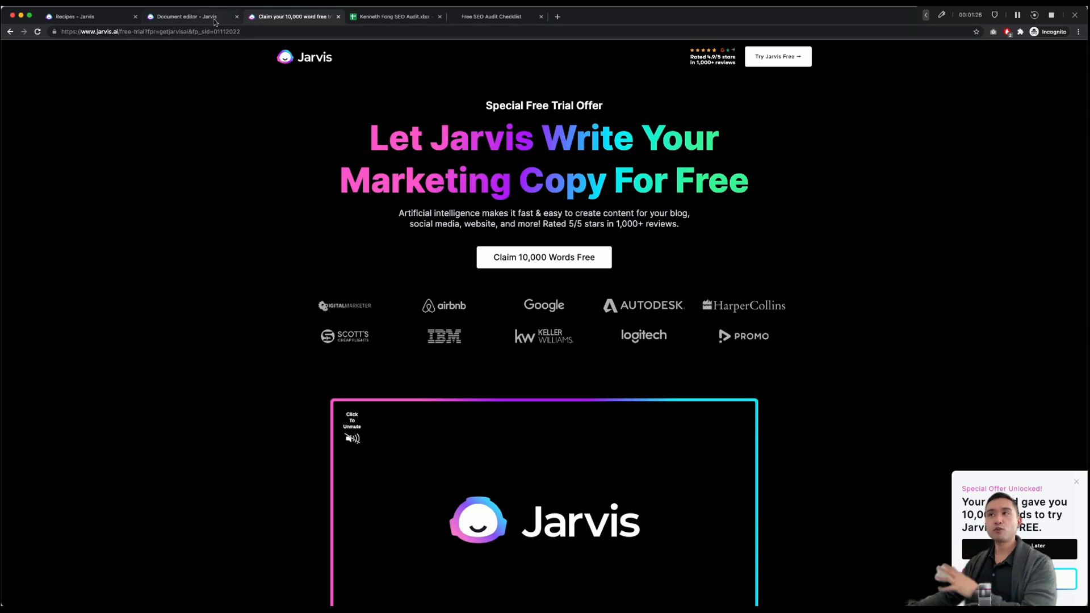
{"action": "mouse_move", "coordinate": [188, 16]}
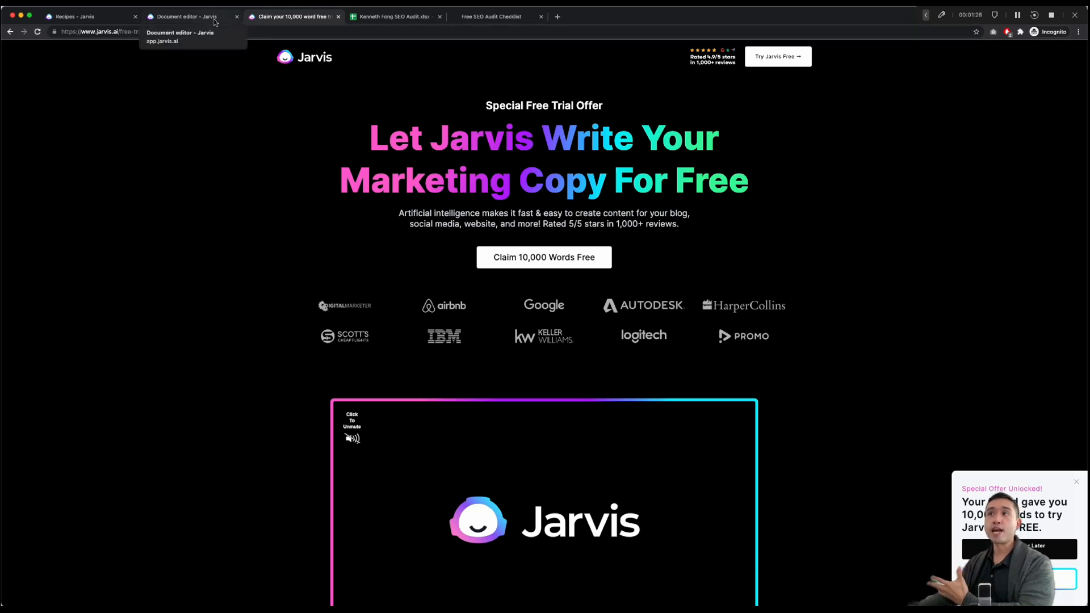
Step: Return to the Blog Post recipe document with its eight commands
{"action": "left_click", "coordinate": [184, 16]}
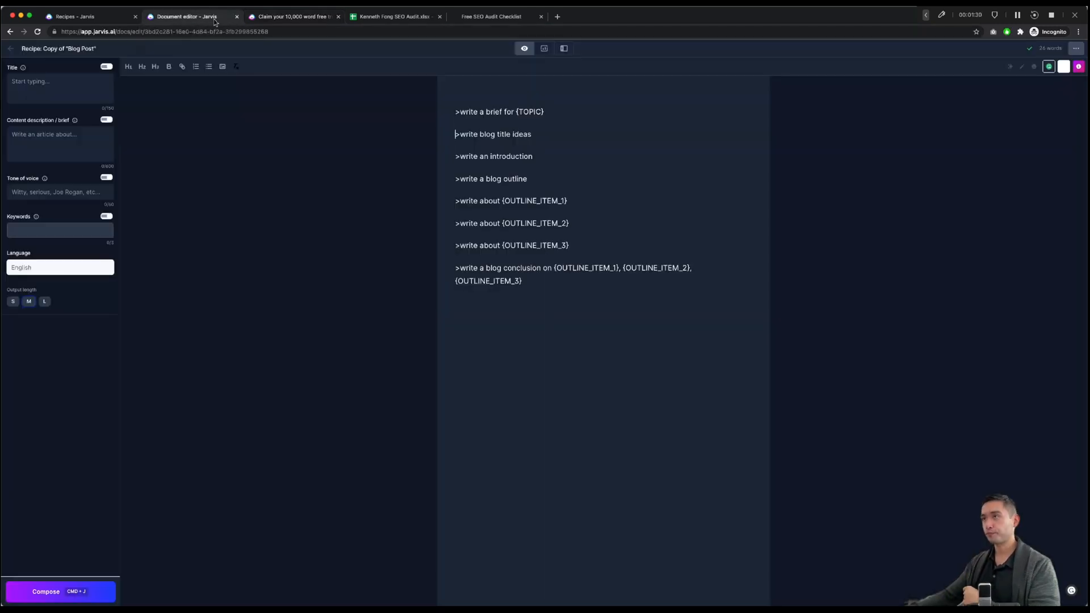
{"action": "mouse_move", "coordinate": [456, 121]}
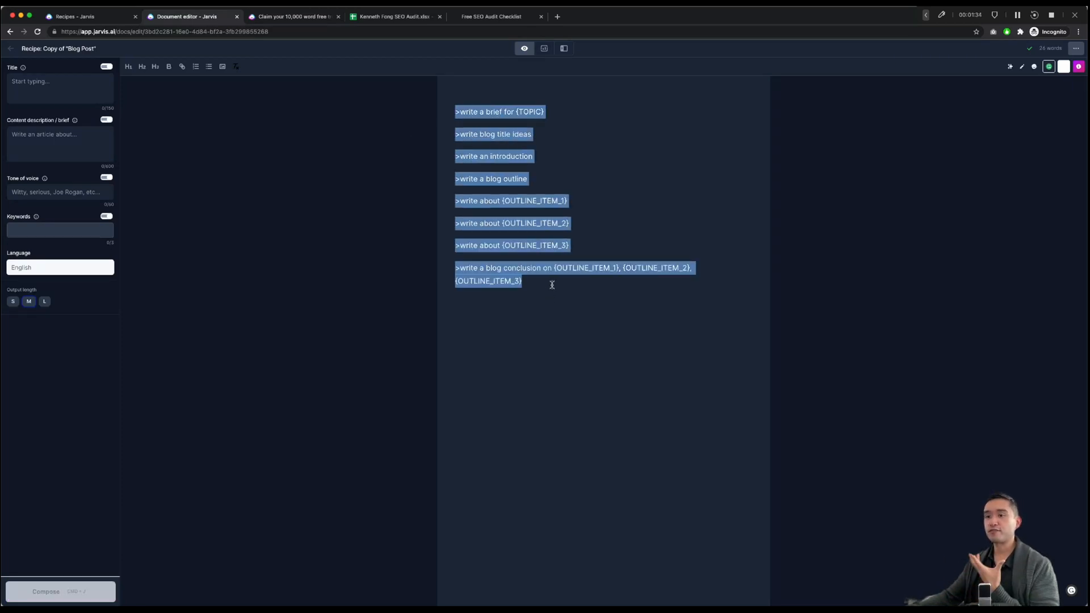
Step: Replace the first command's {TOPIC} placeholder with 'how to start an affiliate blog'
{"action": "left_click", "coordinate": [549, 111]}
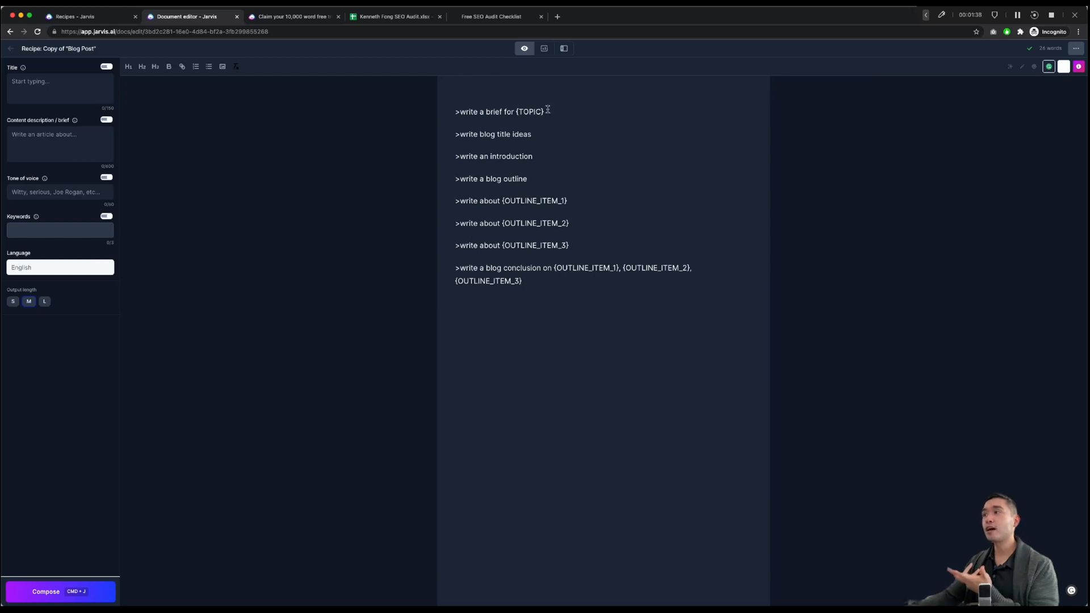
{"action": "double_click", "coordinate": [530, 111]}
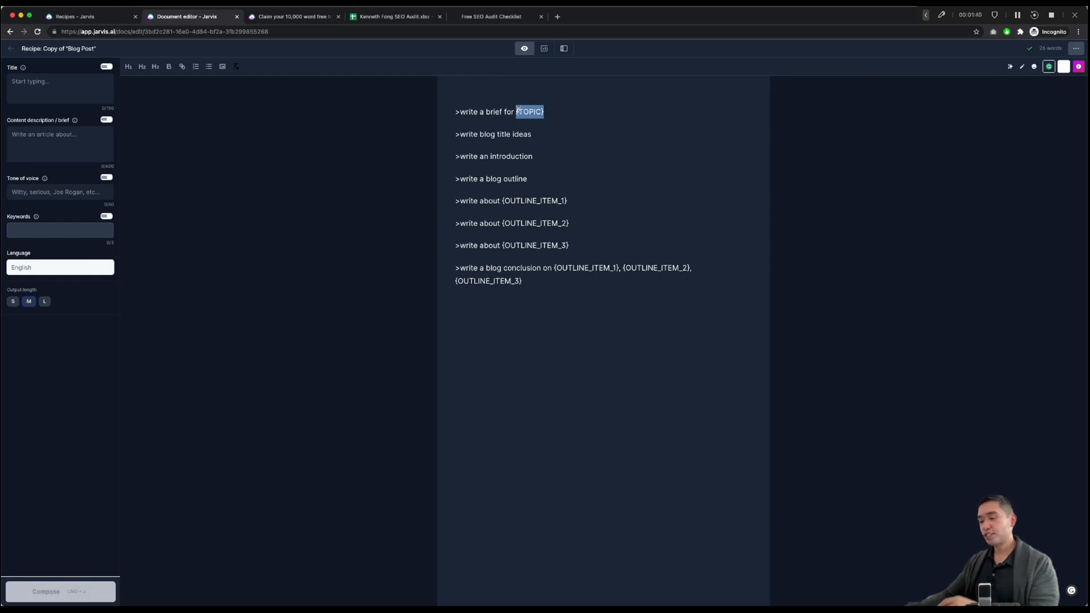
{"action": "type", "text": "start a"}
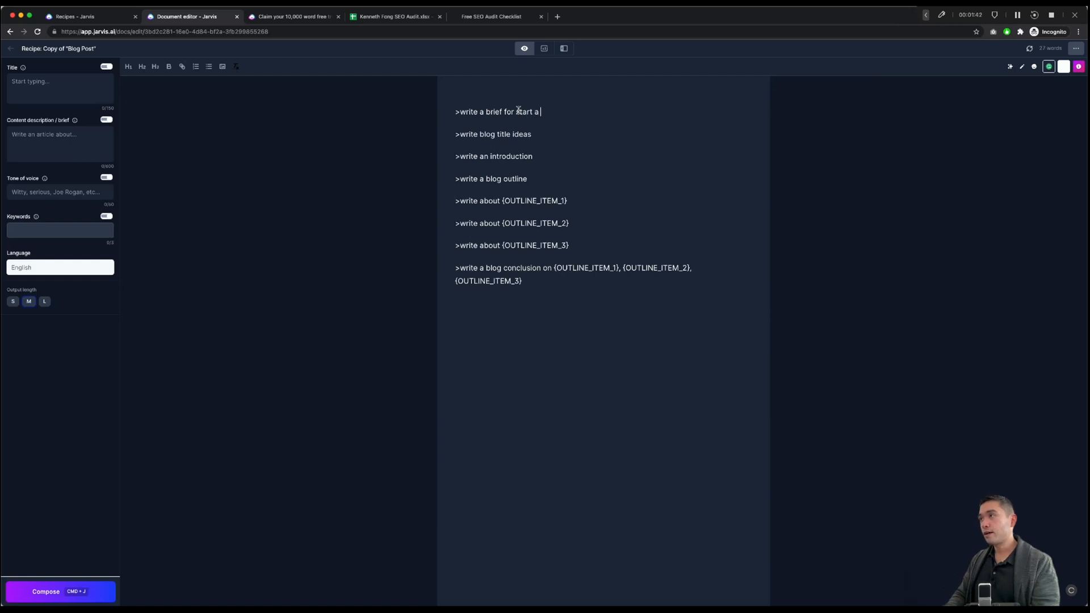
{"action": "type", "text": "an affiliate"}
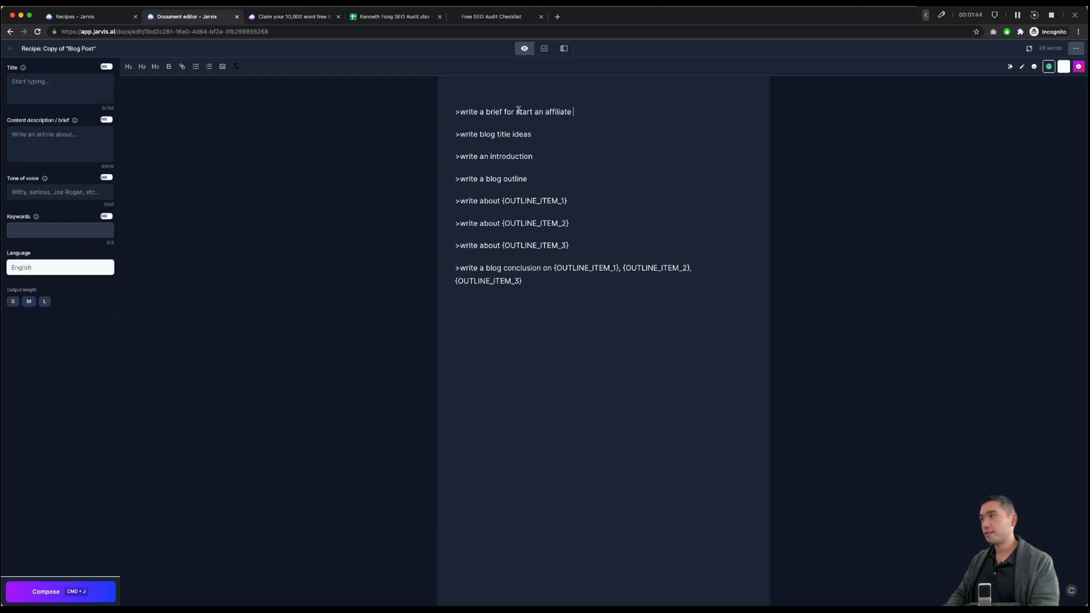
{"action": "type", "text": "blog"}
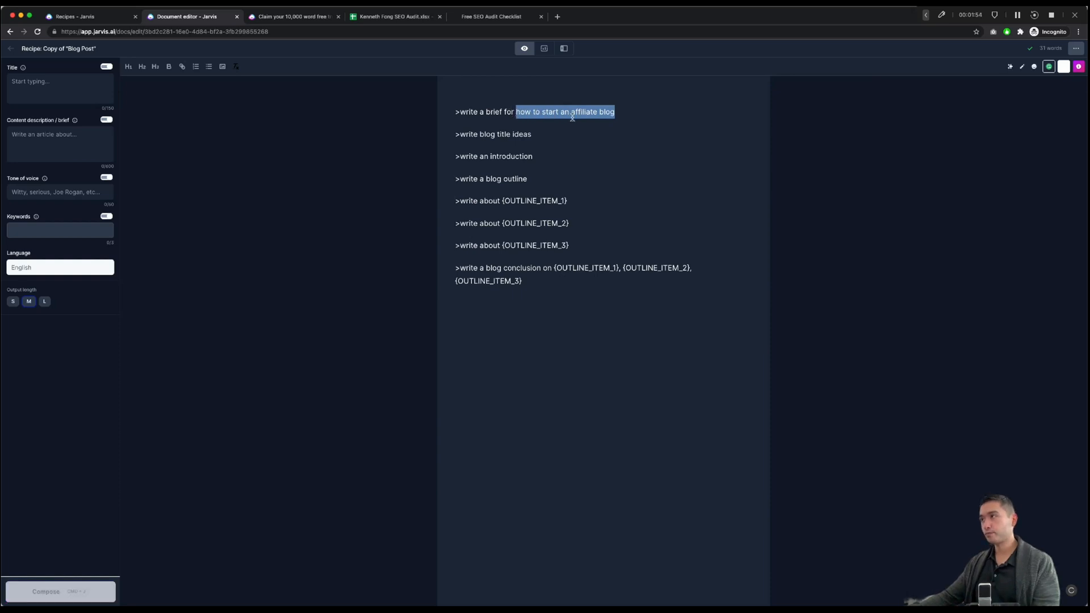
Step: Run the brief command to generate a brief on starting an affiliate blog cheaply
{"action": "left_click", "coordinate": [623, 111]}
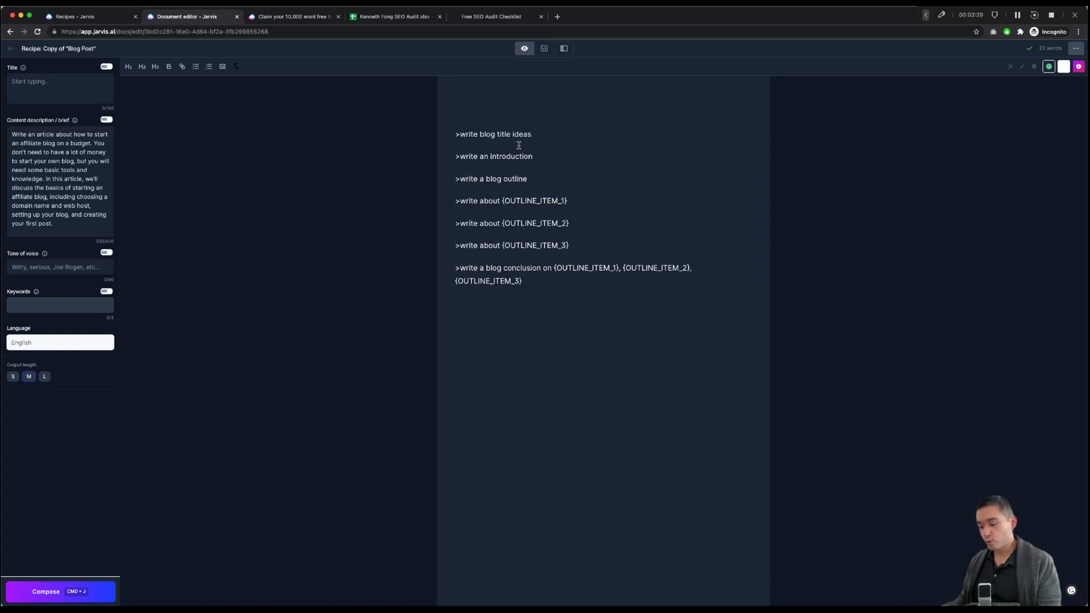
Step: Set the title 'How to start an affiliate blog on a budget' and delete the sample outline
{"action": "double_click", "coordinate": [492, 134]}
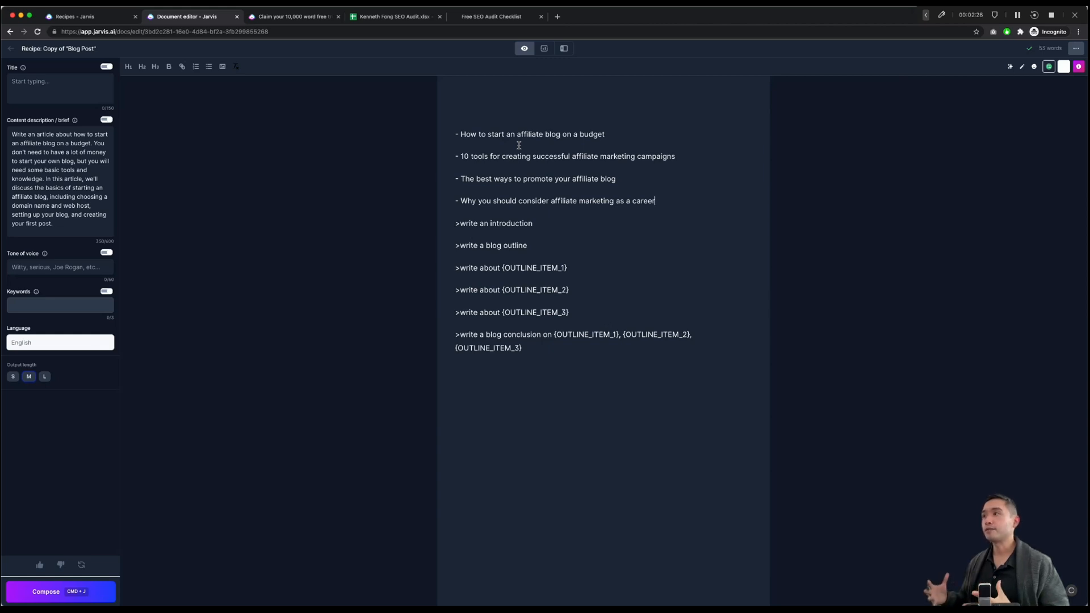
{"action": "mouse_move", "coordinate": [562, 133]}
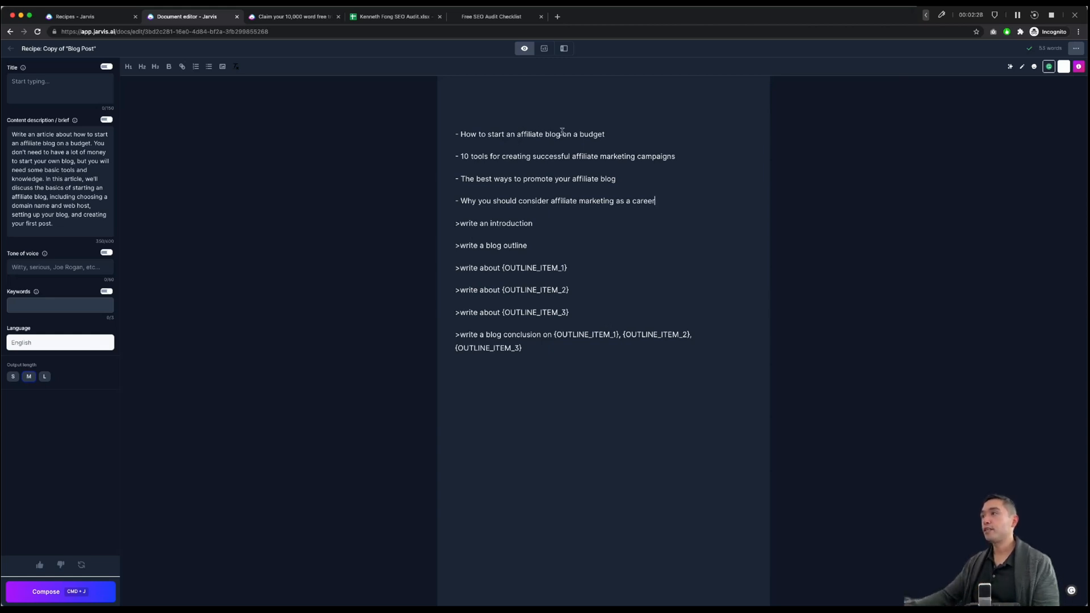
{"action": "mouse_move", "coordinate": [540, 189]}
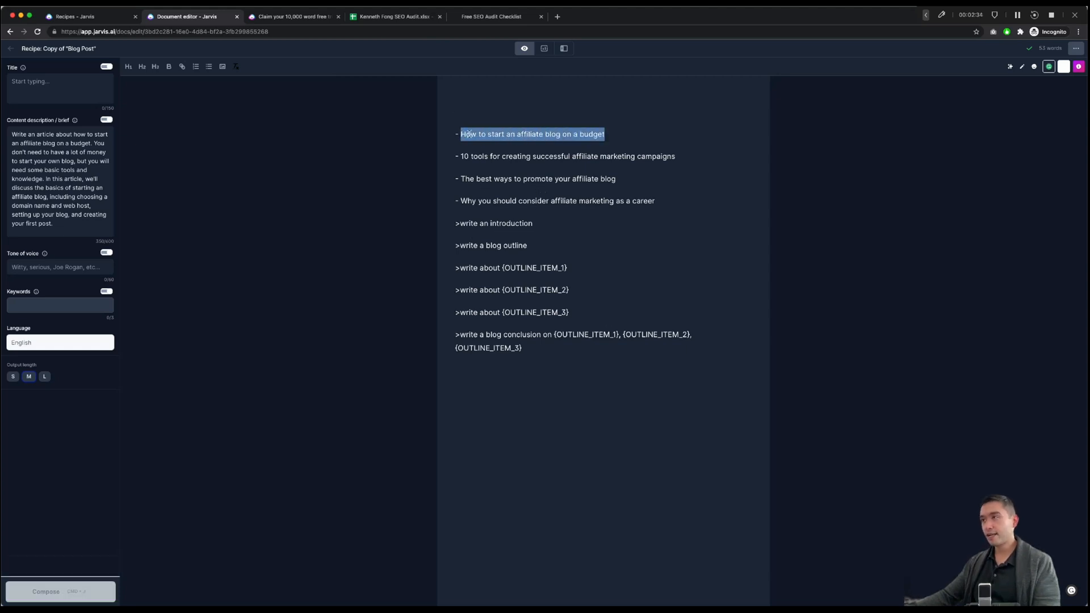
{"action": "key", "text": "Backspace"}
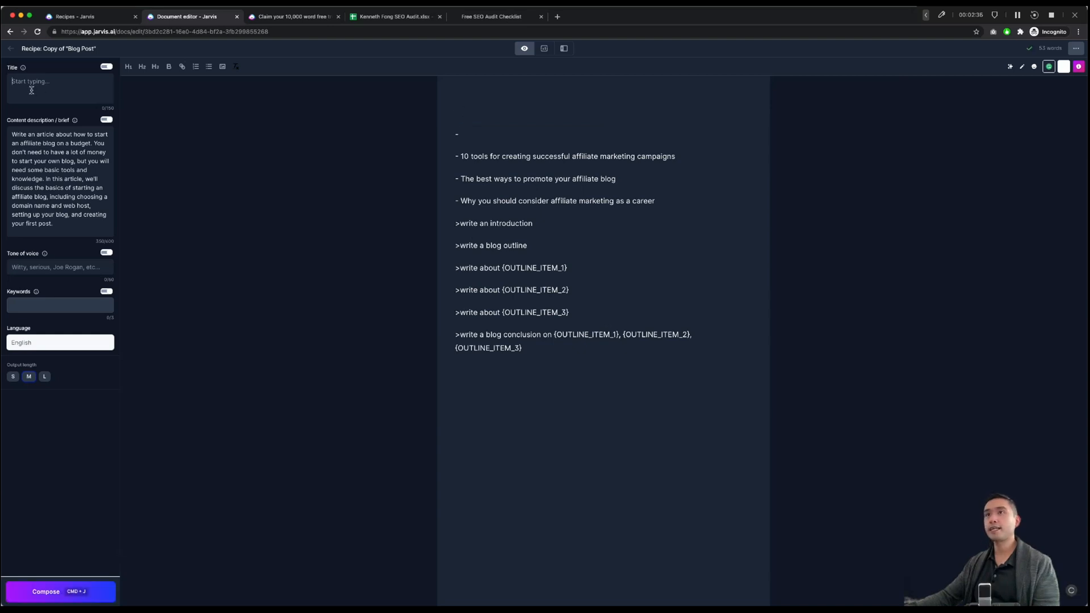
{"action": "type", "text": "How to start an affiliate blog on a budget"}
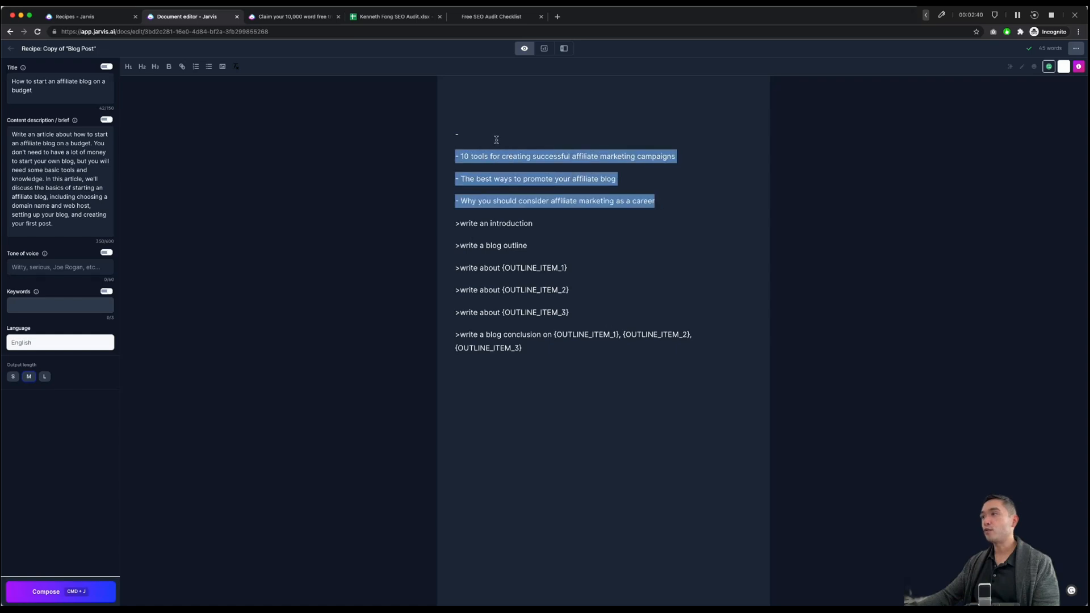
{"action": "key", "text": "delete"}
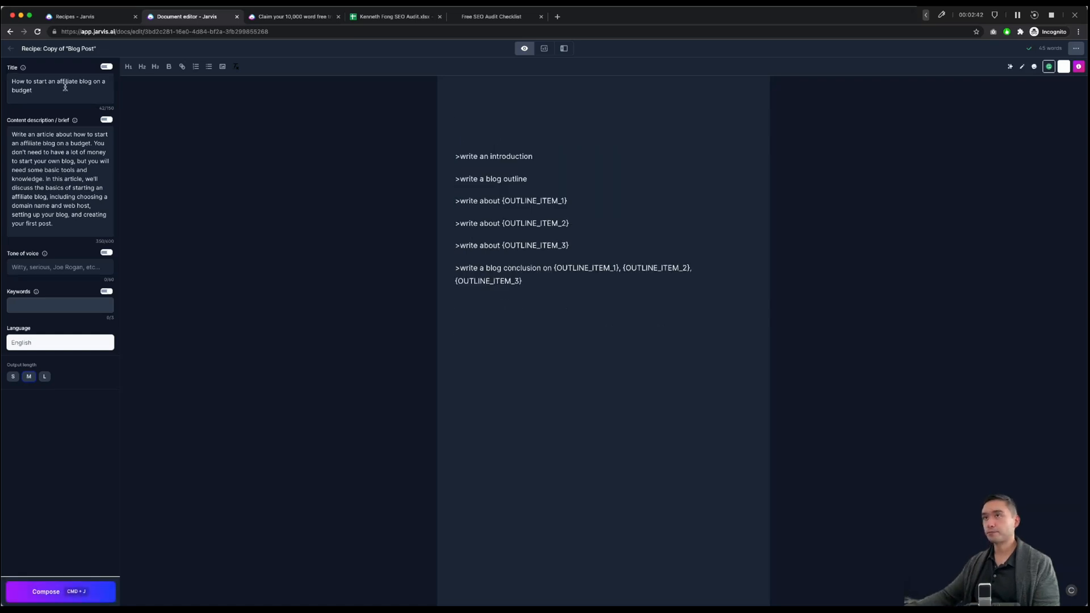
Step: Compose the title heading and an introduction about starting an affiliate blog on a budget
{"action": "left_click", "coordinate": [456, 112]}
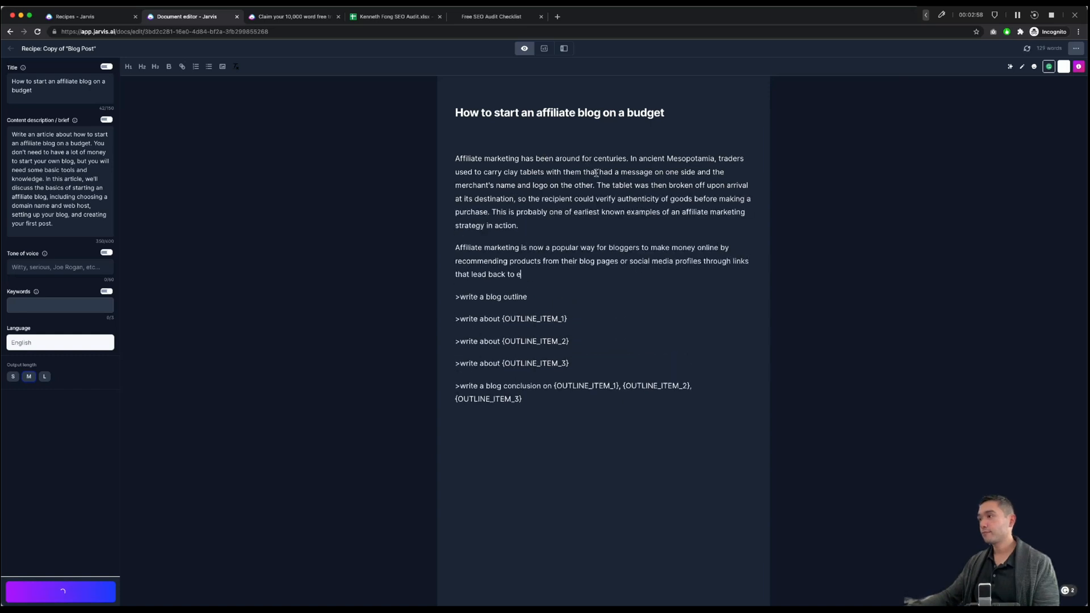
{"action": "left_click", "coordinate": [46, 591]}
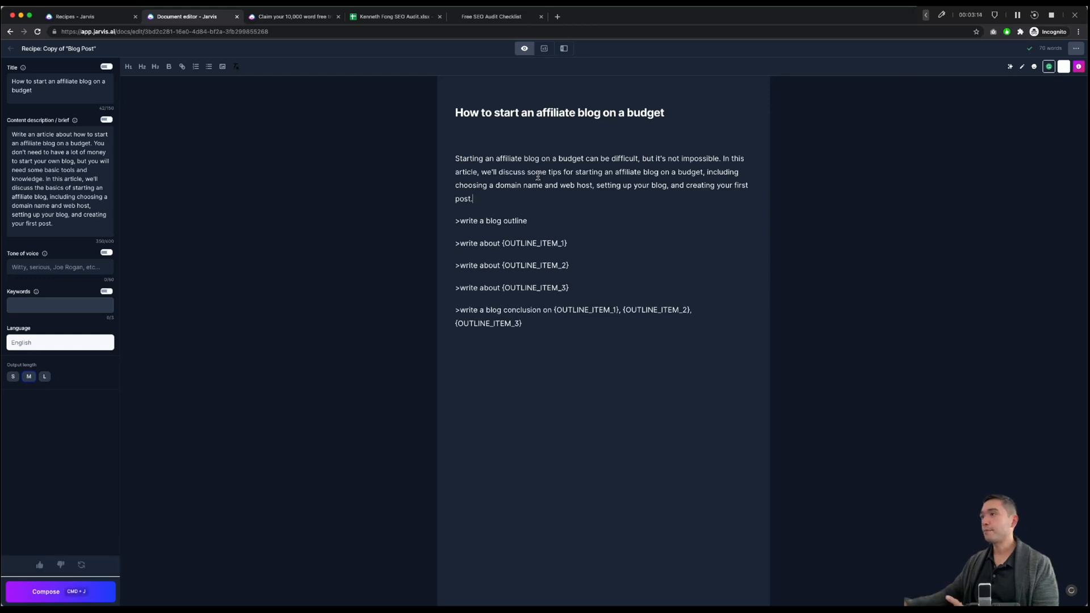
{"action": "mouse_move", "coordinate": [499, 176]}
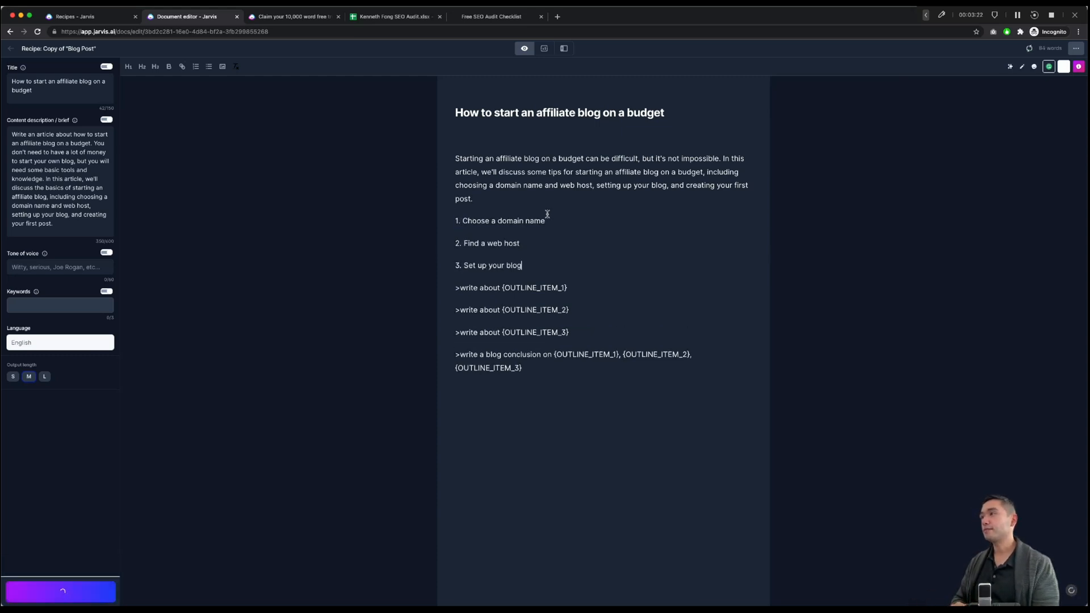
Step: Finish composing the six-step outline, from domain name to affiliate-link income
{"action": "left_click", "coordinate": [61, 591]}
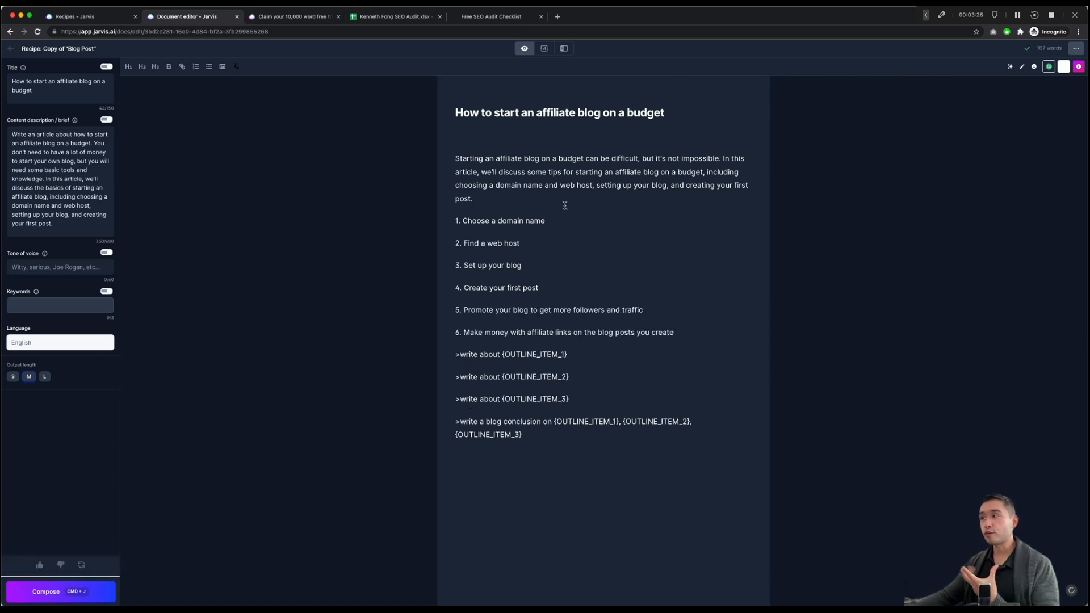
{"action": "mouse_move", "coordinate": [538, 245]}
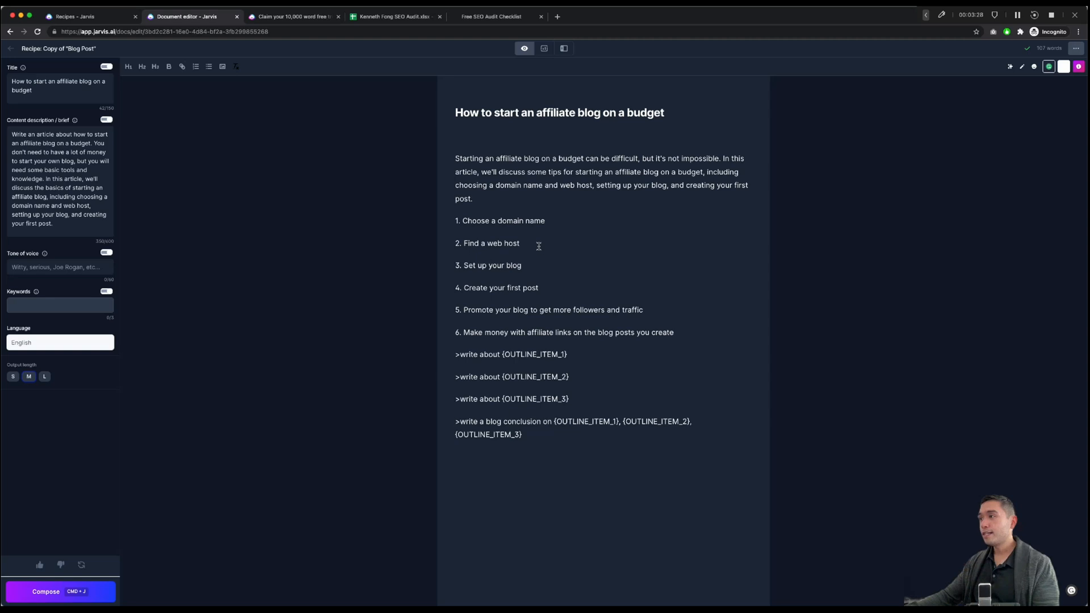
{"action": "mouse_move", "coordinate": [536, 265]}
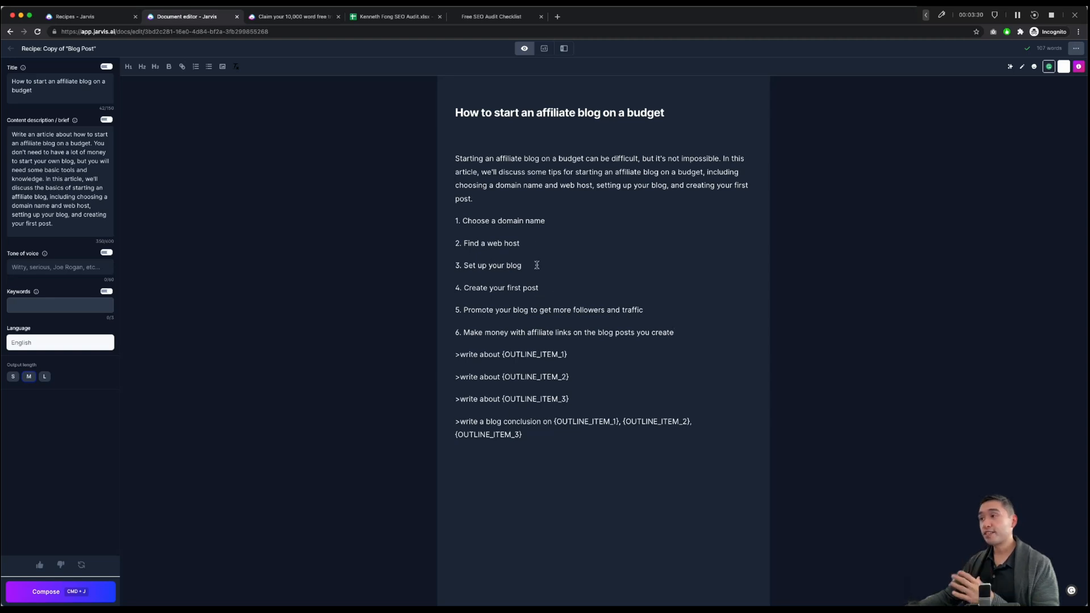
{"action": "mouse_move", "coordinate": [518, 270]}
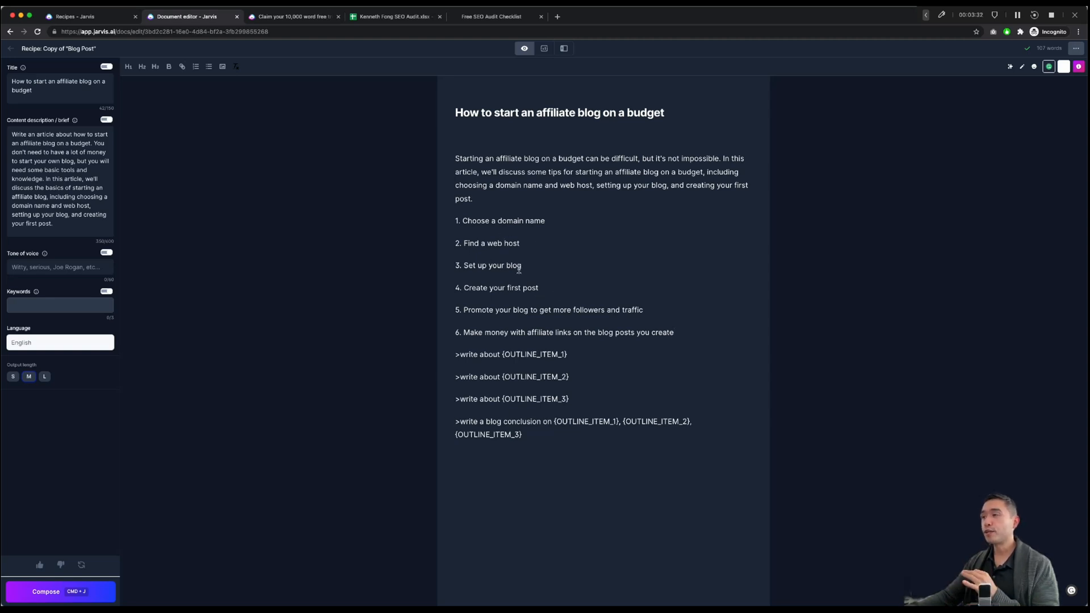
{"action": "mouse_move", "coordinate": [538, 245]}
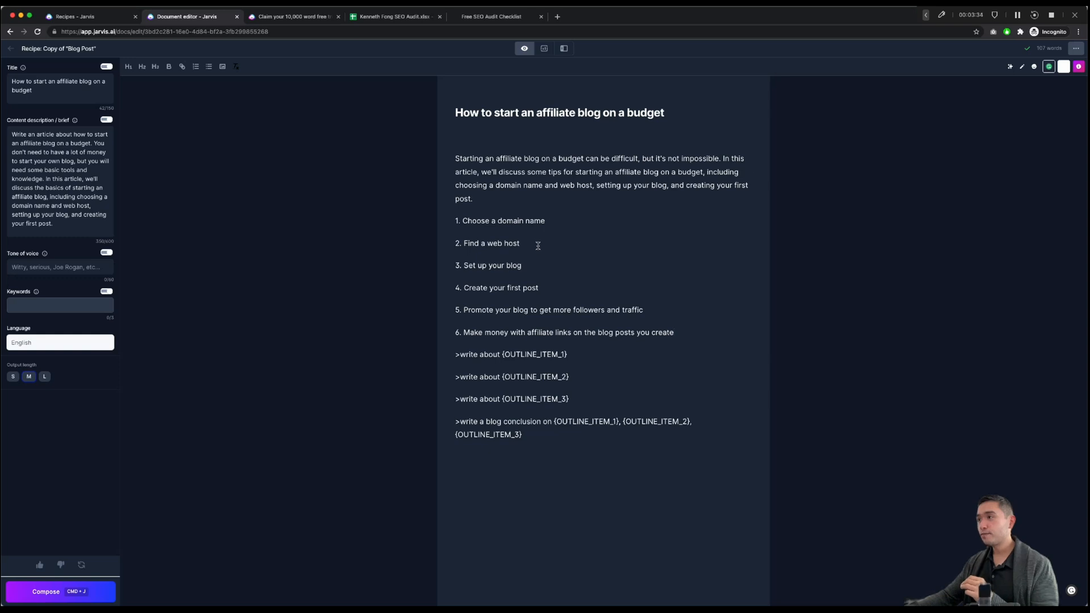
Step: Cut the outline to three steps and fill the write-about and conclusion placeholders with them
{"action": "double_click", "coordinate": [487, 265]}
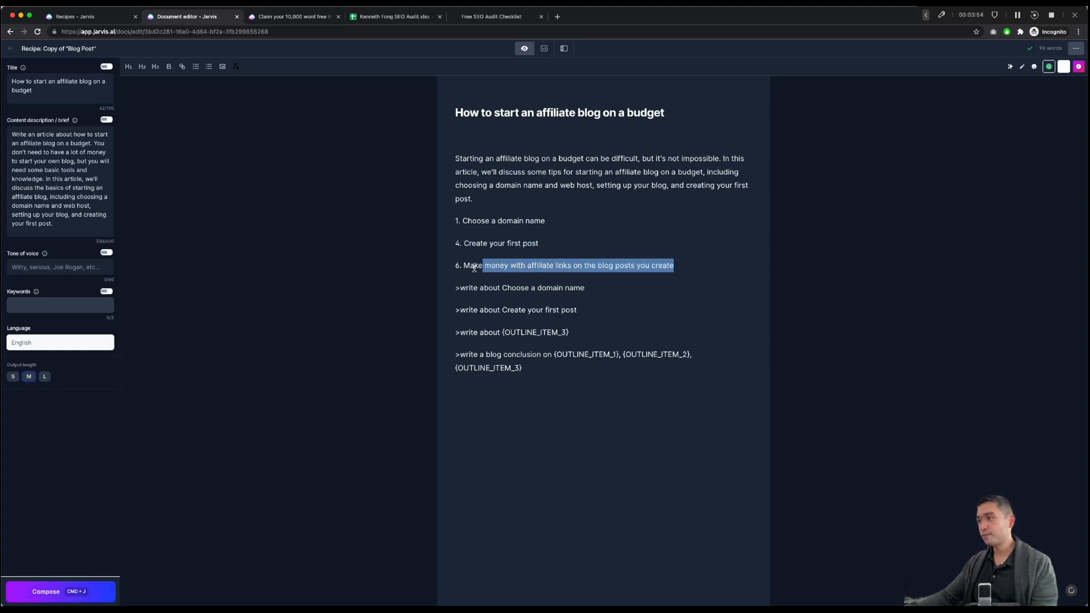
{"action": "double_click", "coordinate": [534, 333]}
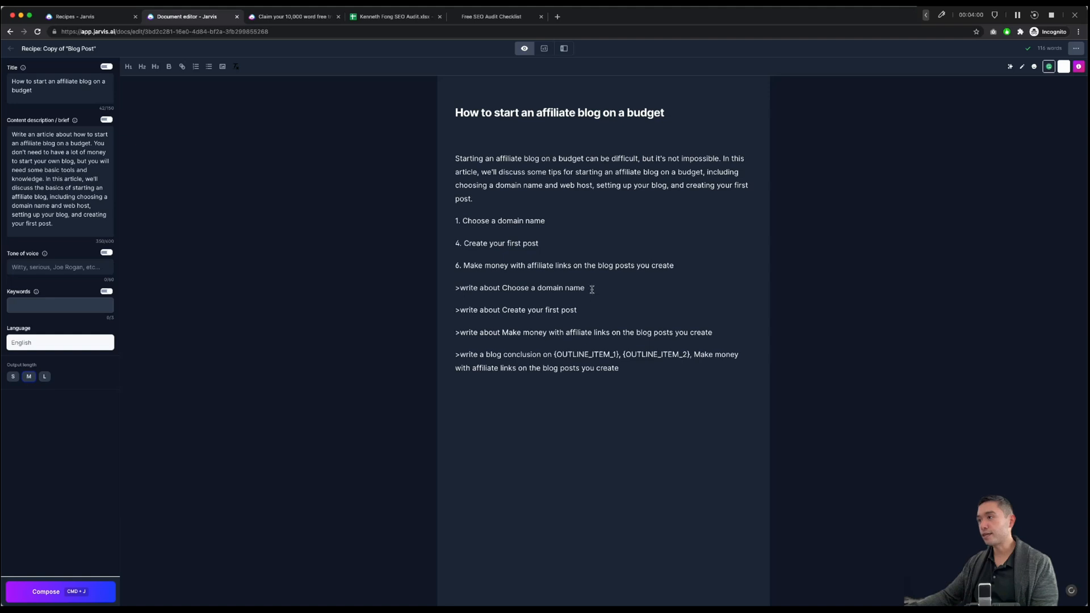
{"action": "double_click", "coordinate": [501, 242]}
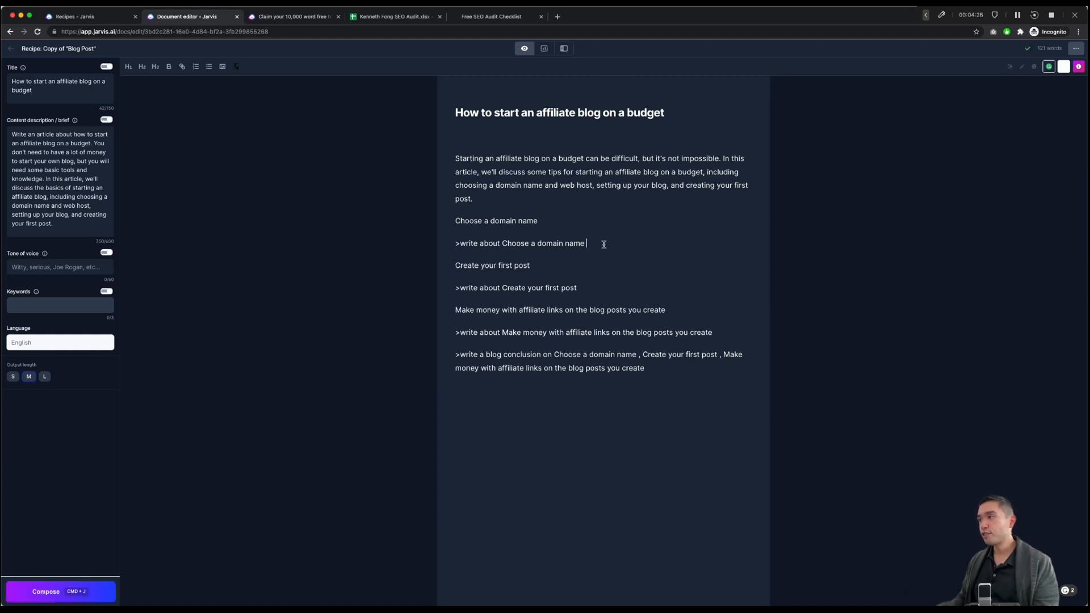
Step: Generate body text for 'Choose a domain name' and 'Create your first post', removing a leftover blank line
{"action": "triple_click", "coordinate": [520, 244]}
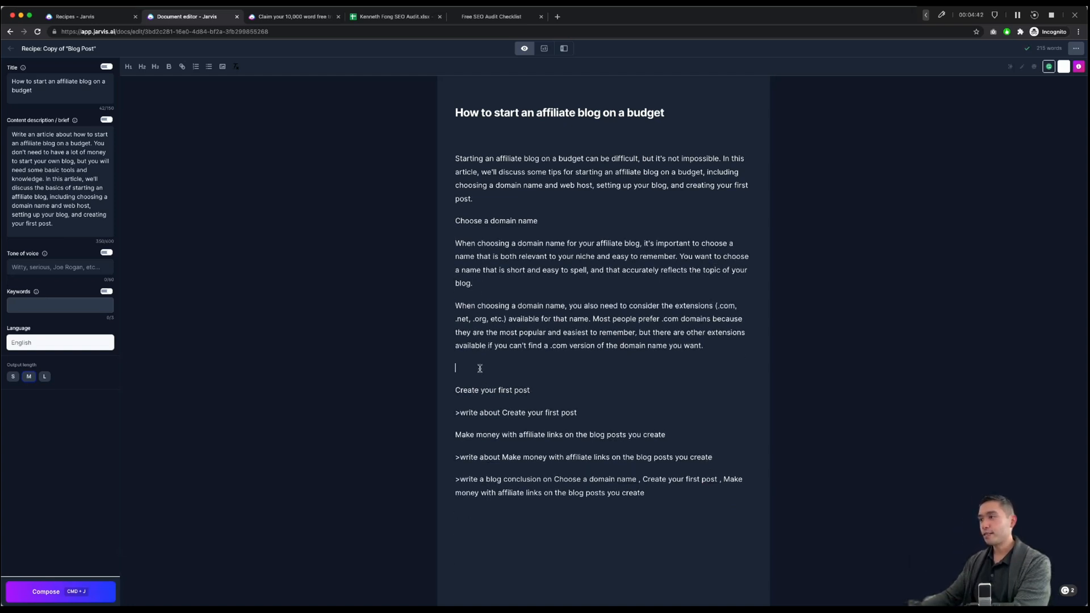
{"action": "key", "text": "Backspace"}
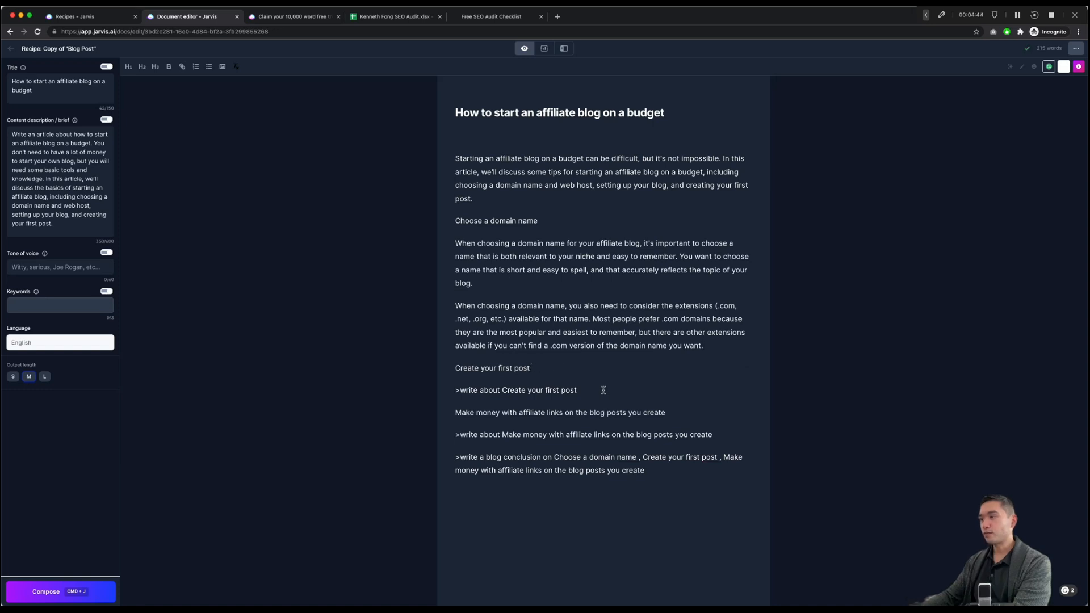
{"action": "triple_click", "coordinate": [516, 390]}
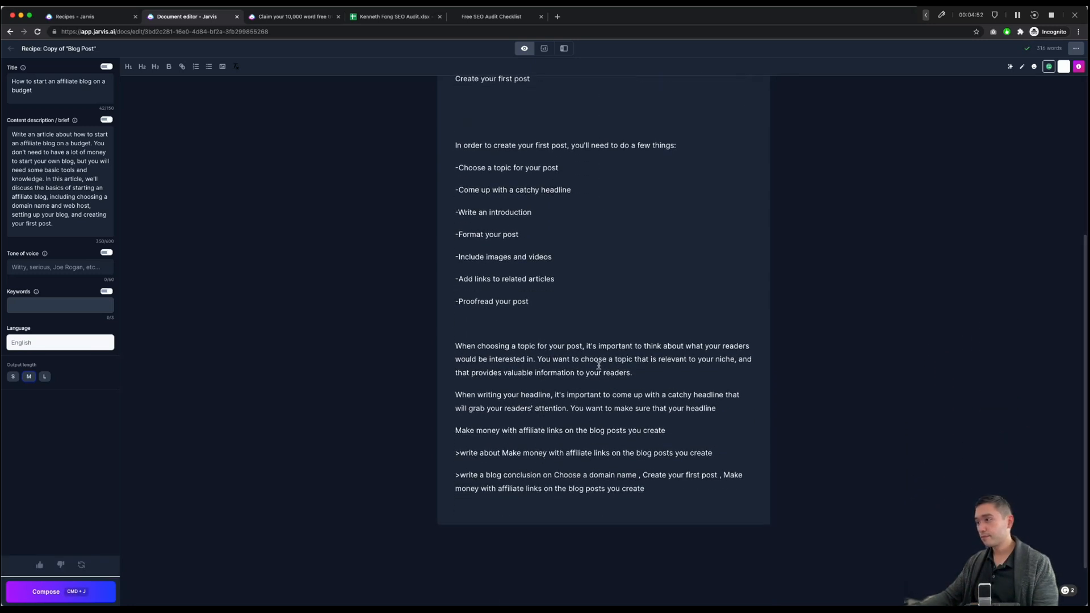
{"action": "scroll", "scroll_direction": "up", "scroll_amount": 3}
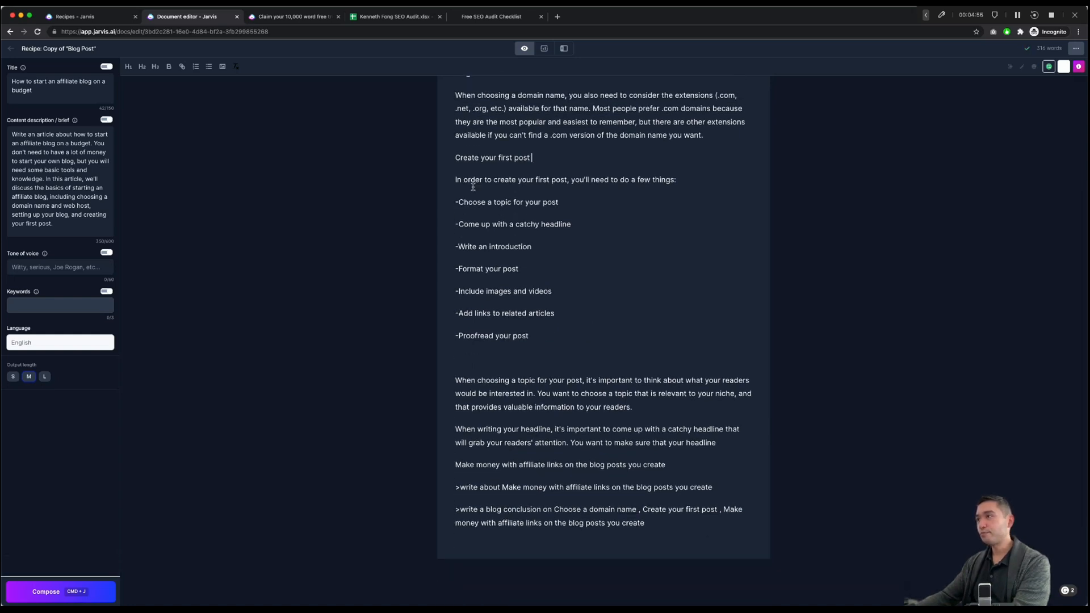
{"action": "mouse_move", "coordinate": [517, 359]}
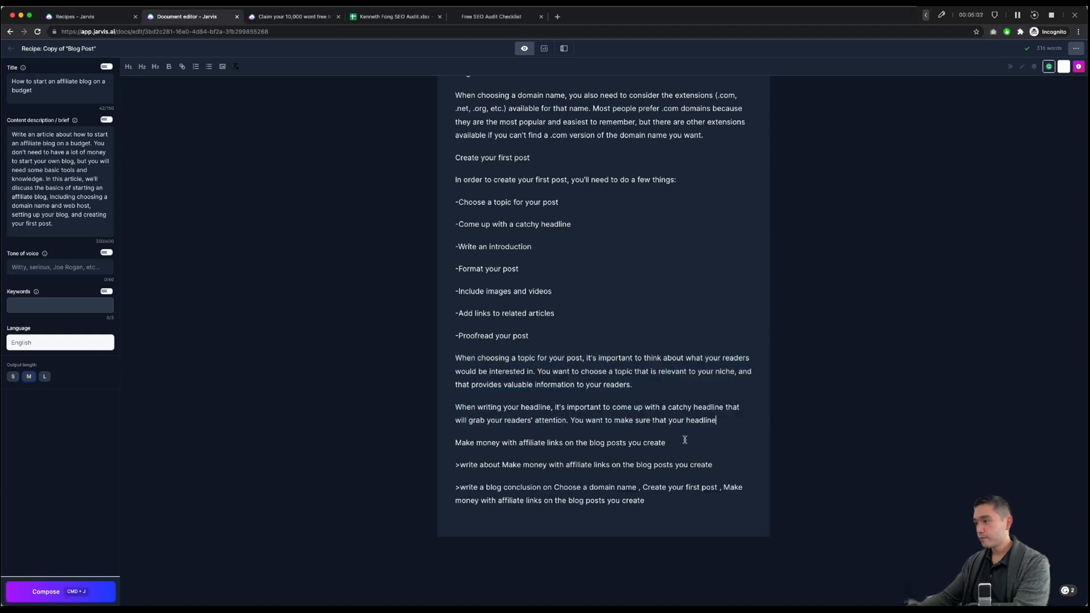
{"action": "scroll", "scroll_direction": "up", "scroll_amount": 3}
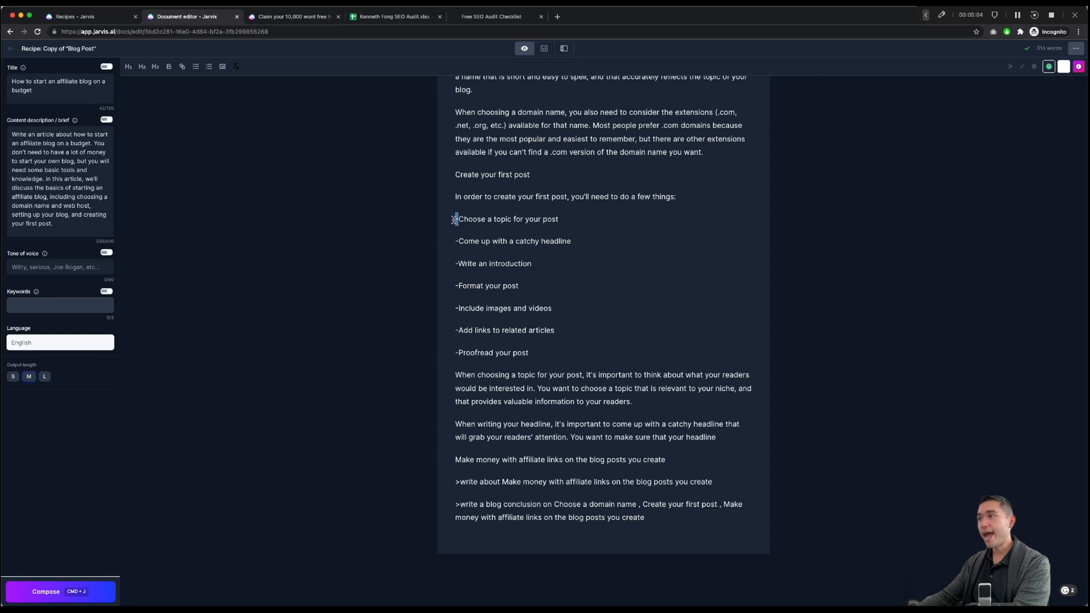
Step: Make the first-post checklist a bulleted list and fix the affiliate section's unfinished last sentence
{"action": "double_click", "coordinate": [552, 240]}
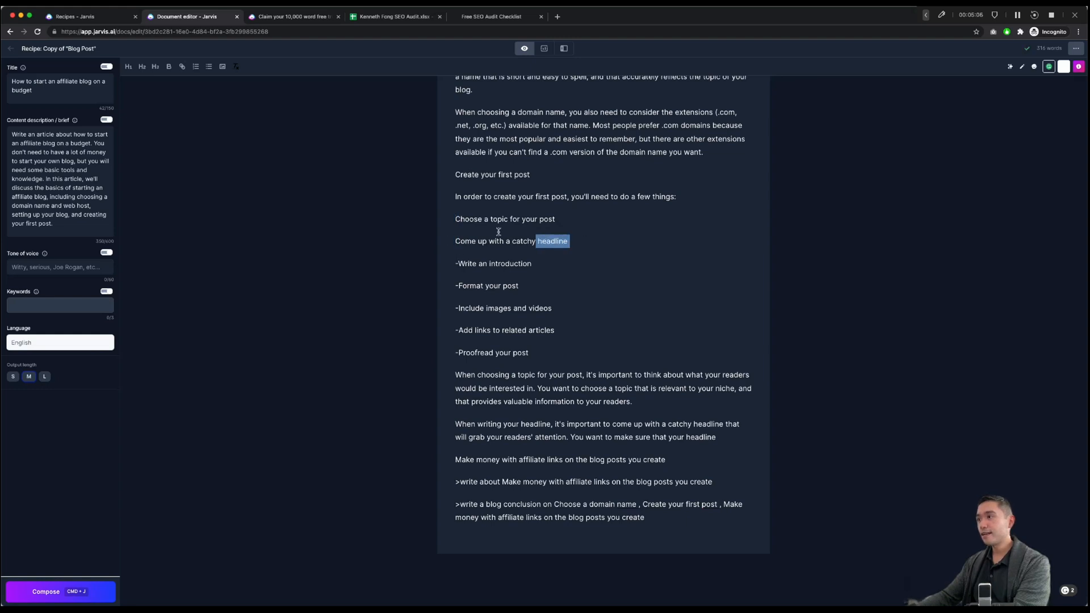
{"action": "left_click", "coordinate": [208, 66]}
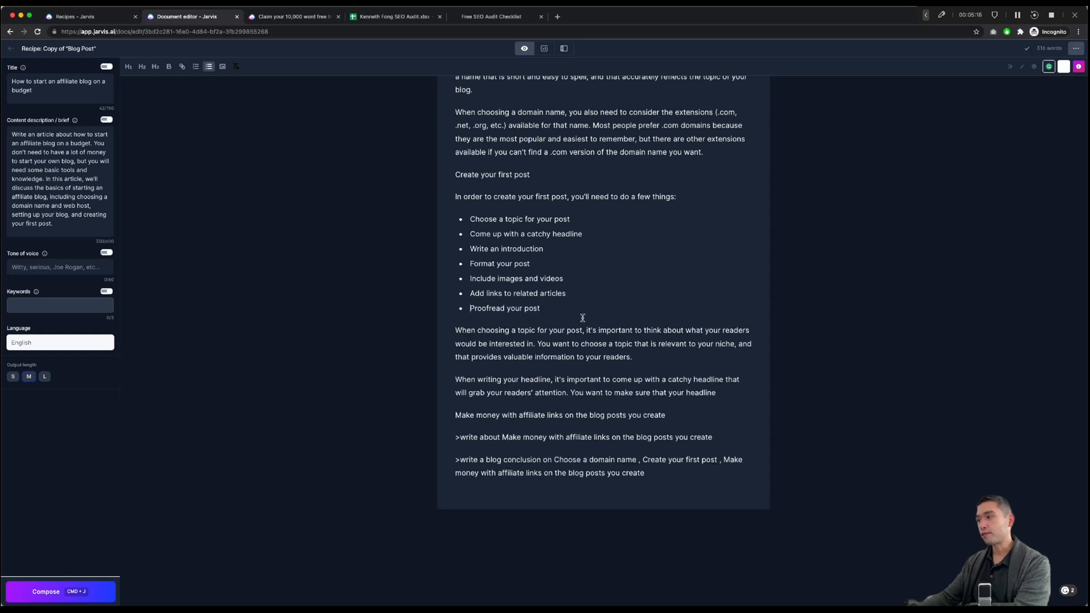
{"action": "mouse_move", "coordinate": [722, 437]}
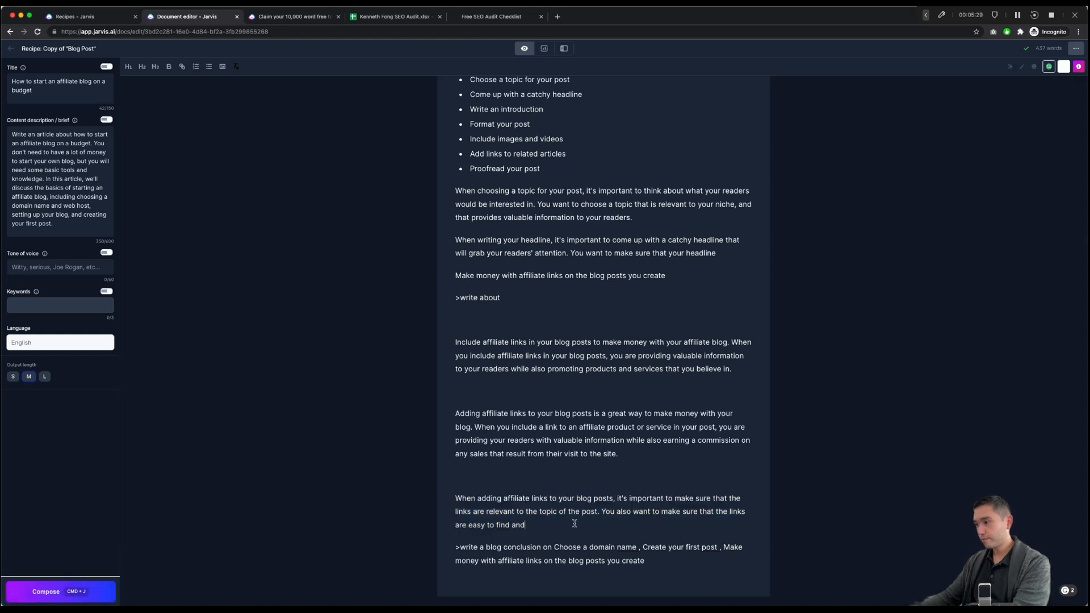
{"action": "mouse_move", "coordinate": [521, 479]}
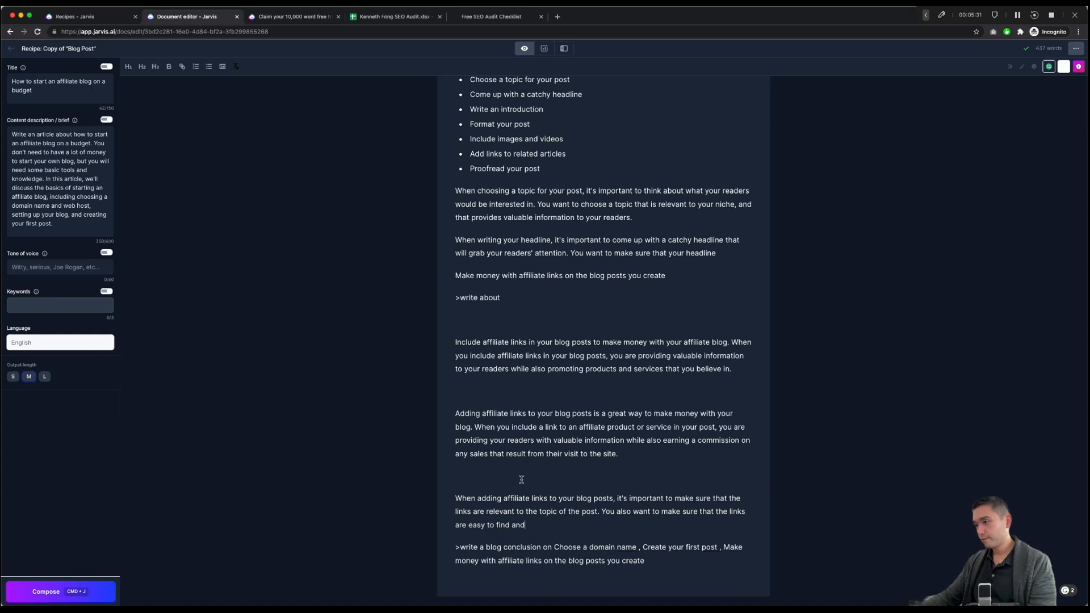
{"action": "mouse_move", "coordinate": [539, 489]}
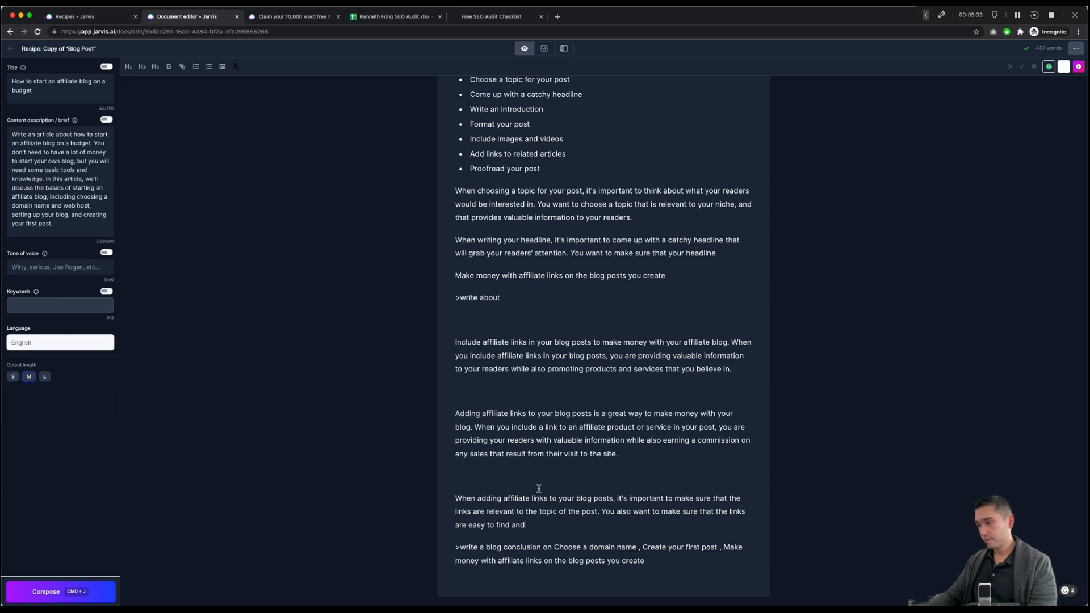
{"action": "double_click", "coordinate": [518, 524]}
{"action": "type", "text": "."}
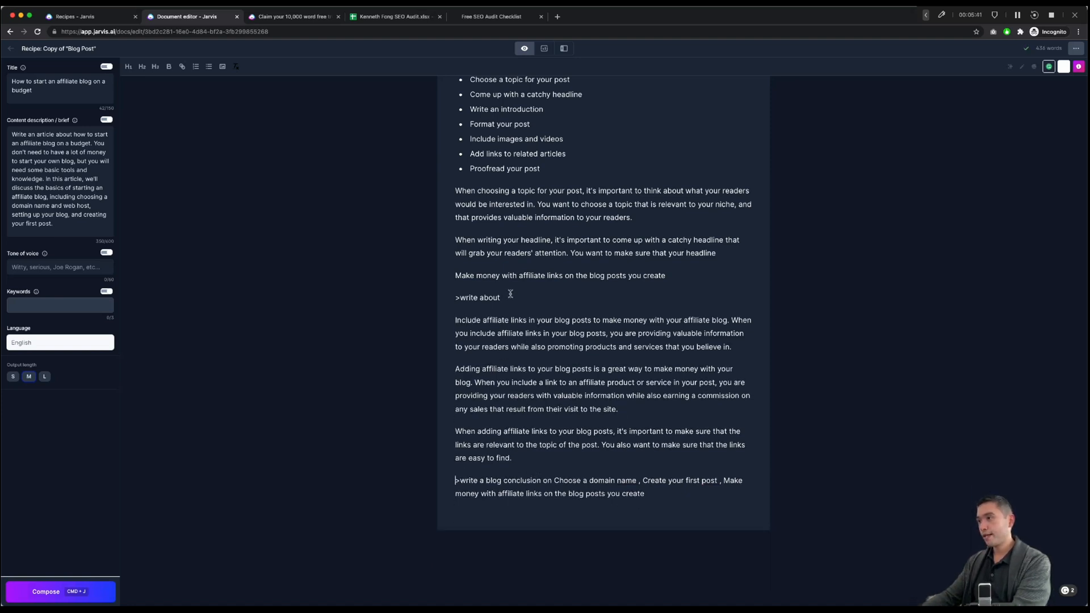
Step: Scroll up and down through the domain name, first post and affiliate links sections
{"action": "scroll", "scroll_direction": "up", "scroll_amount": 3}
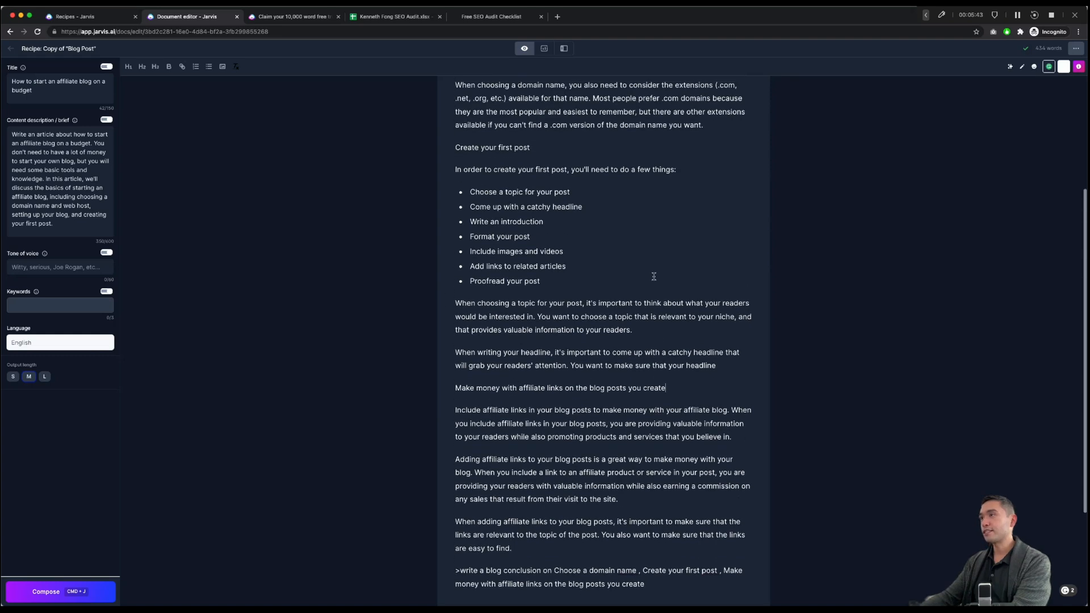
{"action": "scroll", "scroll_direction": "up", "scroll_amount": 3}
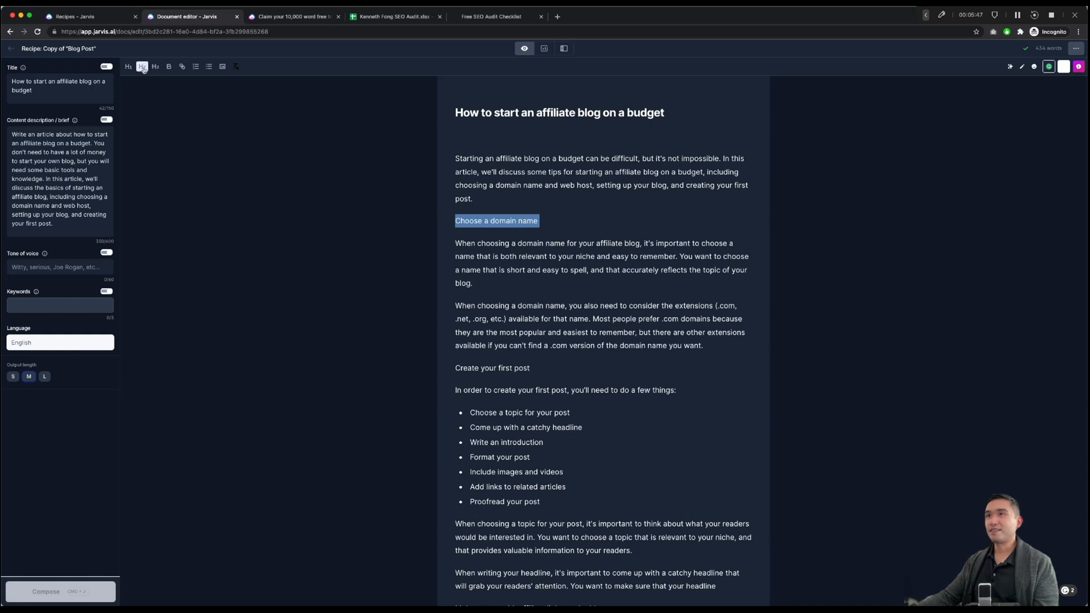
{"action": "scroll", "scroll_direction": "down", "scroll_amount": 3}
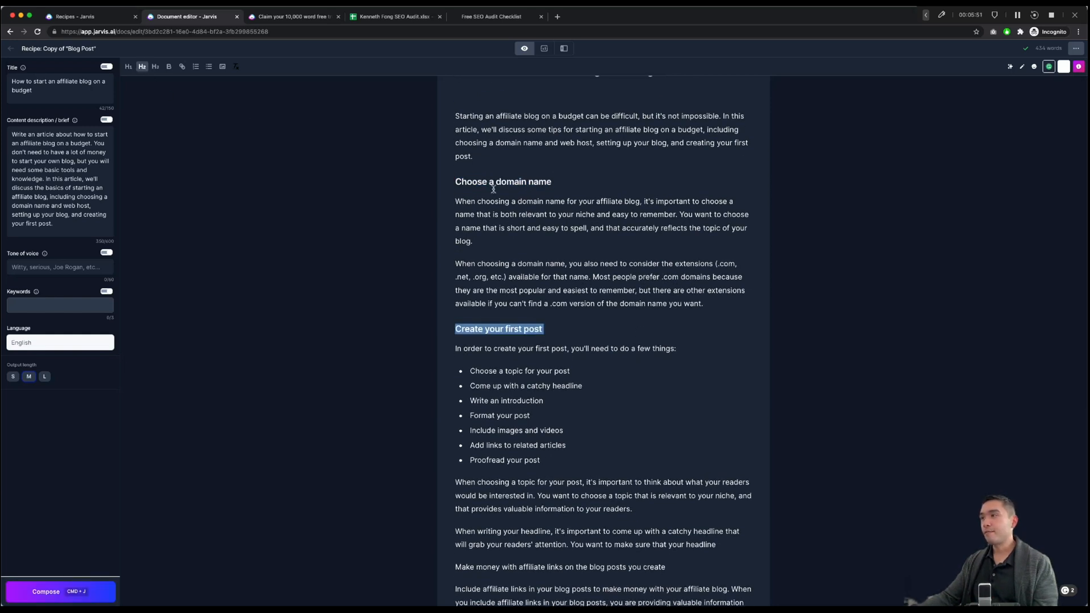
{"action": "scroll", "scroll_direction": "down", "scroll_amount": 3}
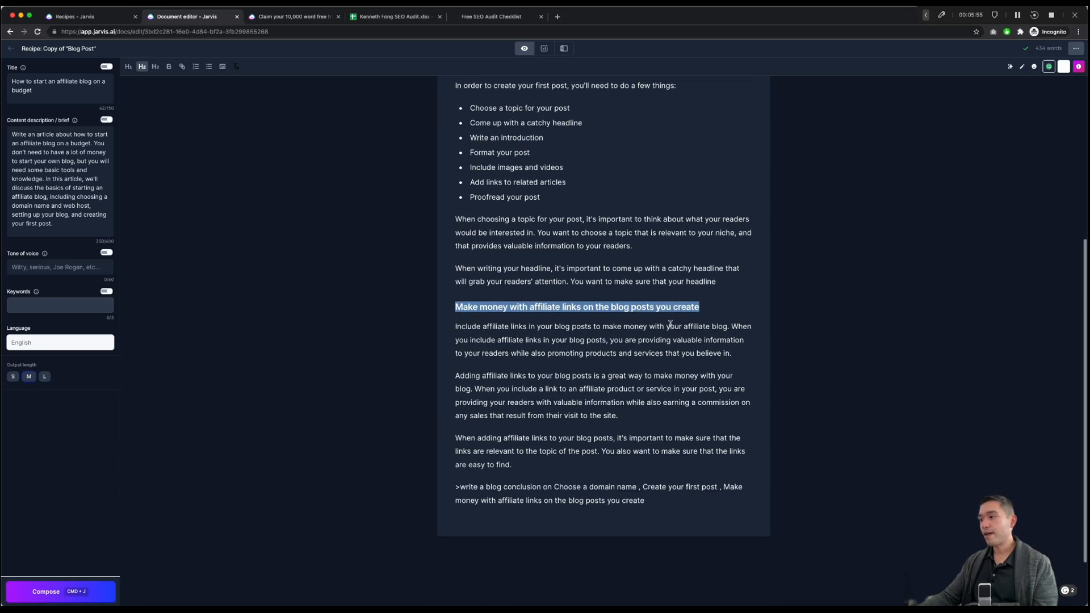
{"action": "scroll", "scroll_direction": "down", "scroll_amount": 3}
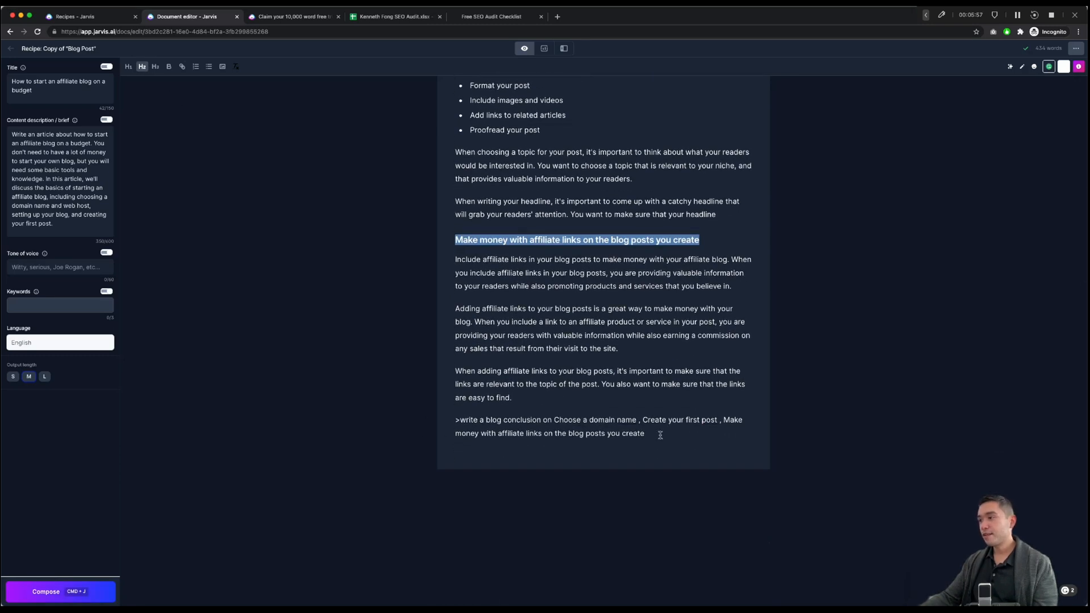
{"action": "mouse_move", "coordinate": [586, 396]}
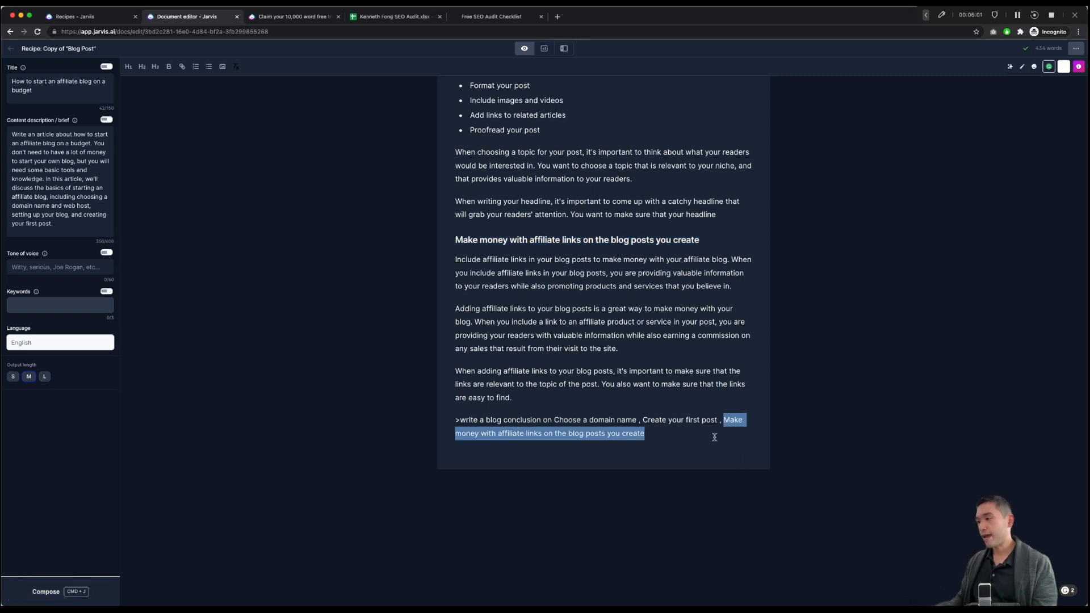
Step: Generate the conclusion paragraph, delete its unfinished sentence, and type a 'Conclusion' heading above it
{"action": "left_click", "coordinate": [46, 592]}
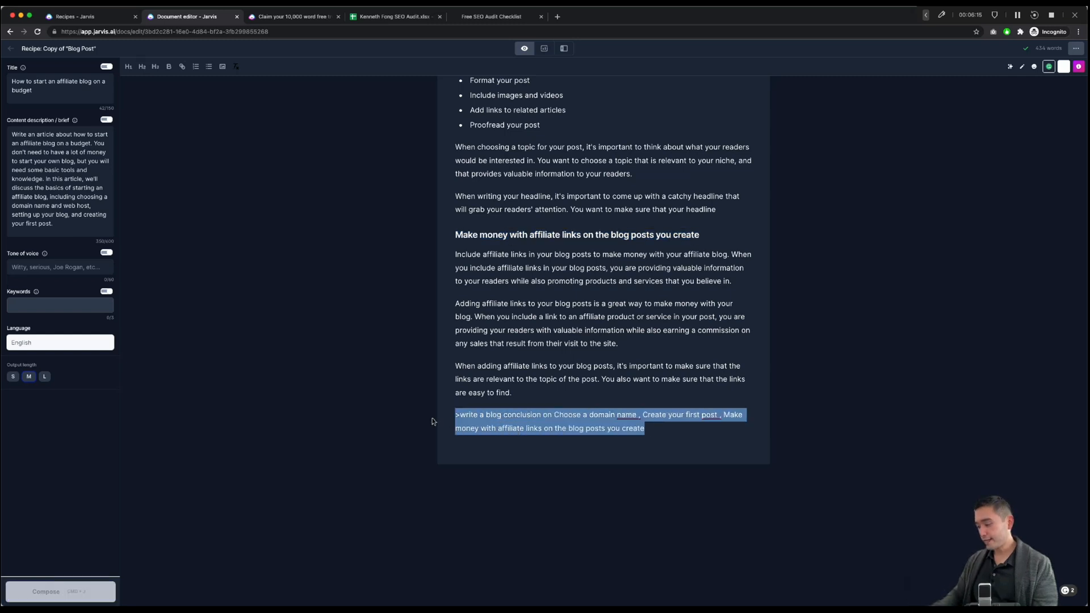
{"action": "left_click", "coordinate": [60, 592]}
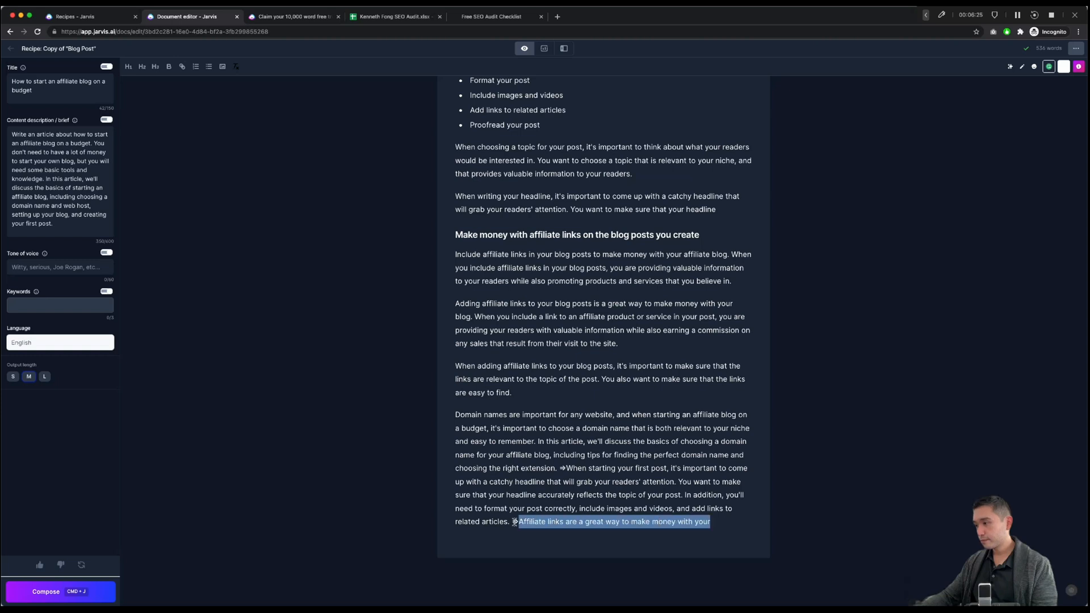
{"action": "key", "text": "Delete"}
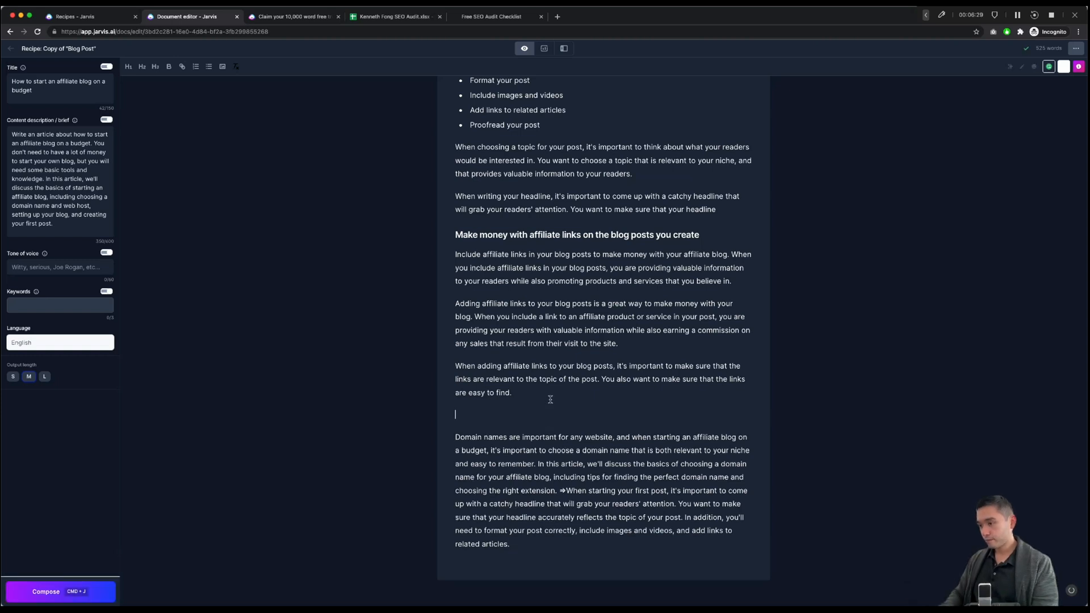
{"action": "type", "text": "Conclusion"}
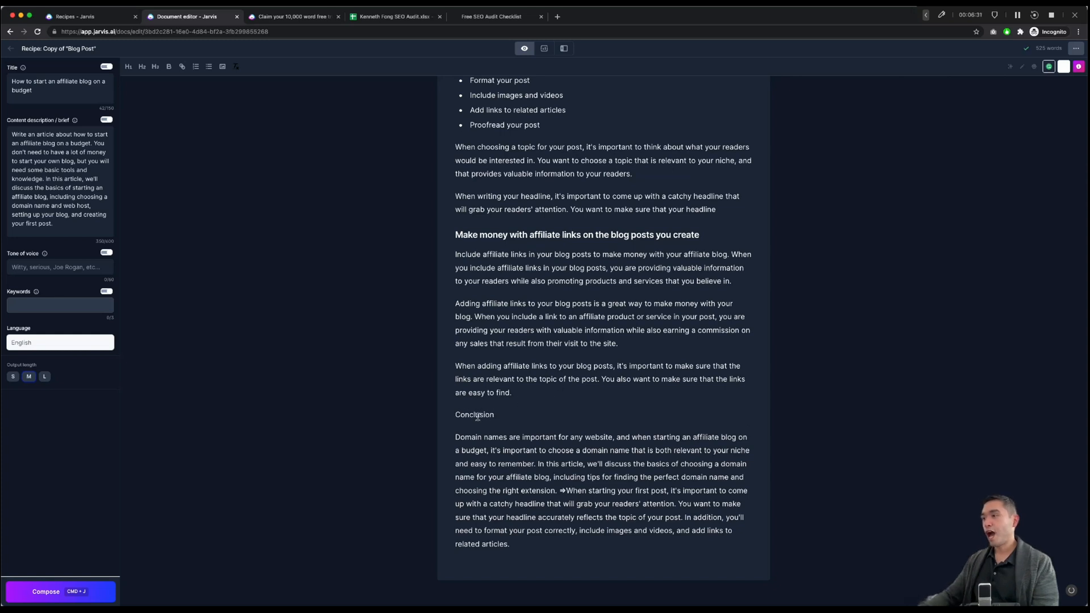
{"action": "double_click", "coordinate": [474, 415]}
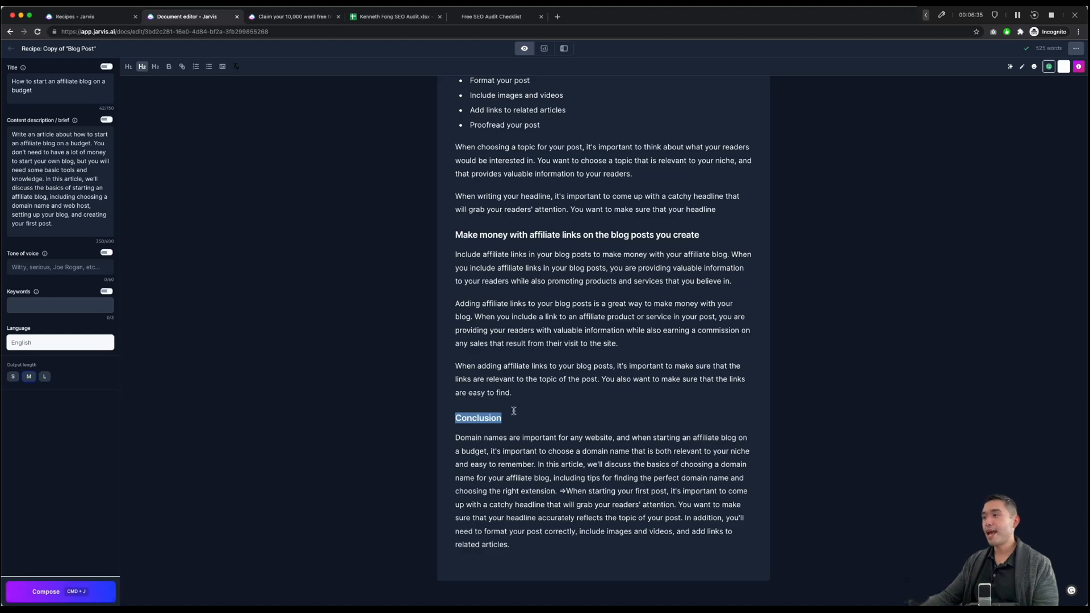
{"action": "scroll", "scroll_direction": "up", "scroll_amount": 3}
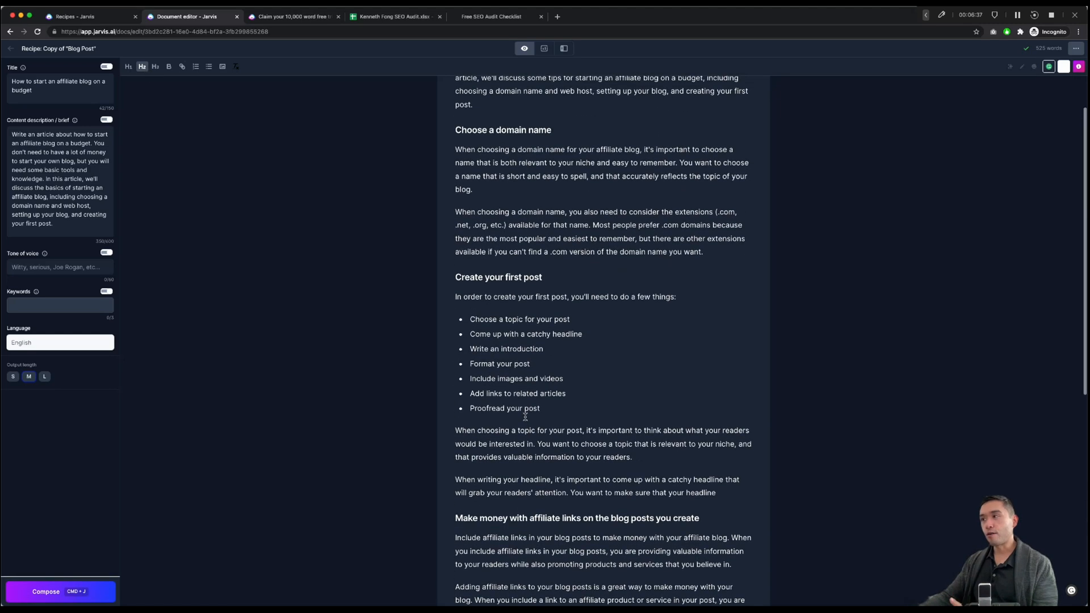
{"action": "mouse_move", "coordinate": [522, 412]}
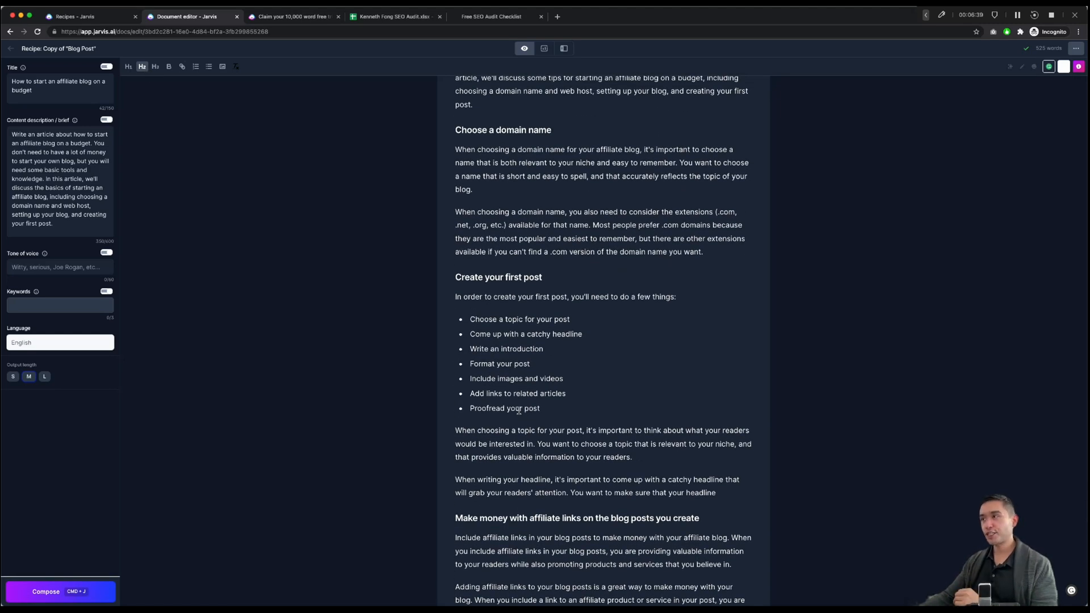
{"action": "scroll", "scroll_direction": "up", "scroll_amount": 3}
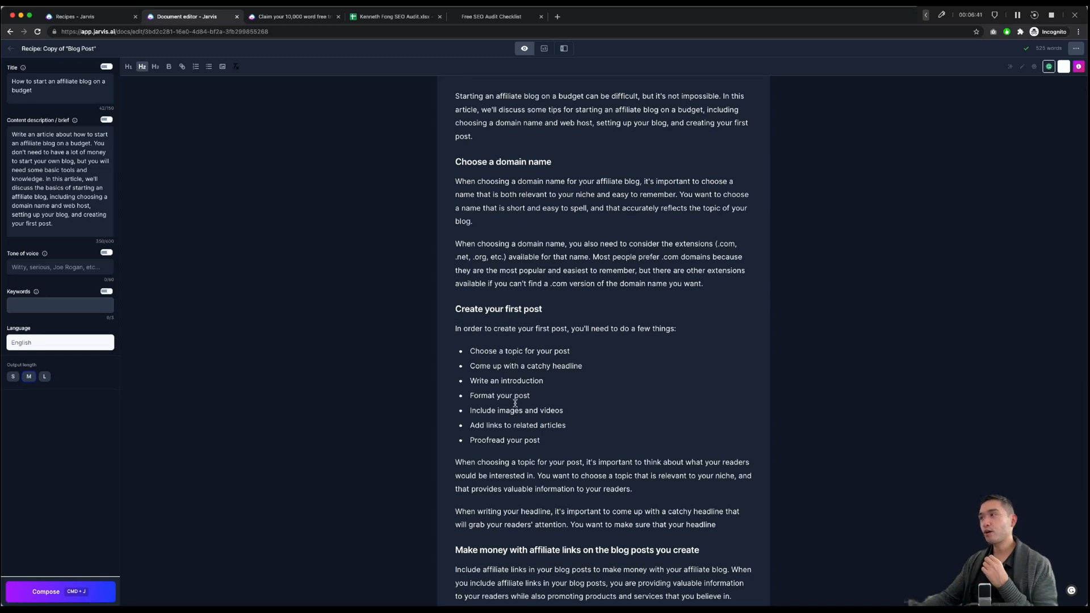
{"action": "mouse_move", "coordinate": [545, 319]}
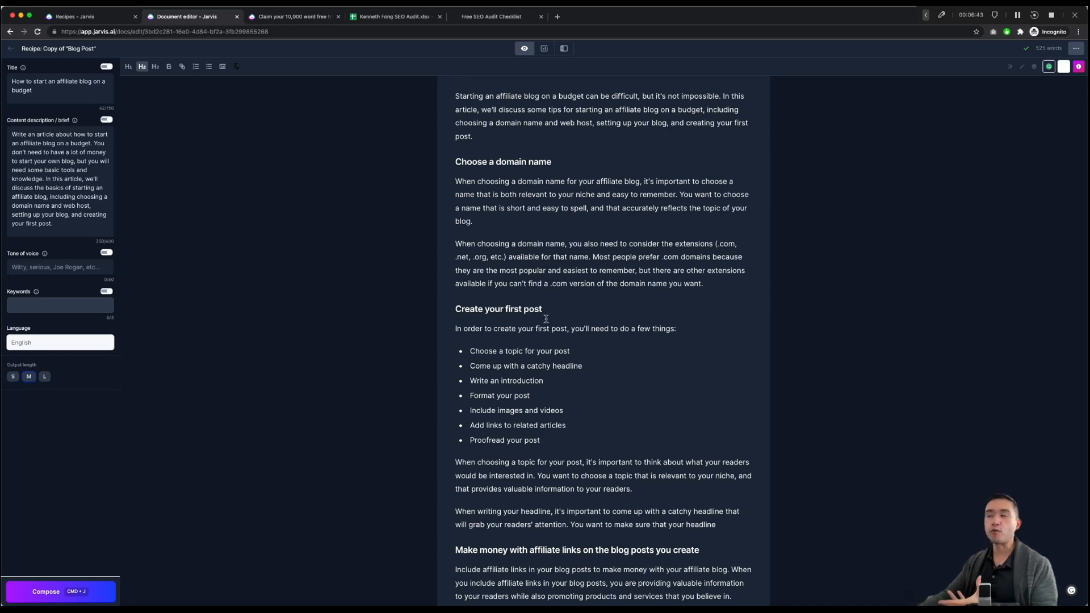
{"action": "mouse_move", "coordinate": [563, 310]}
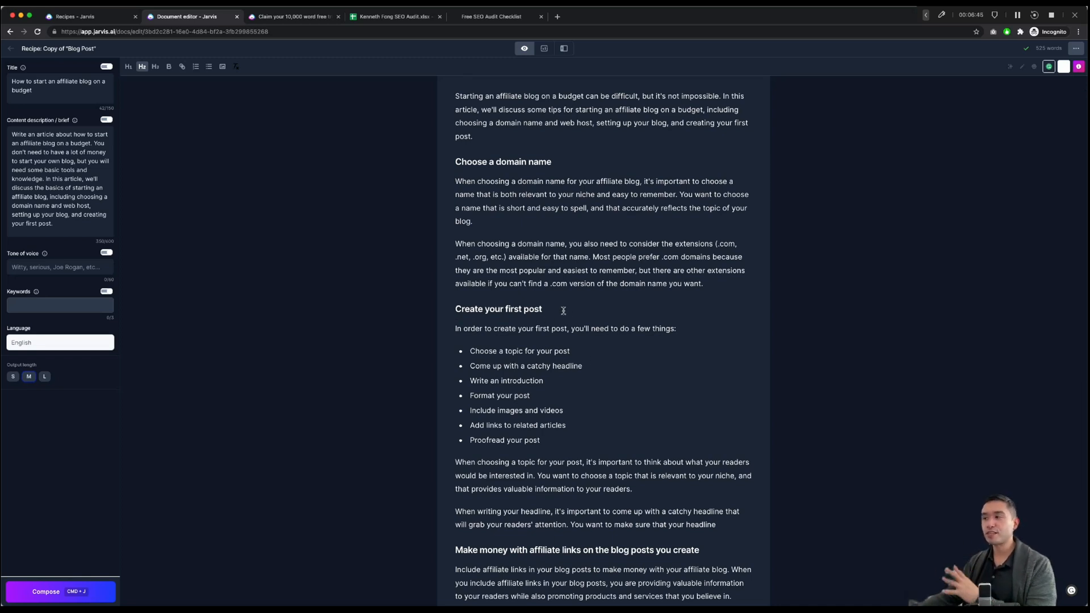
{"action": "scroll", "scroll_direction": "up", "scroll_amount": 3}
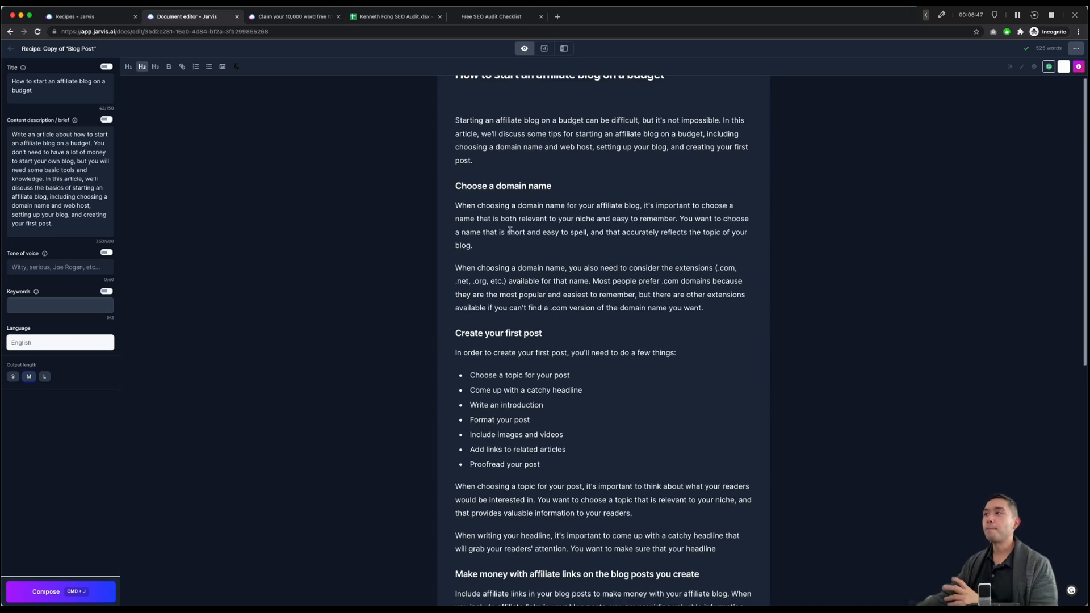
{"action": "scroll", "scroll_direction": "up", "scroll_amount": 3}
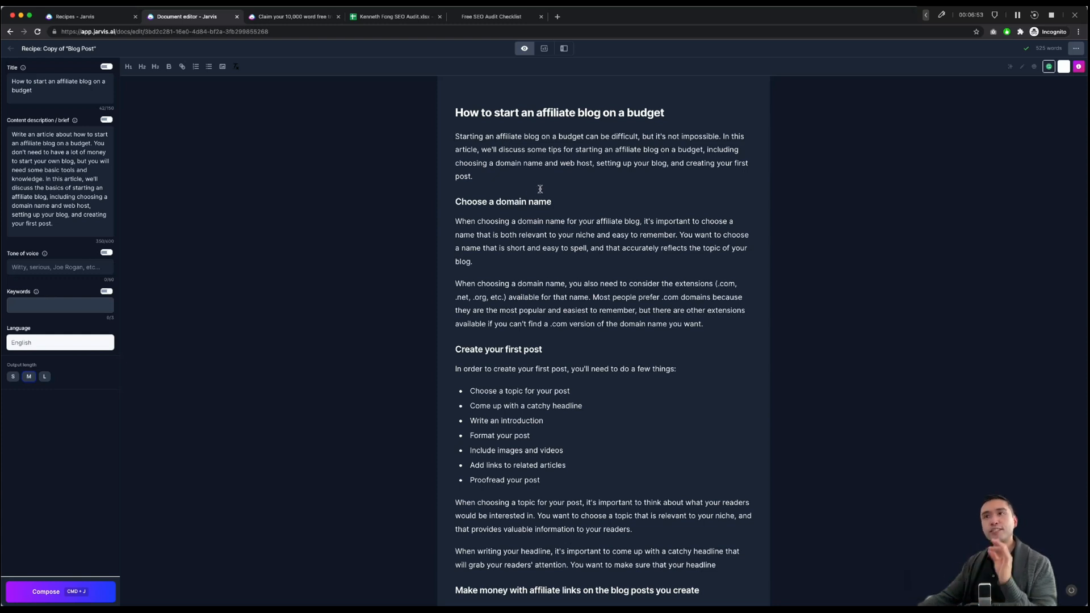
{"action": "mouse_move", "coordinate": [492, 180]}
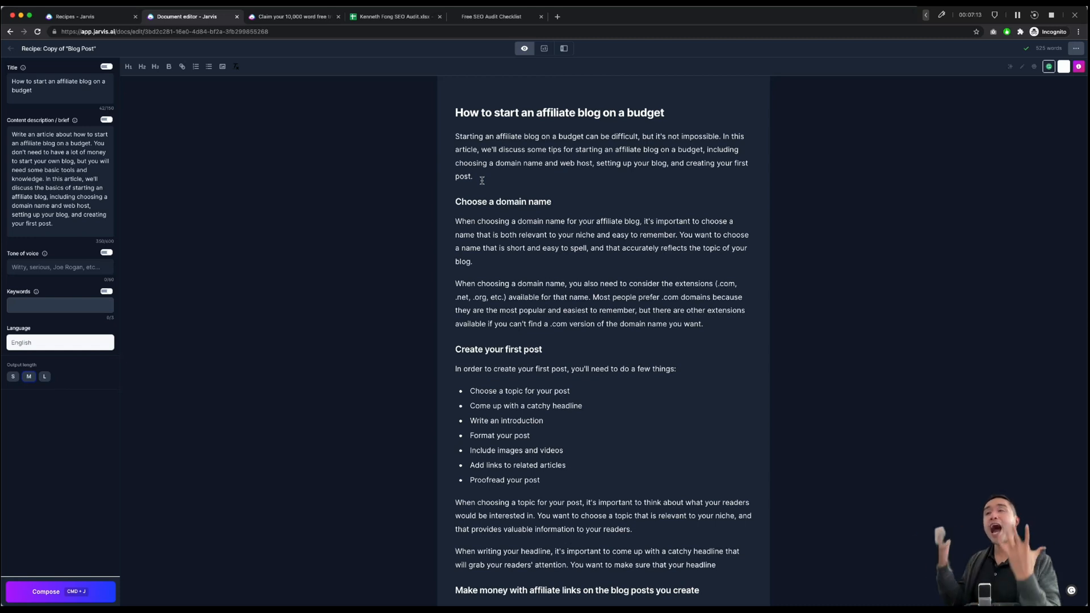
{"action": "mouse_move", "coordinate": [598, 17]}
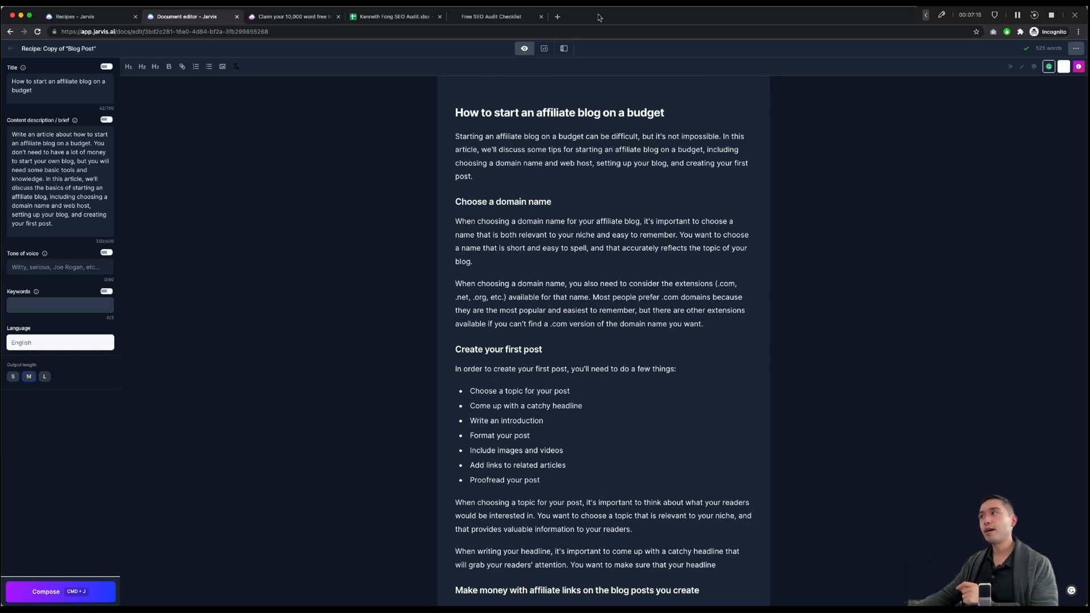
{"action": "mouse_move", "coordinate": [564, 49]}
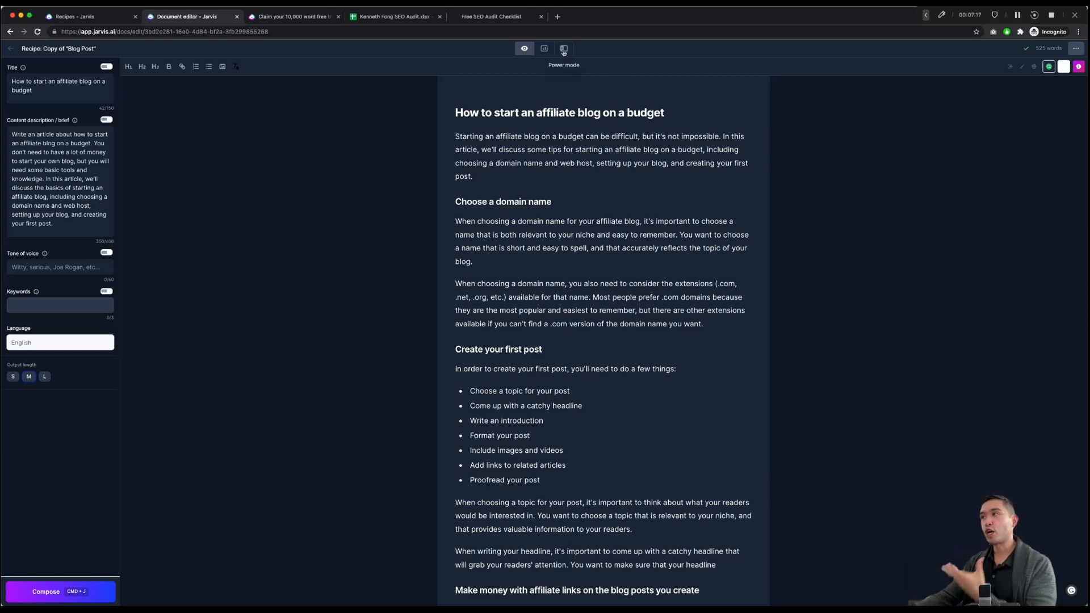
Step: Fill the AIDA template with 'How to start an affiliate blog on a budget' and urgent tone
{"action": "left_click", "coordinate": [563, 47]}
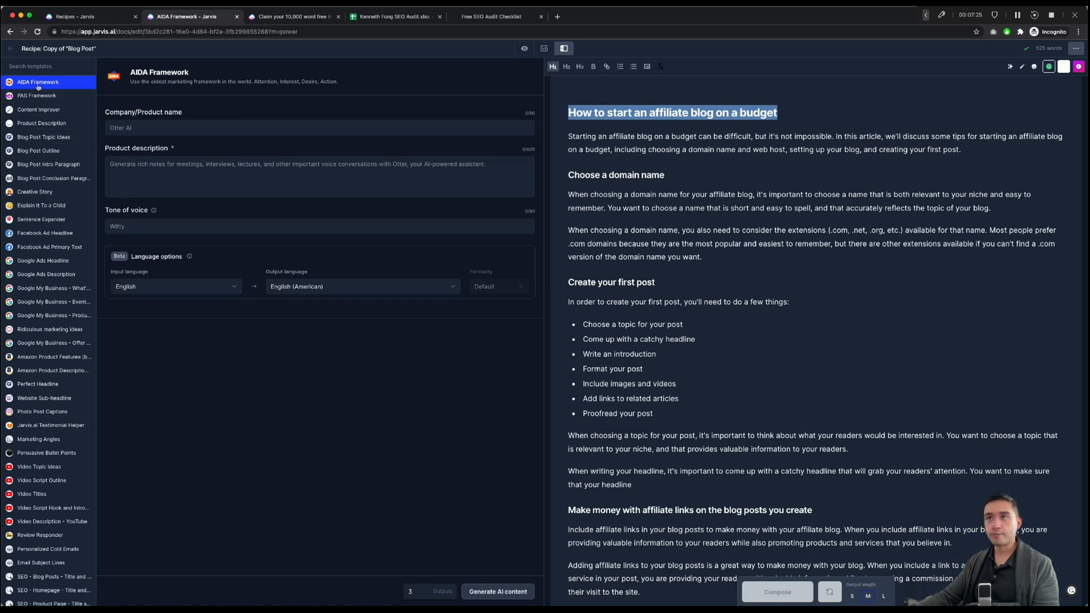
{"action": "mouse_move", "coordinate": [208, 93]}
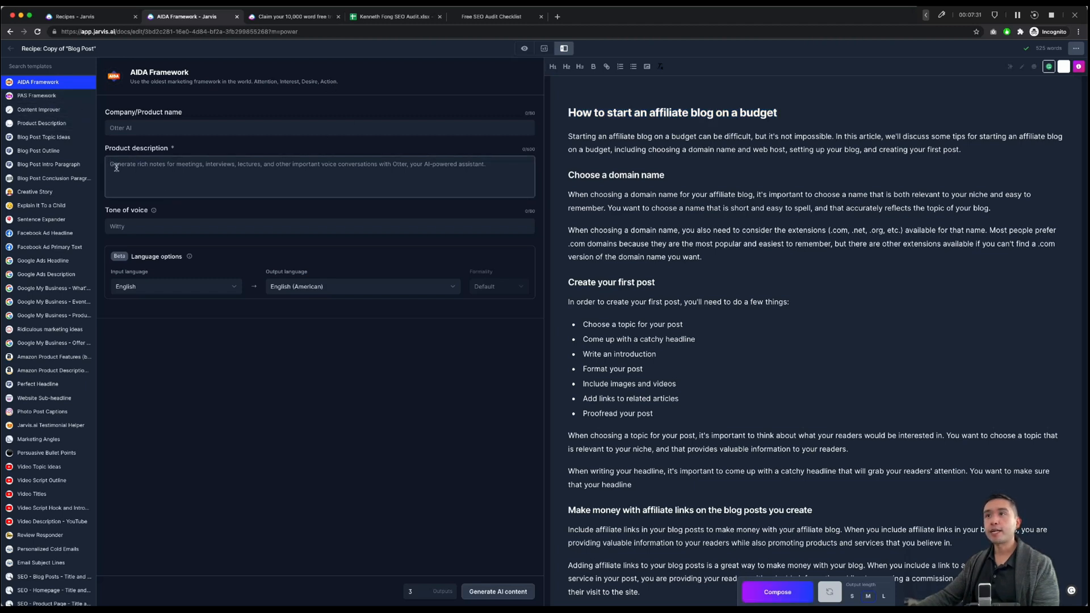
{"action": "type", "text": "How to start an affiliate blog on a budget"}
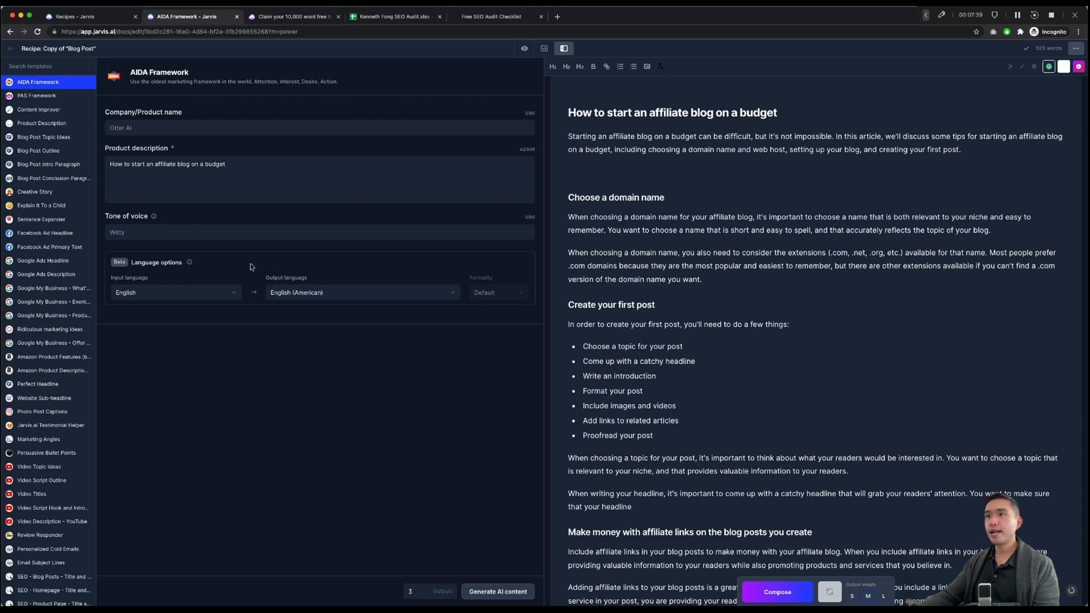
{"action": "type", "text": "urgent"}
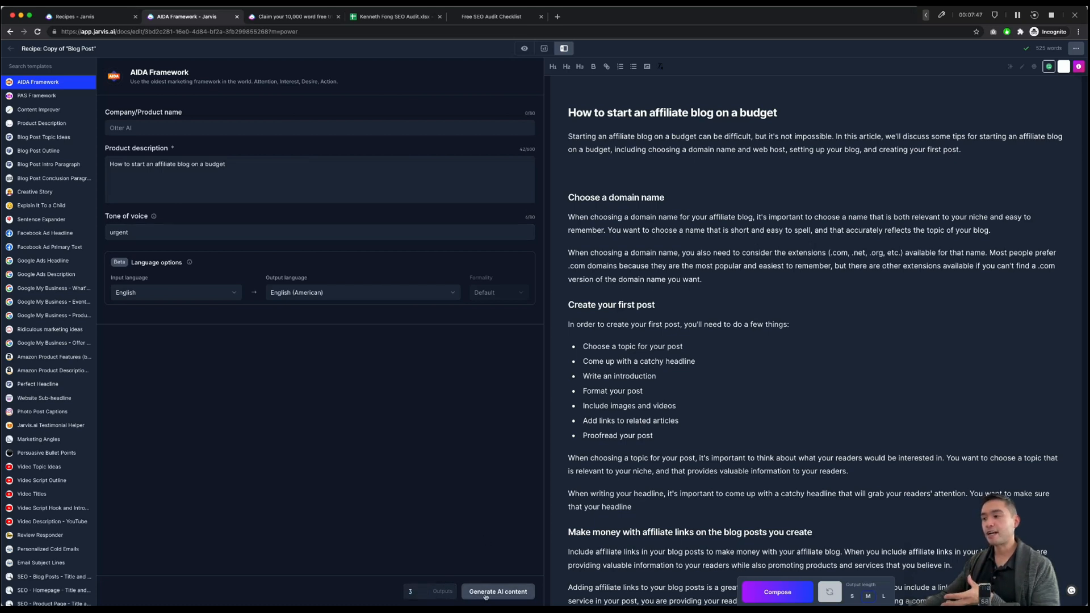
{"action": "left_click", "coordinate": [498, 592]}
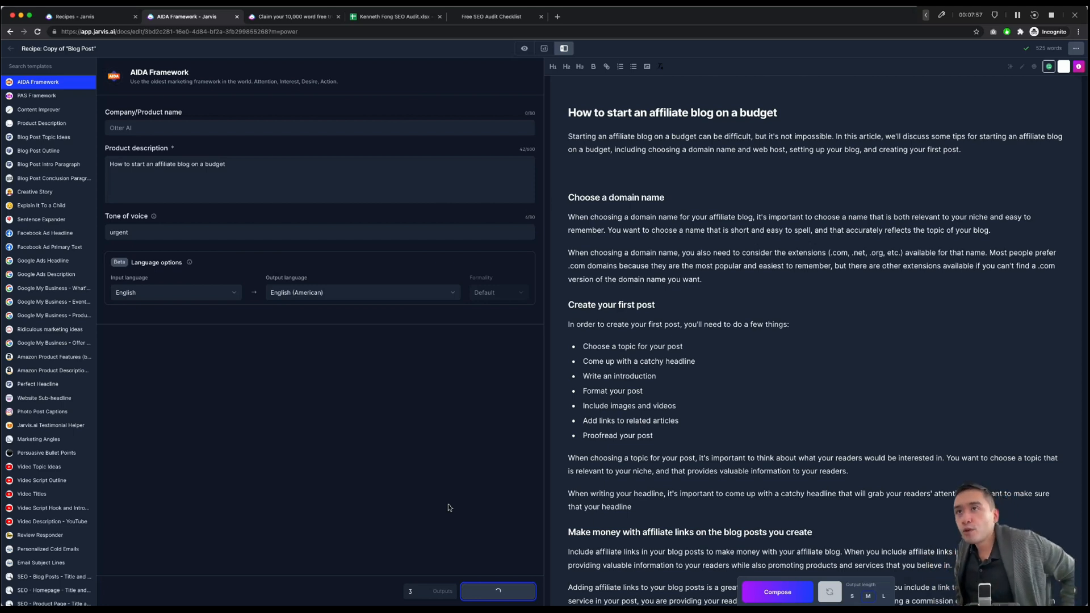
{"action": "left_click", "coordinate": [498, 591]}
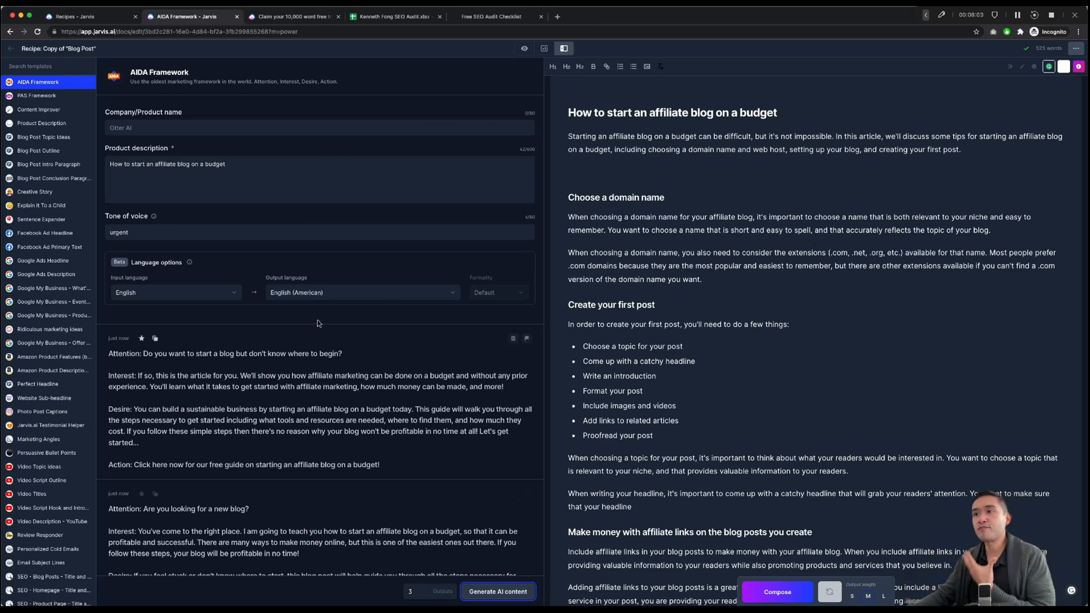
{"action": "scroll", "scroll_direction": "down", "scroll_amount": 3}
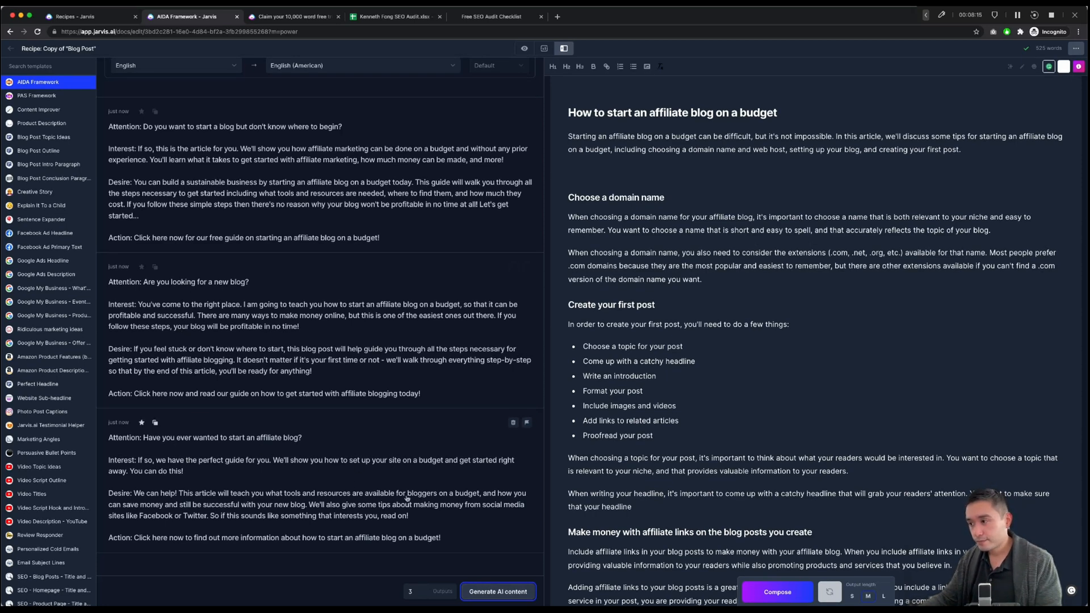
{"action": "mouse_move", "coordinate": [180, 548]}
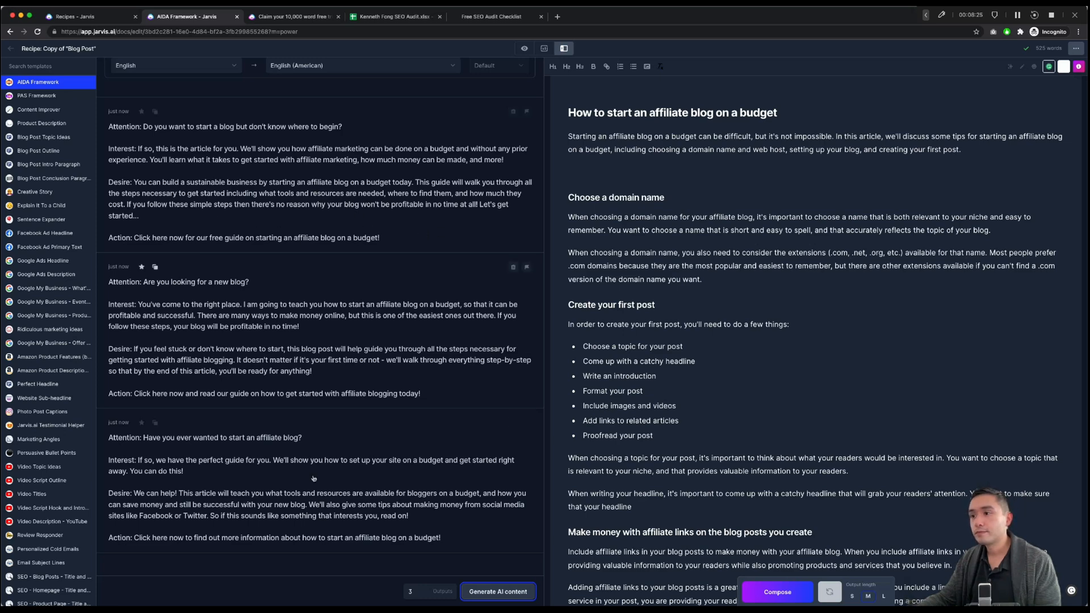
{"action": "mouse_move", "coordinate": [155, 423]}
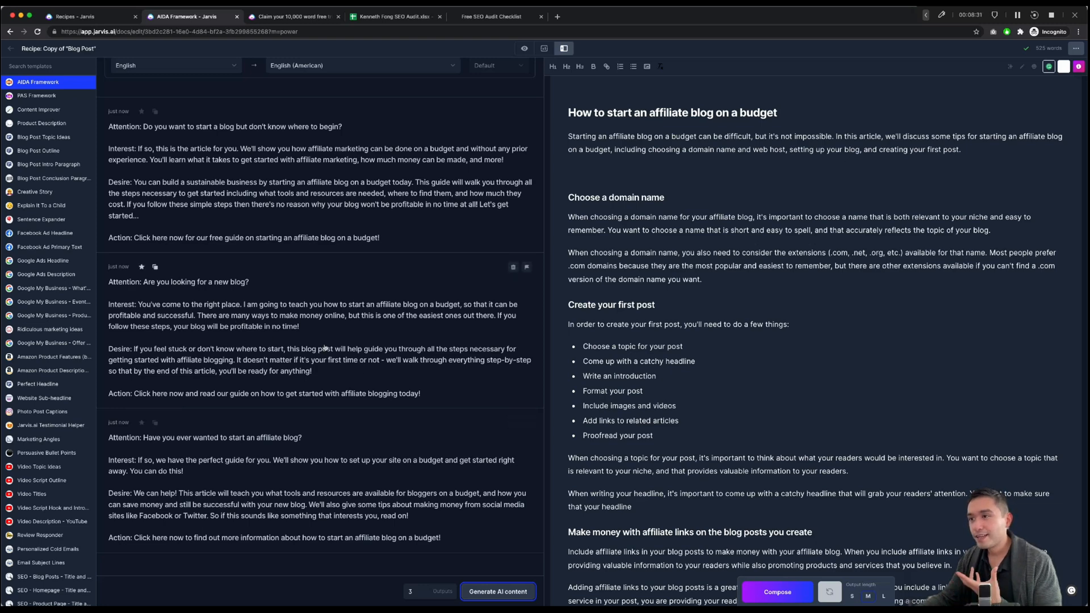
{"action": "mouse_move", "coordinate": [155, 268]}
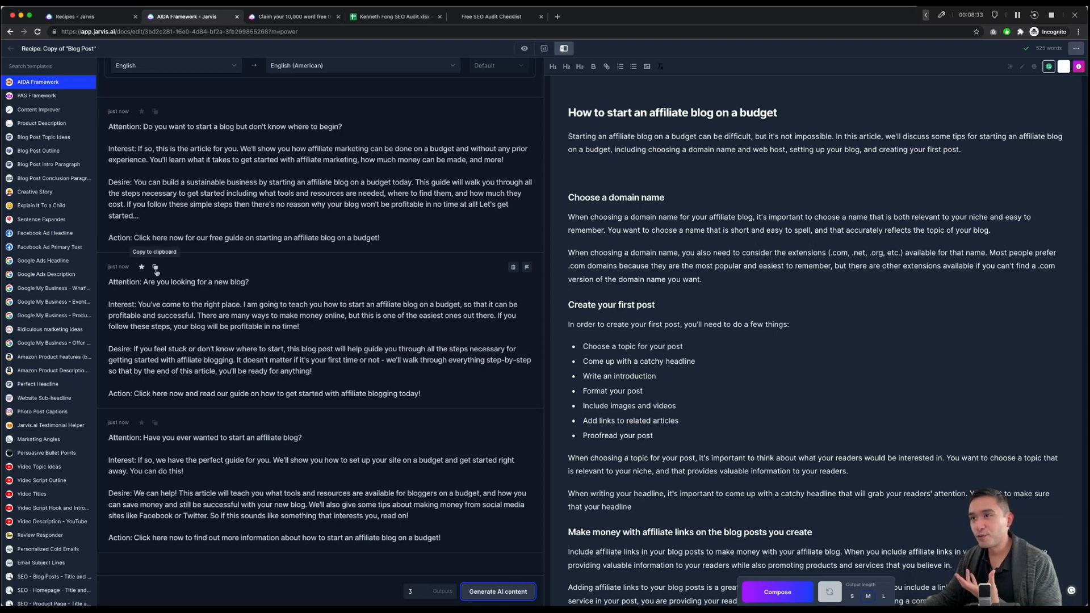
Step: Paste the second AIDA intro draft above the first H2, changing its call to action to 'below'
{"action": "left_click", "coordinate": [155, 268]}
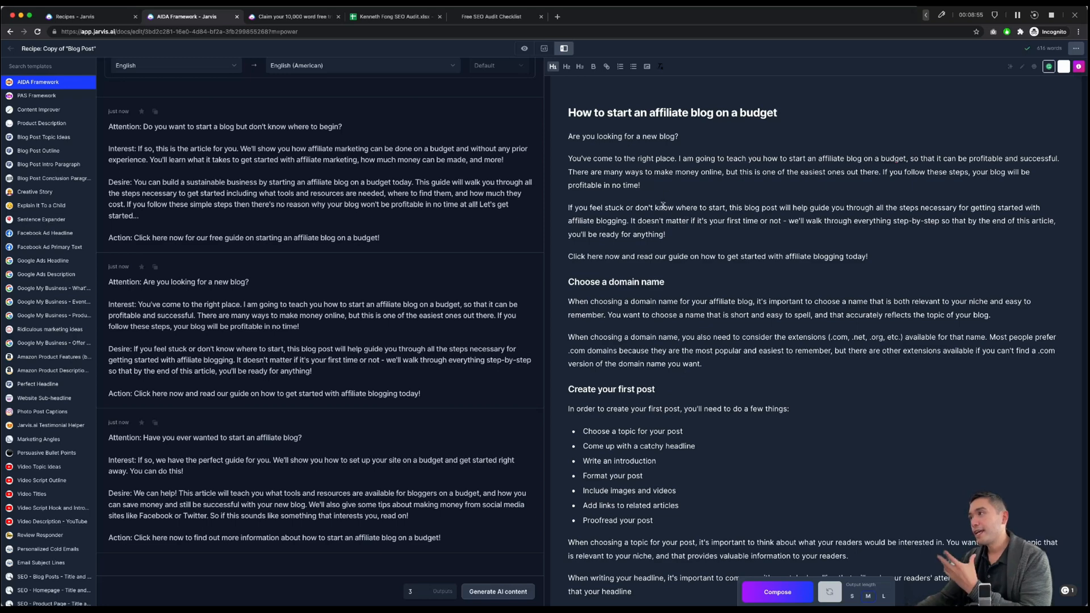
{"action": "mouse_move", "coordinate": [658, 200]}
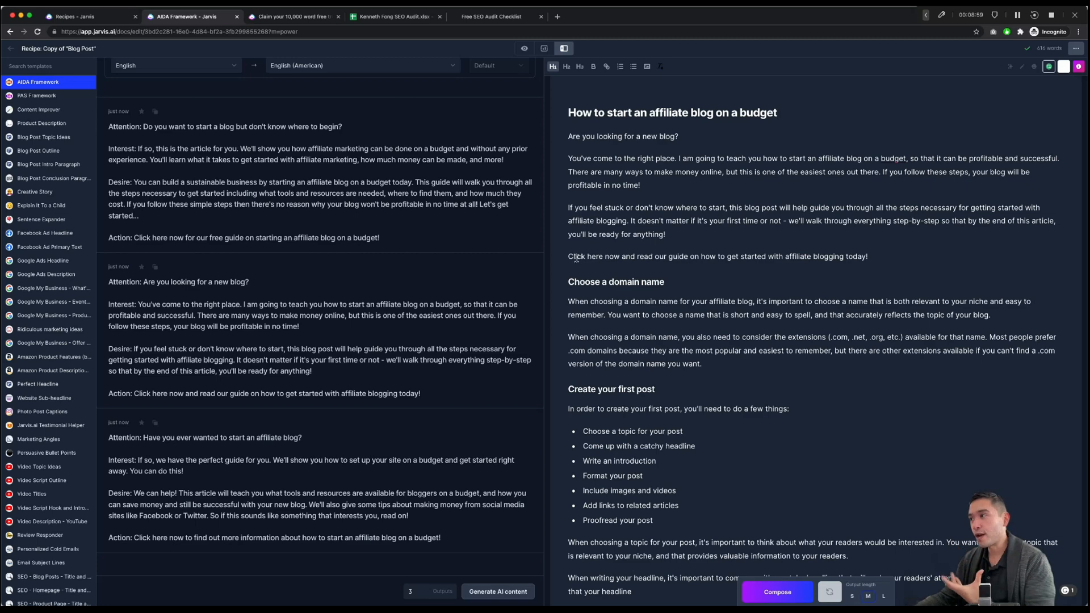
{"action": "double_click", "coordinate": [574, 256]}
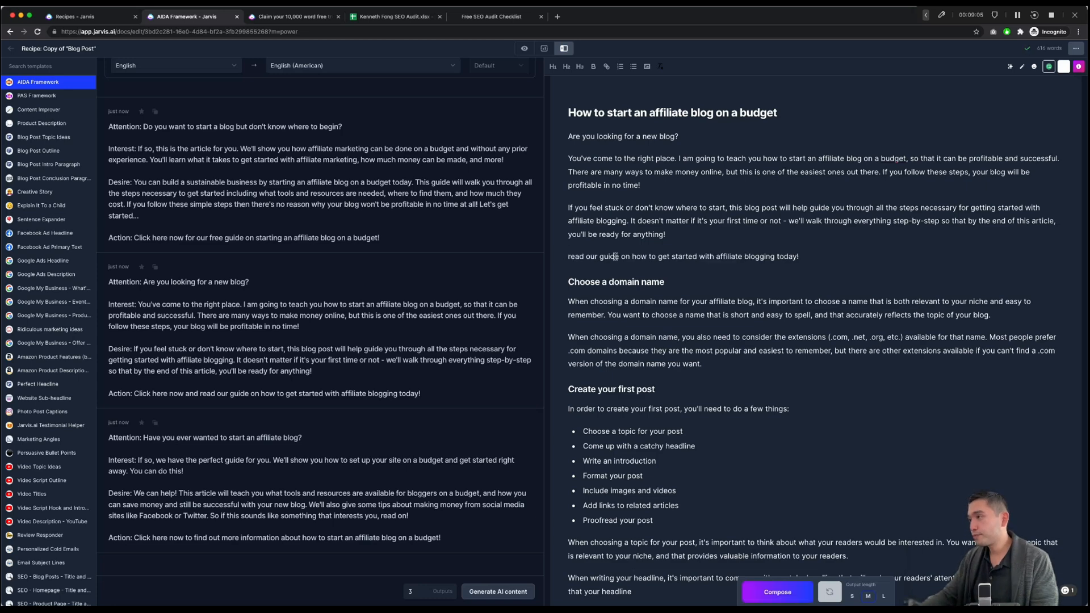
{"action": "type", "text": "below"}
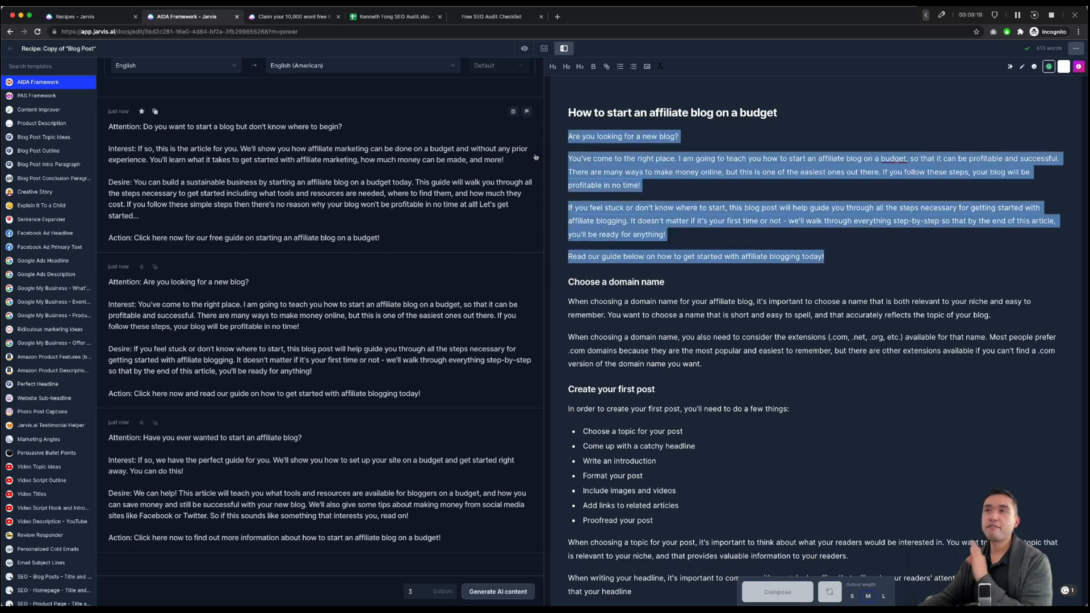
{"action": "left_click", "coordinate": [616, 159]}
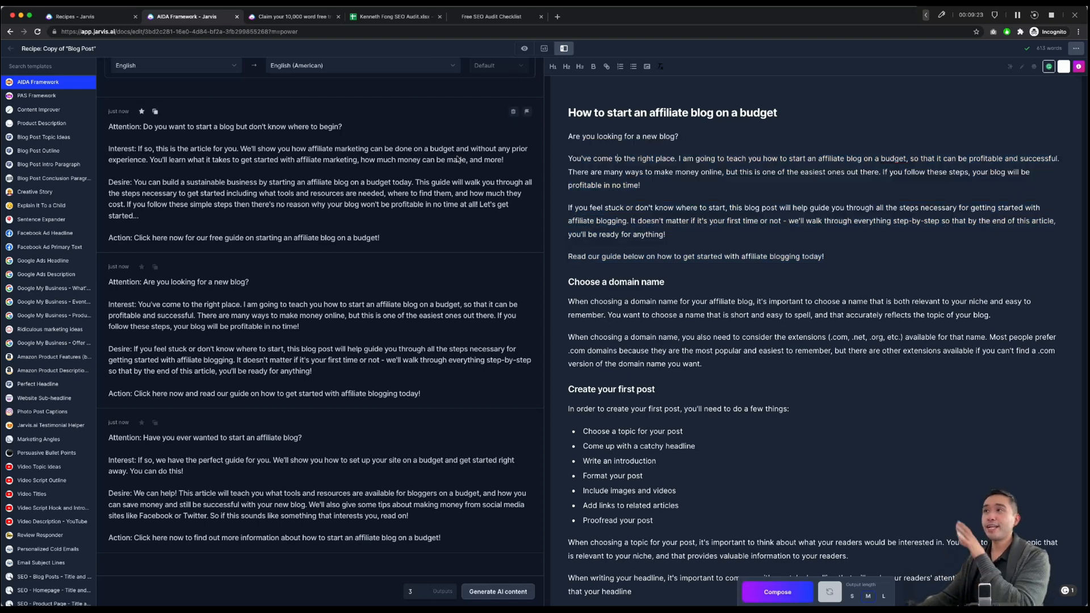
{"action": "mouse_move", "coordinate": [458, 160]}
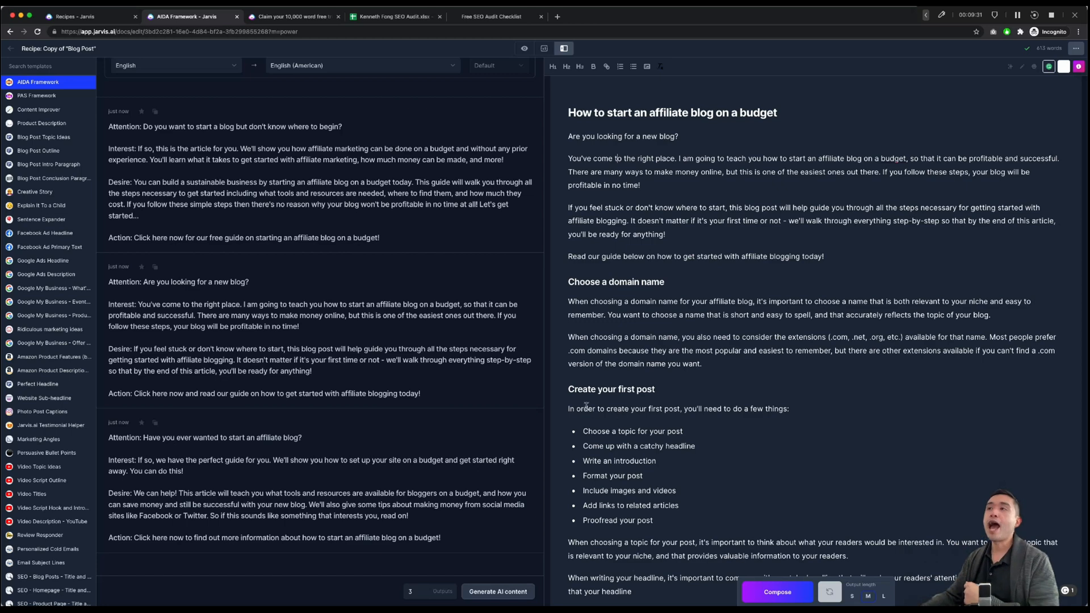
{"action": "mouse_move", "coordinate": [446, 284]}
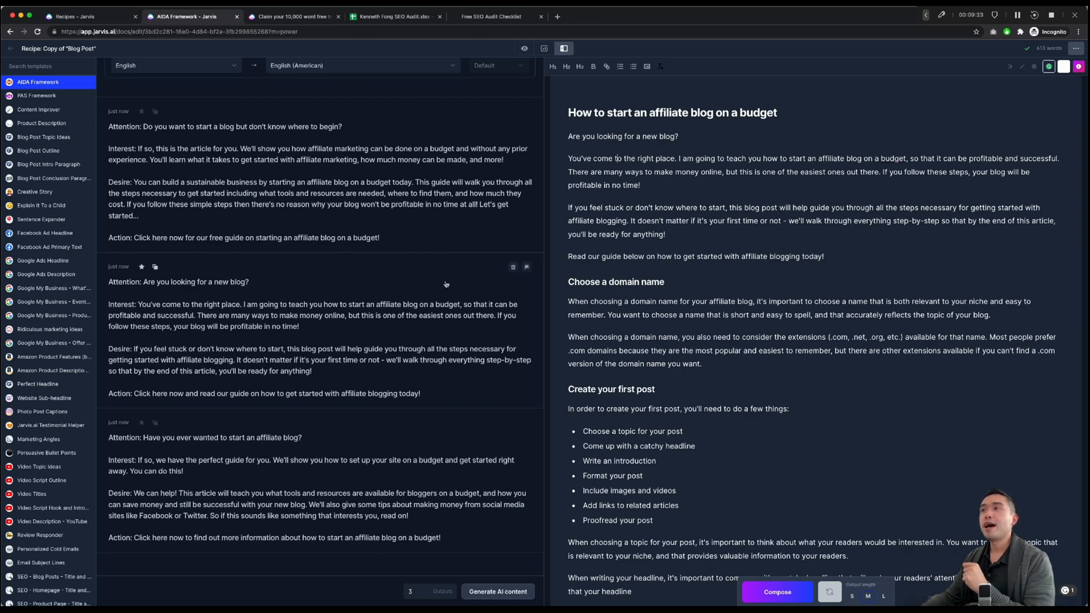
{"action": "mouse_move", "coordinate": [448, 288]}
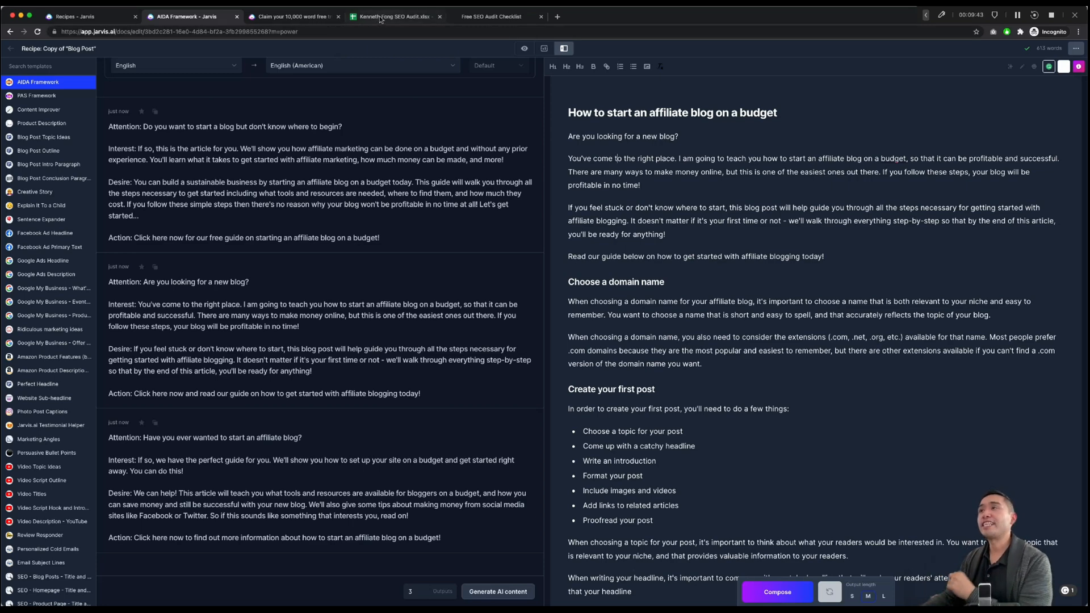
Step: Browse the SEO Audit & Roadmap spreadsheet, then switch to the free SEO audit checklist page
{"action": "left_click", "coordinate": [395, 16]}
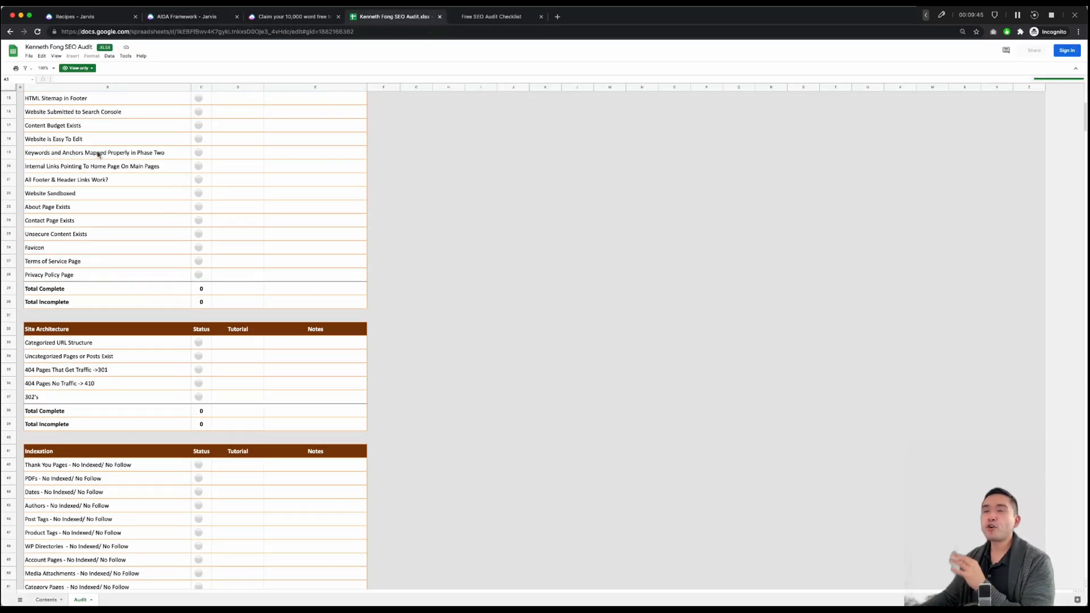
{"action": "scroll", "scroll_direction": "down", "scroll_amount": 3}
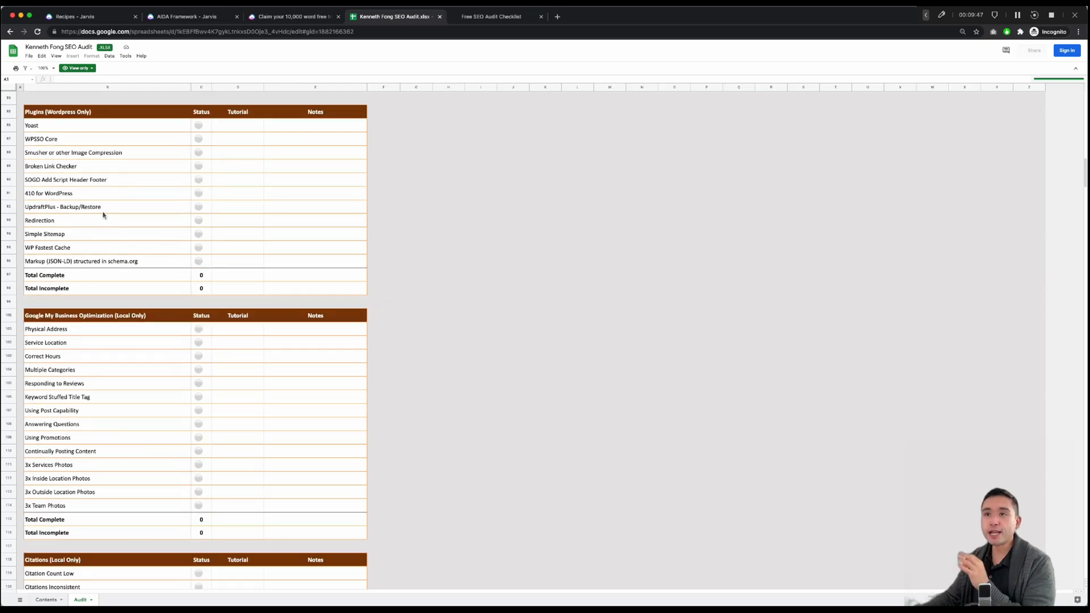
{"action": "scroll", "scroll_direction": "up", "scroll_amount": 3}
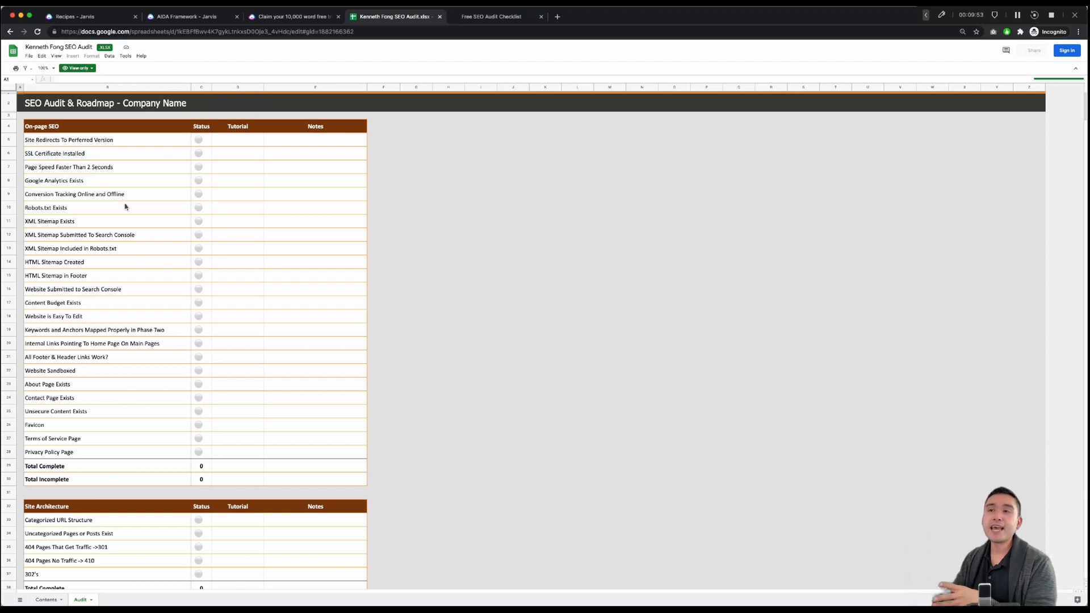
{"action": "mouse_move", "coordinate": [123, 195]}
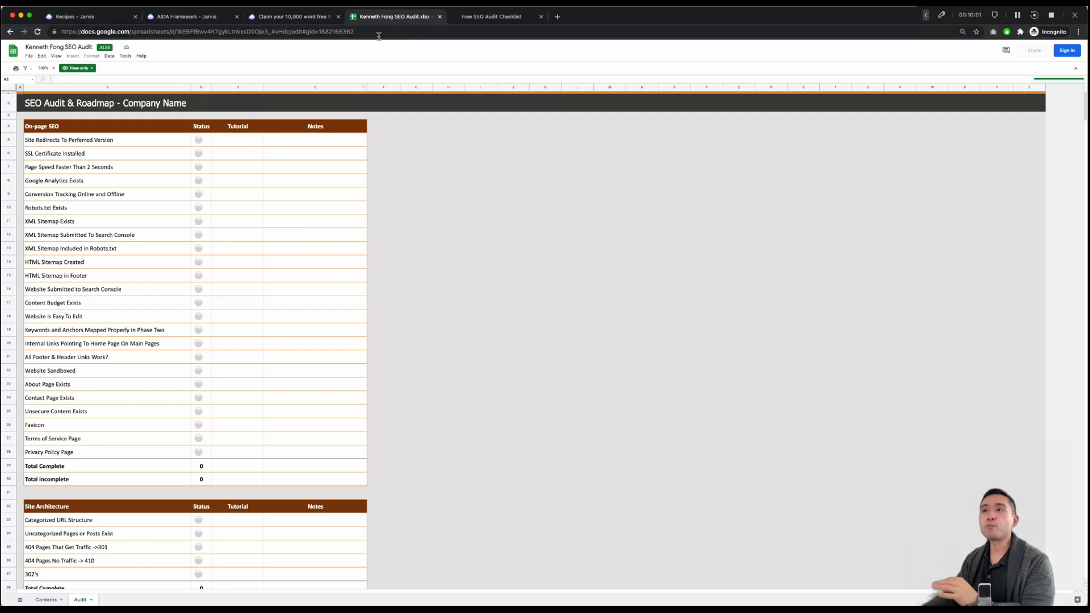
{"action": "left_click", "coordinate": [495, 16]}
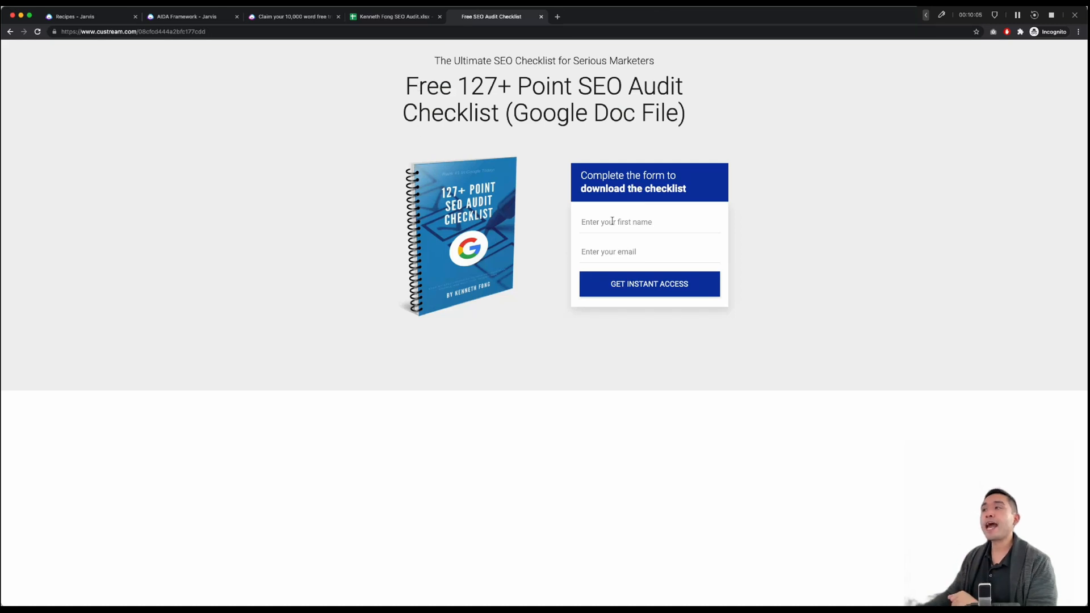
{"action": "mouse_move", "coordinate": [550, 259]}
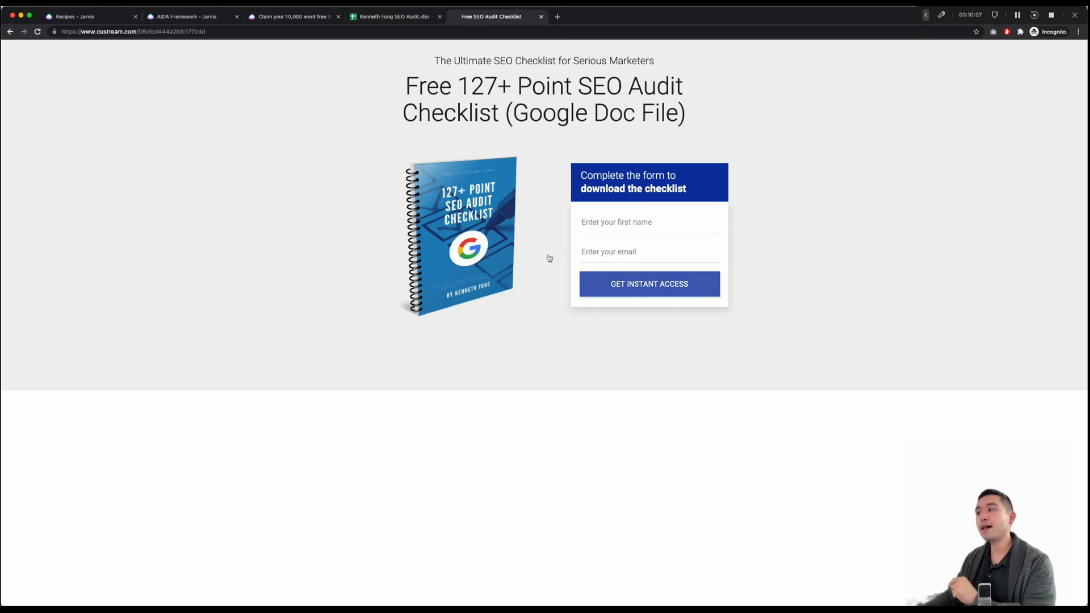
{"action": "mouse_move", "coordinate": [415, 38]}
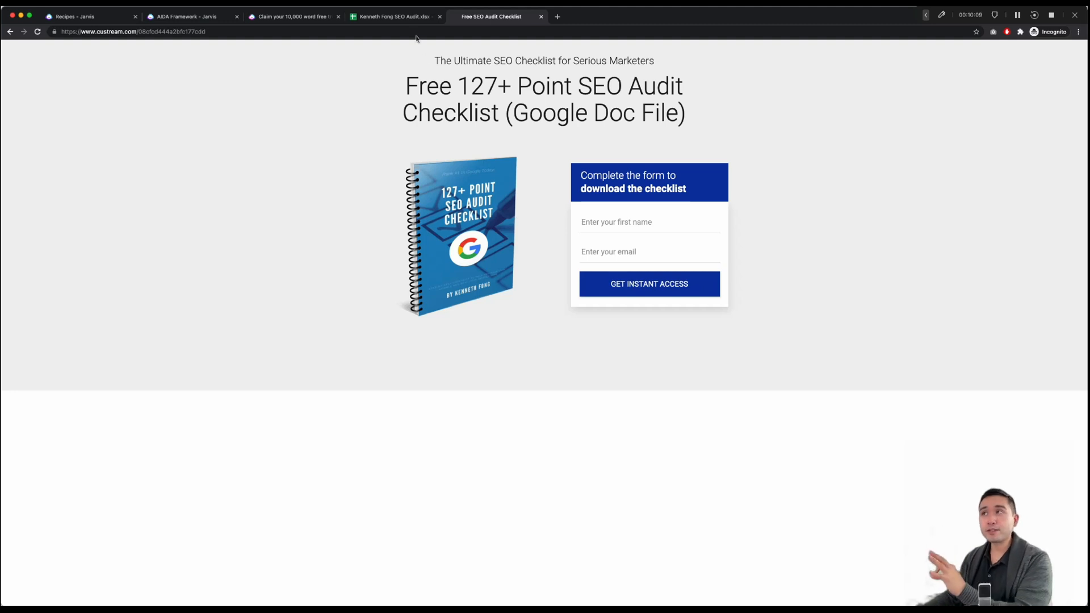
{"action": "mouse_move", "coordinate": [394, 16]}
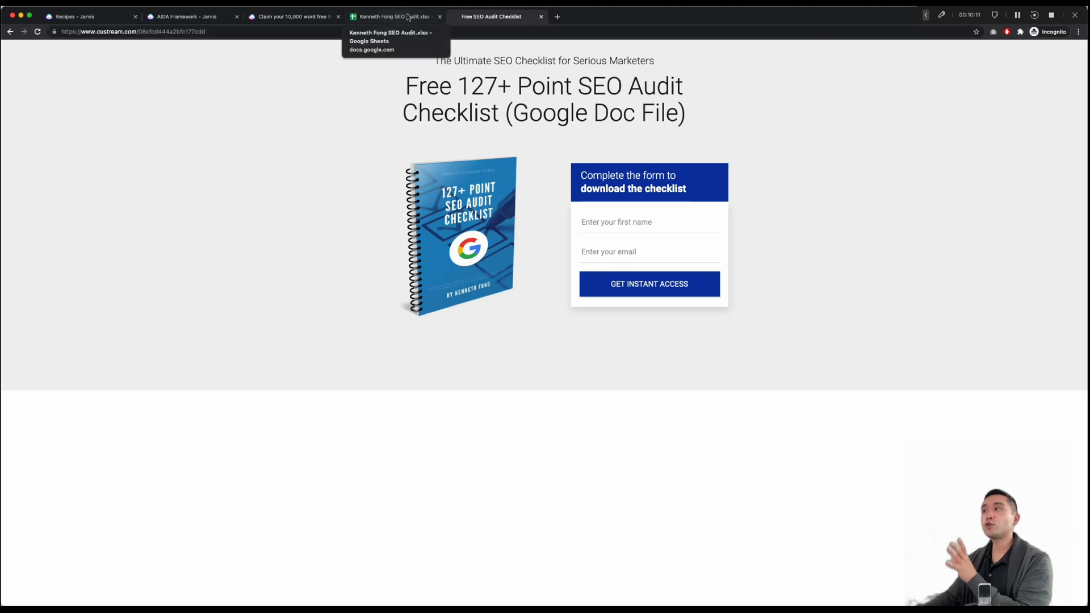
{"action": "mouse_move", "coordinate": [330, 150]}
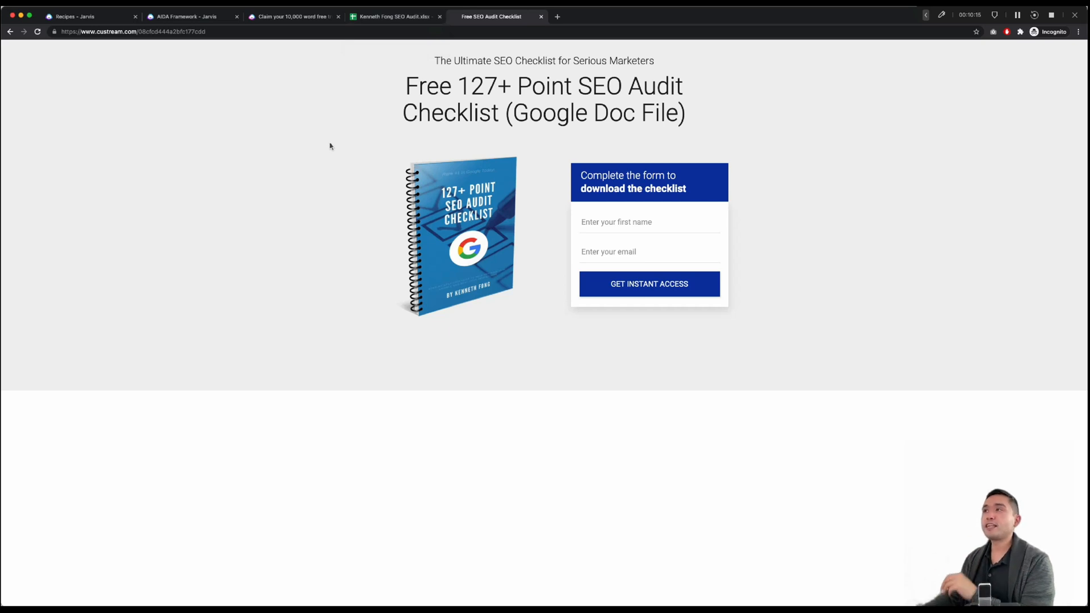
{"action": "mouse_move", "coordinate": [472, 162]}
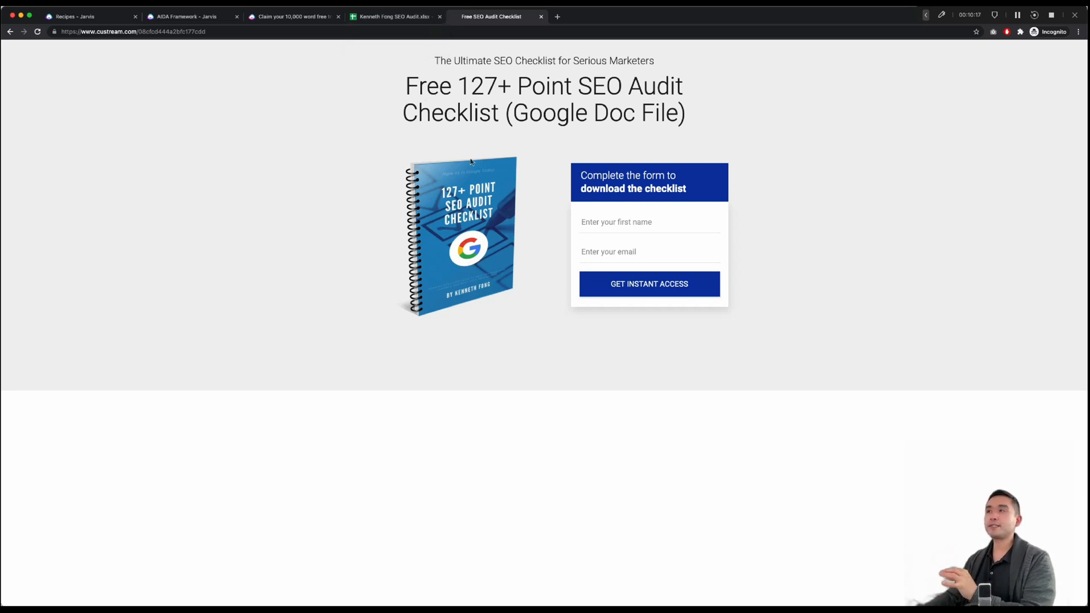
{"action": "mouse_move", "coordinate": [452, 144]}
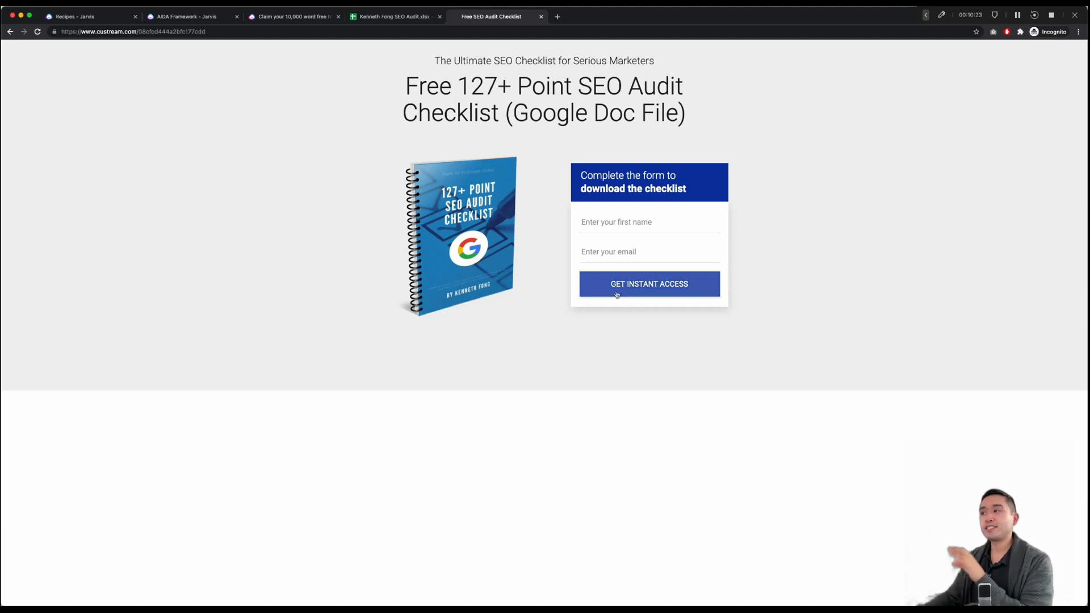
{"action": "mouse_move", "coordinate": [537, 279]}
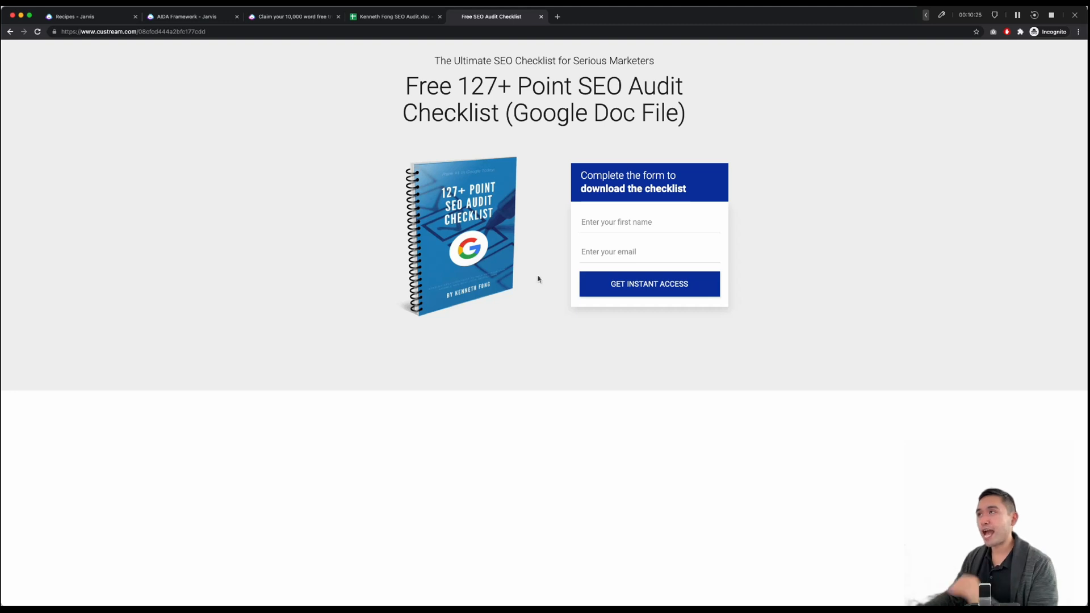
{"action": "mouse_move", "coordinate": [434, 239]}
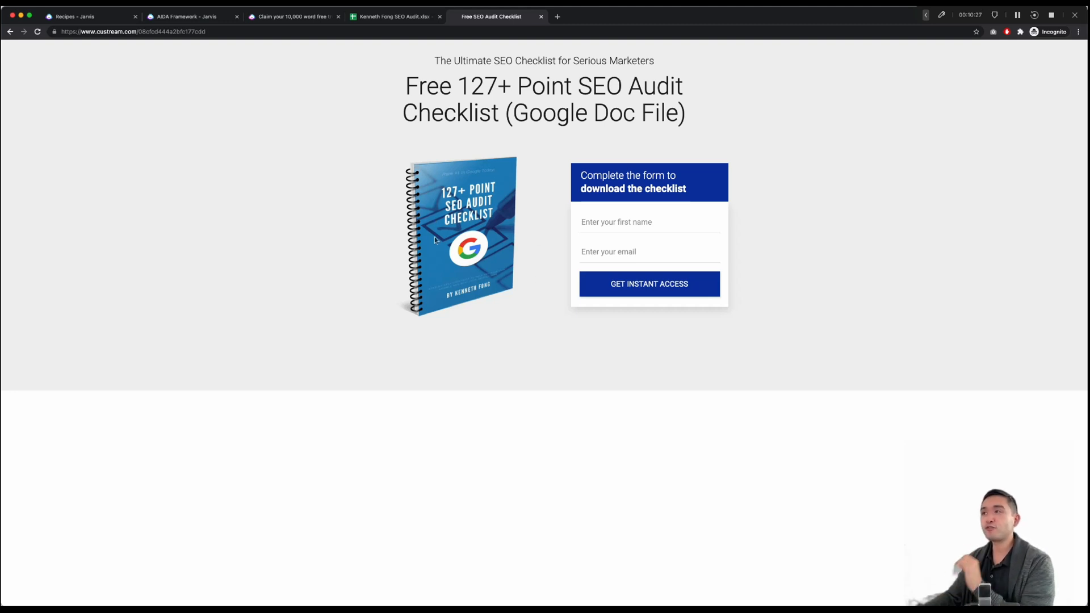
{"action": "mouse_move", "coordinate": [367, 91]}
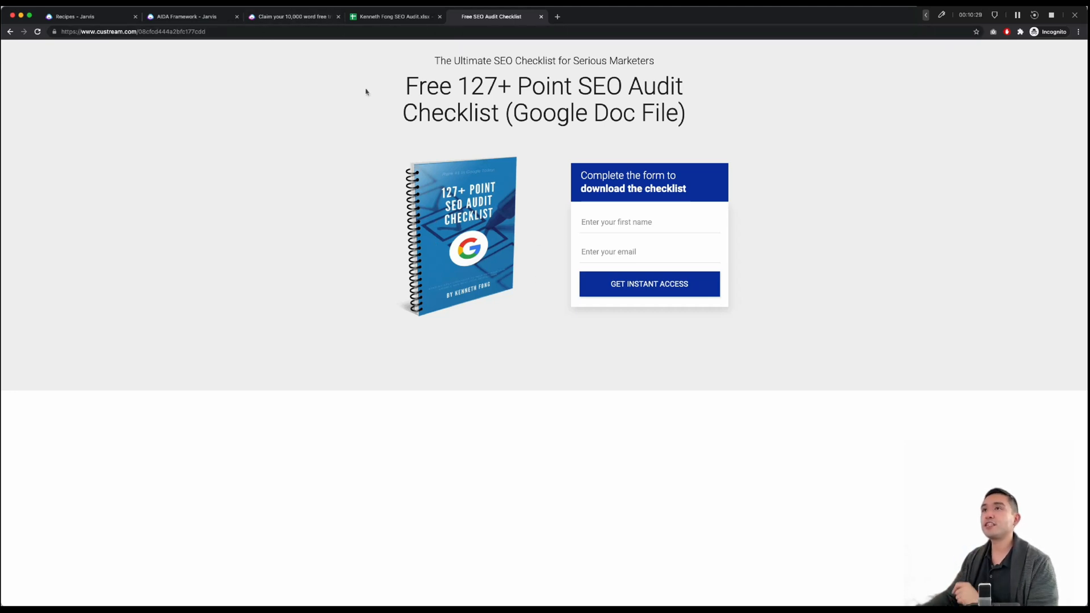